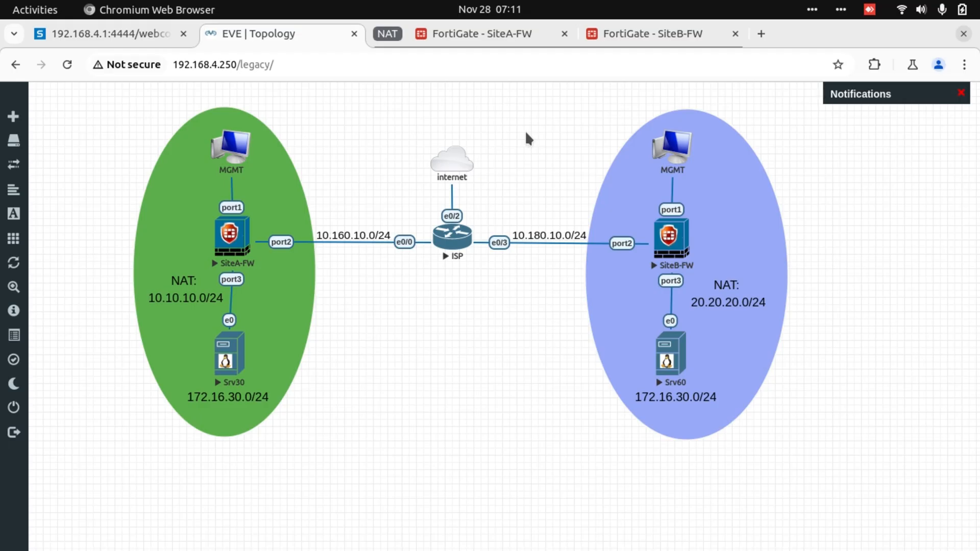
pyautogui.moveTo(250, 194)
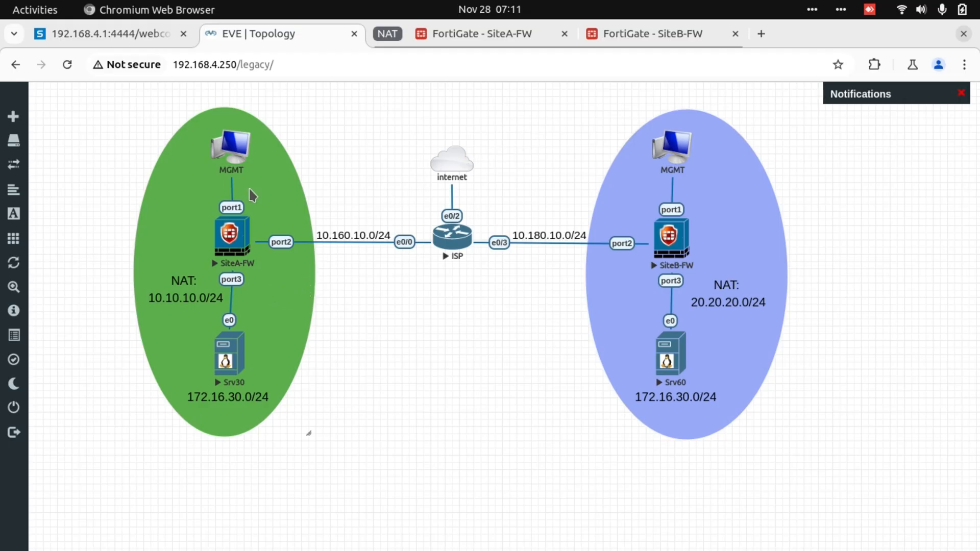
pyautogui.moveTo(376, 299)
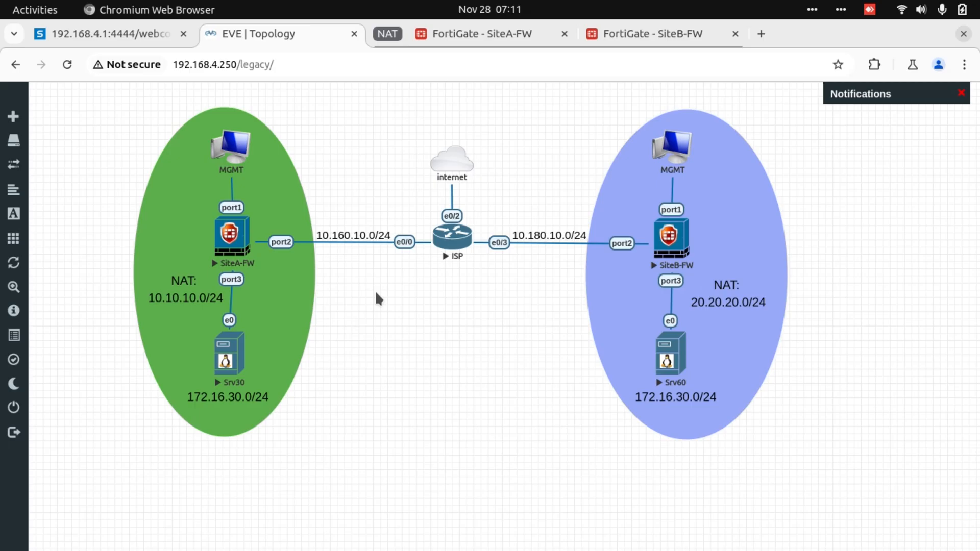
pyautogui.moveTo(519, 344)
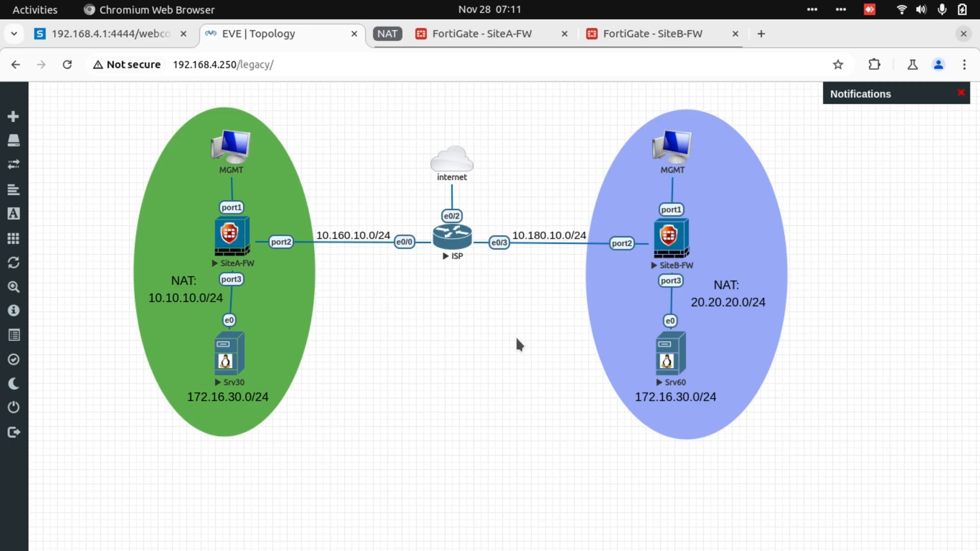
pyautogui.moveTo(839, 300)
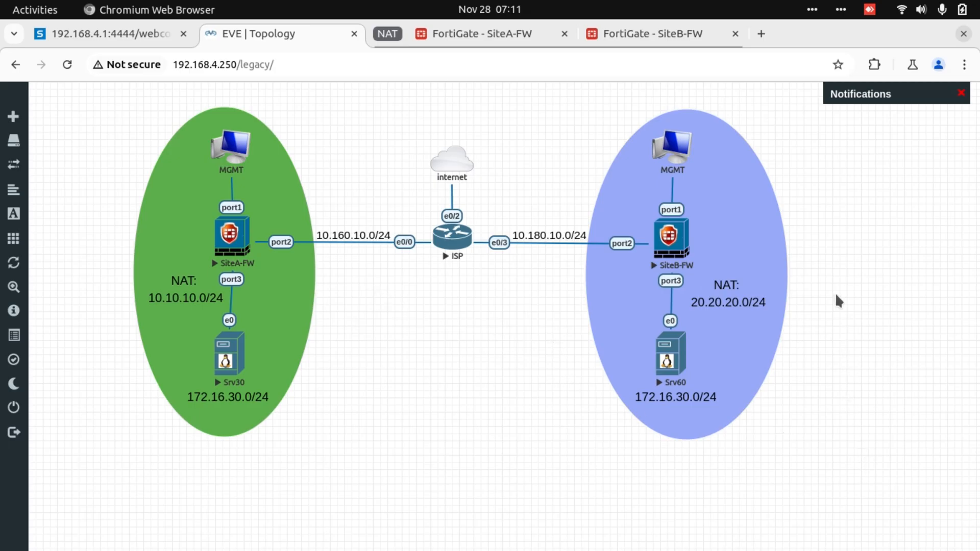
pyautogui.moveTo(847, 277)
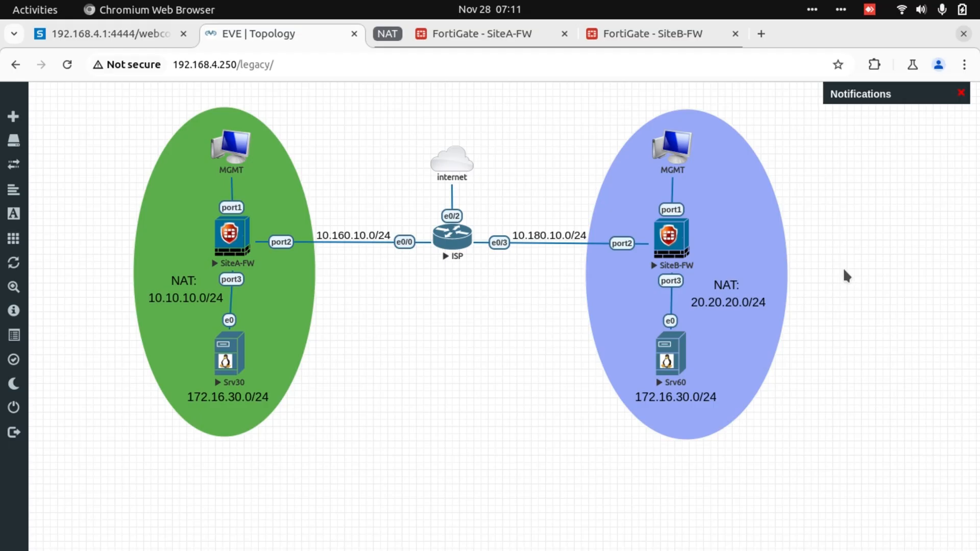
pyautogui.moveTo(759, 258)
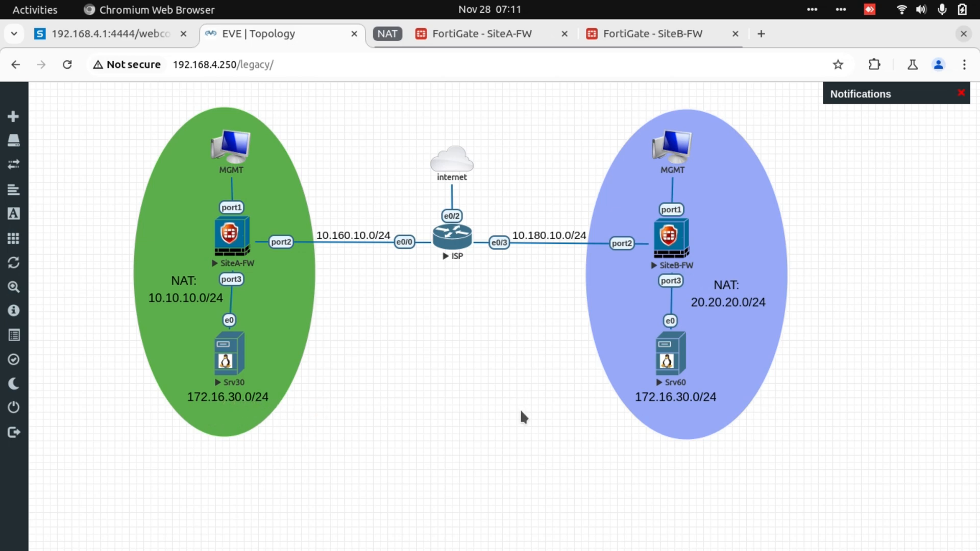
pyautogui.moveTo(761, 391)
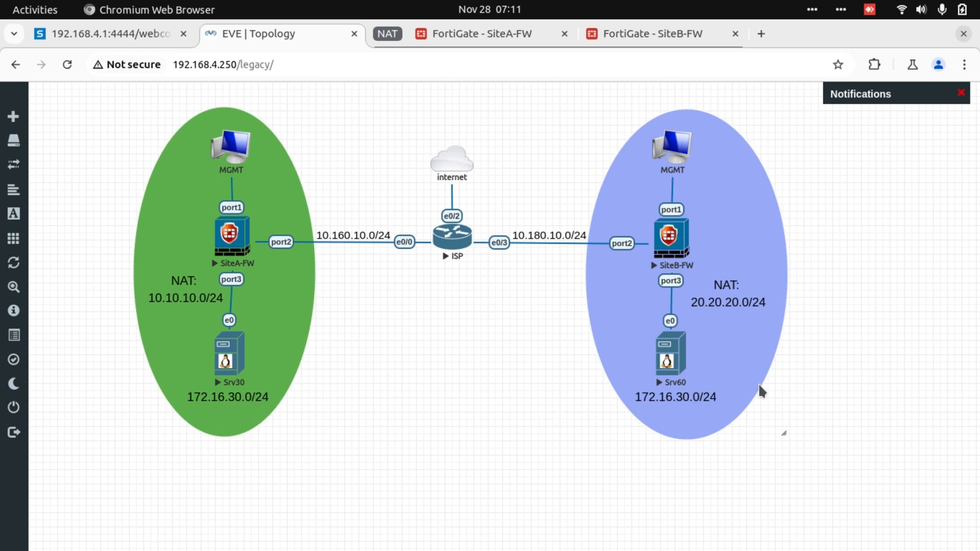
pyautogui.moveTo(718, 424)
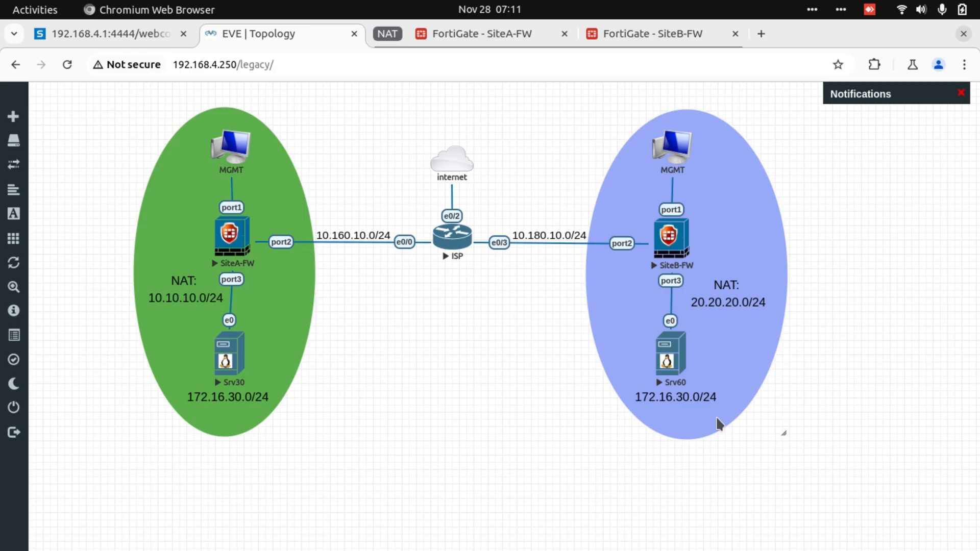
pyautogui.moveTo(416, 369)
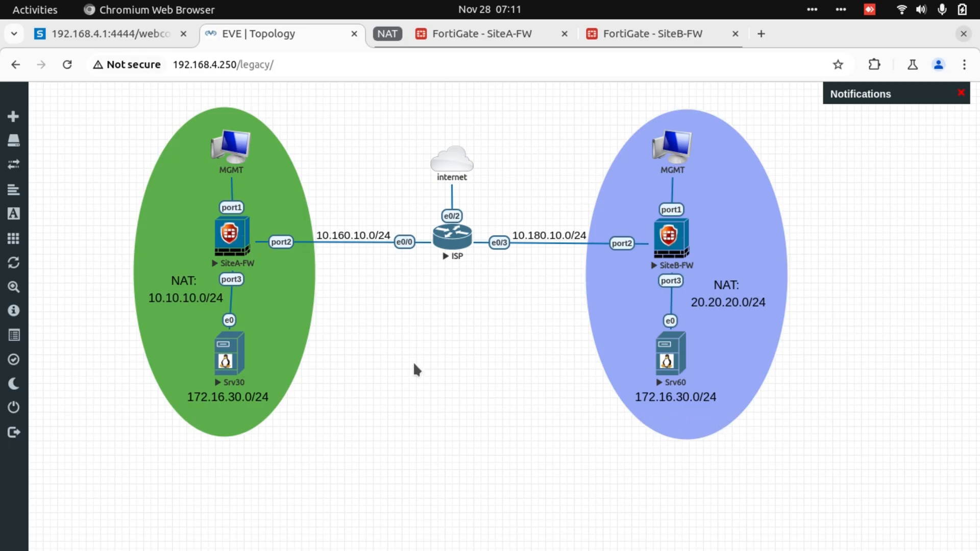
pyautogui.moveTo(465, 359)
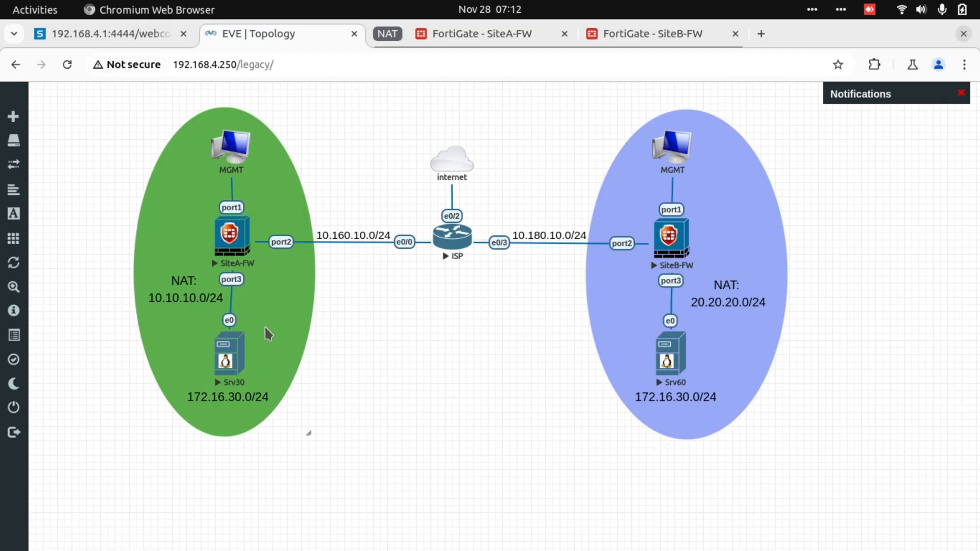
pyautogui.moveTo(258, 304)
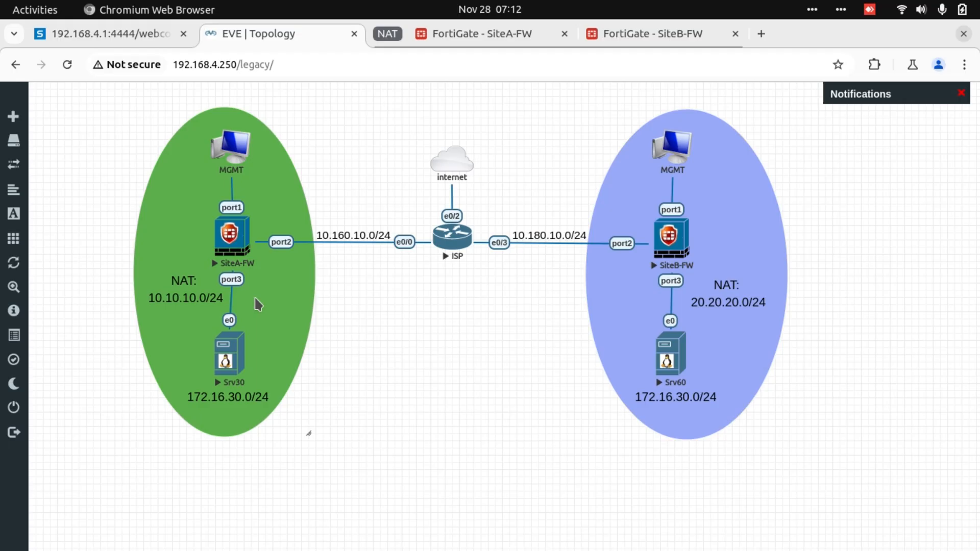
pyautogui.moveTo(275, 311)
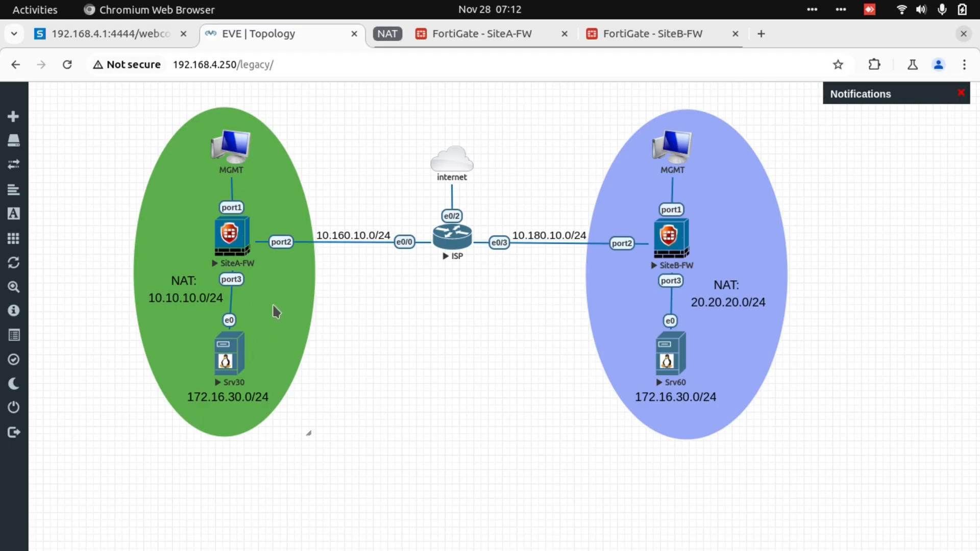
pyautogui.moveTo(256, 294)
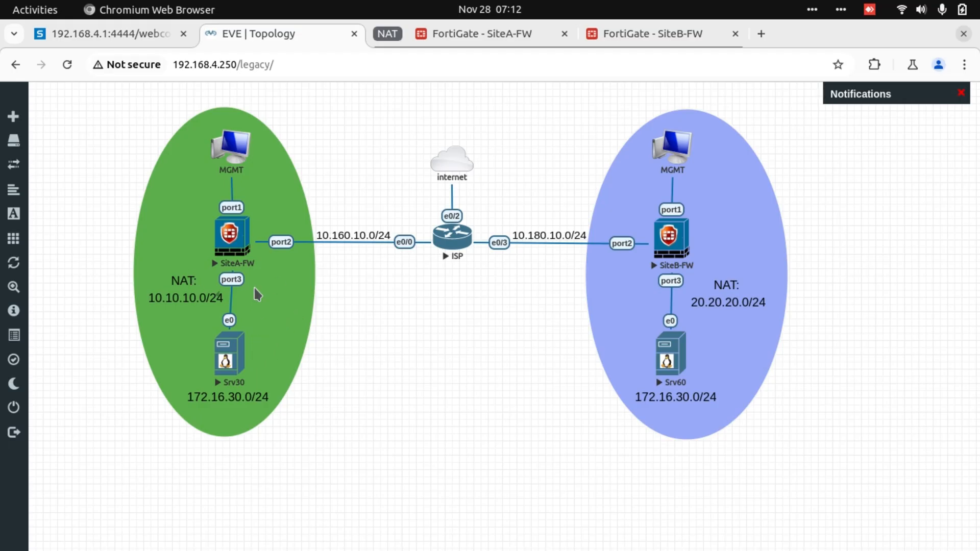
pyautogui.moveTo(312, 319)
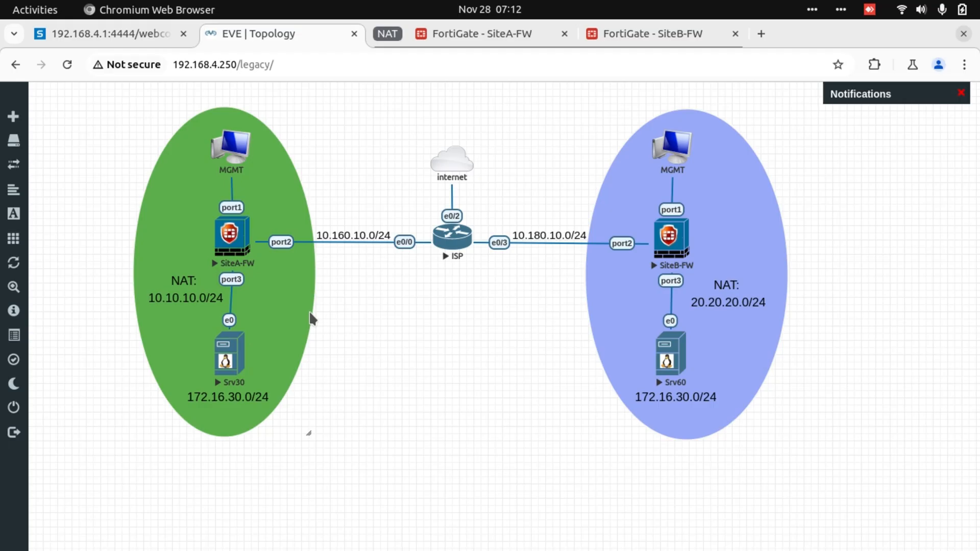
pyautogui.moveTo(324, 337)
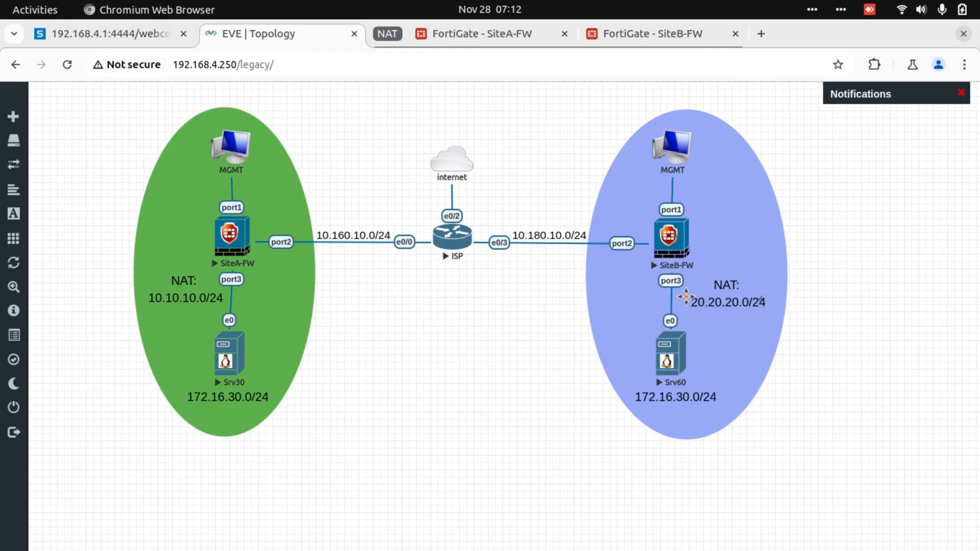
pyautogui.moveTo(418, 299)
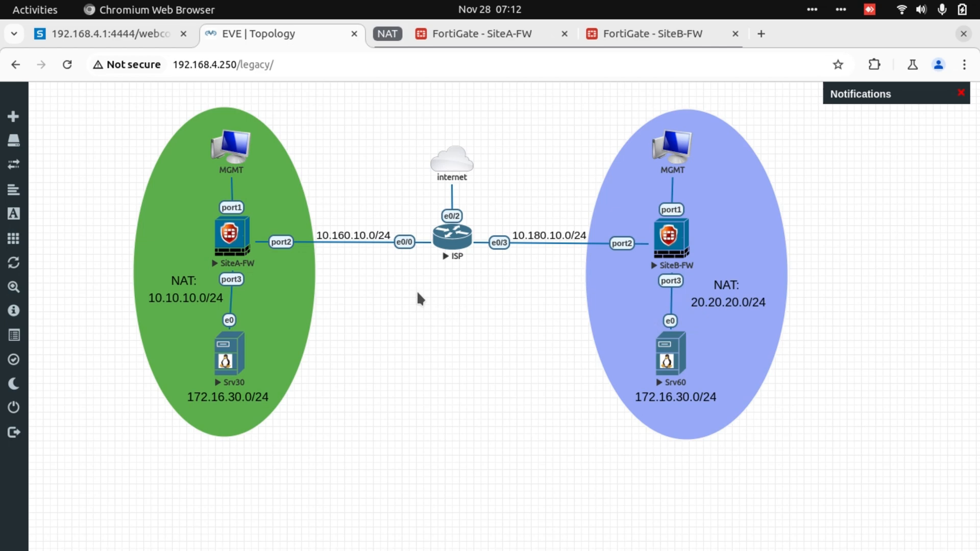
pyautogui.moveTo(513, 82)
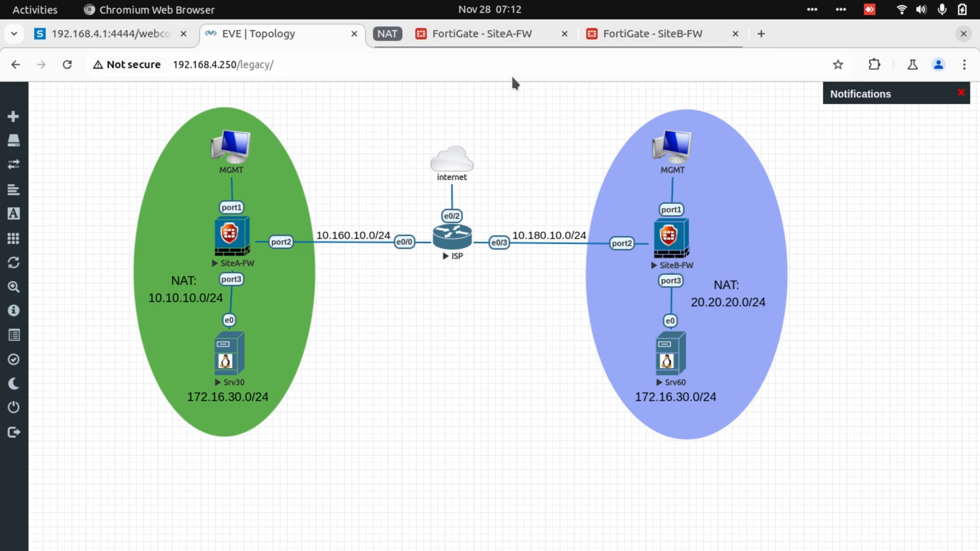
pyautogui.moveTo(232, 354)
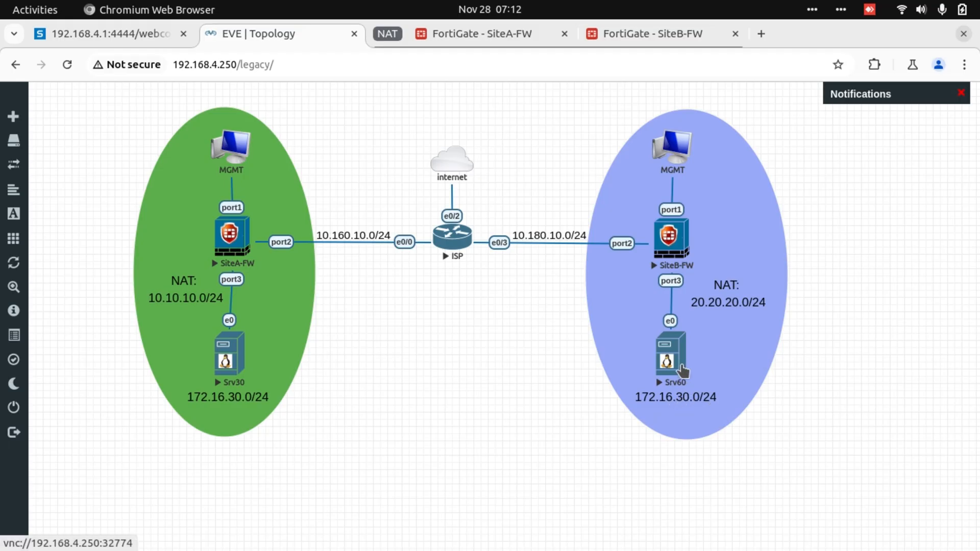
pyautogui.moveTo(263, 378)
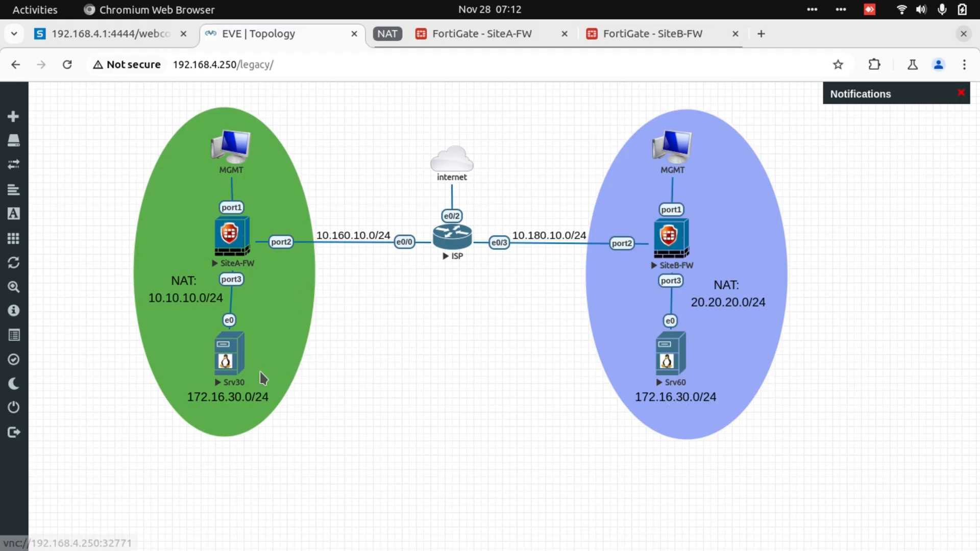
pyautogui.moveTo(687, 378)
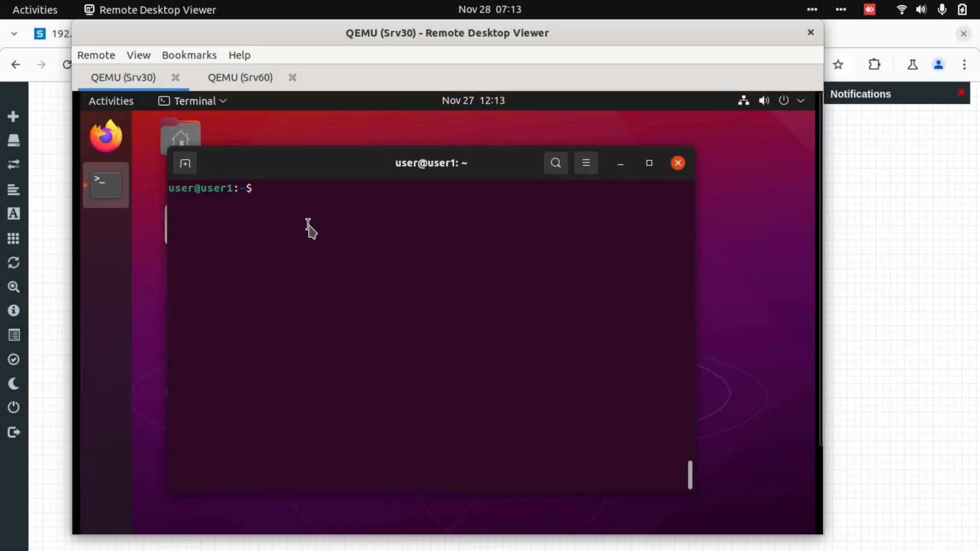
# Show interface addresses with ip addr on the servers and begin a ping toward 172.16.3x
pyautogui.write('ip a')
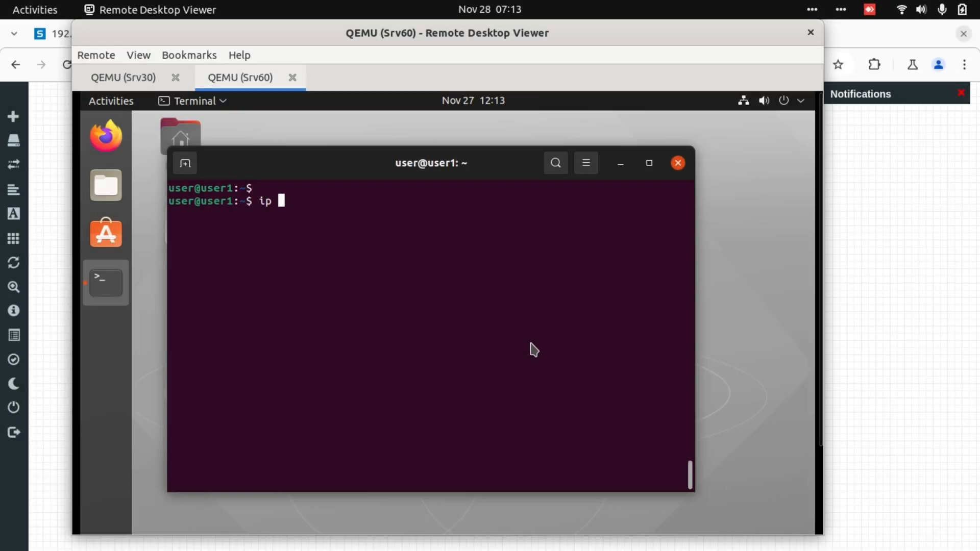
pyautogui.write('addr')
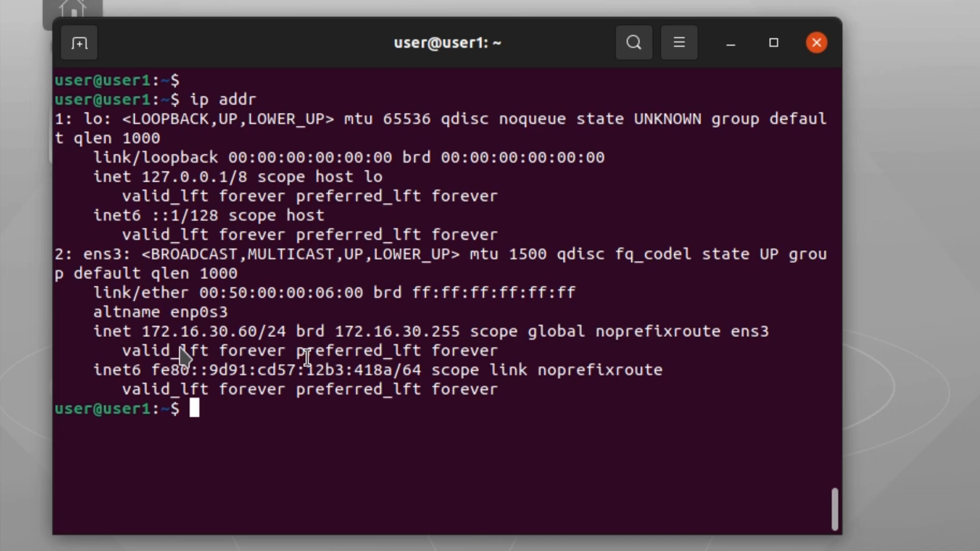
pyautogui.moveTo(262, 344)
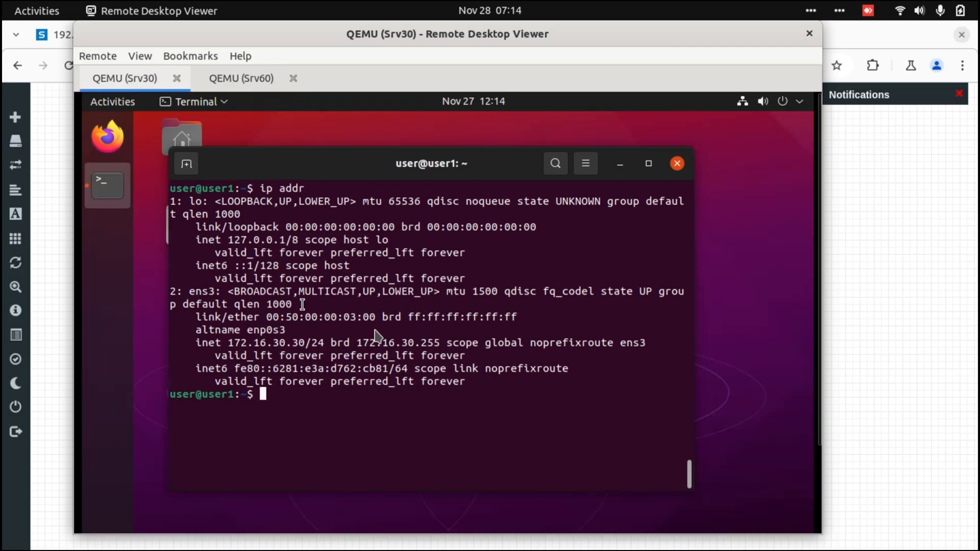
pyautogui.write('ping')
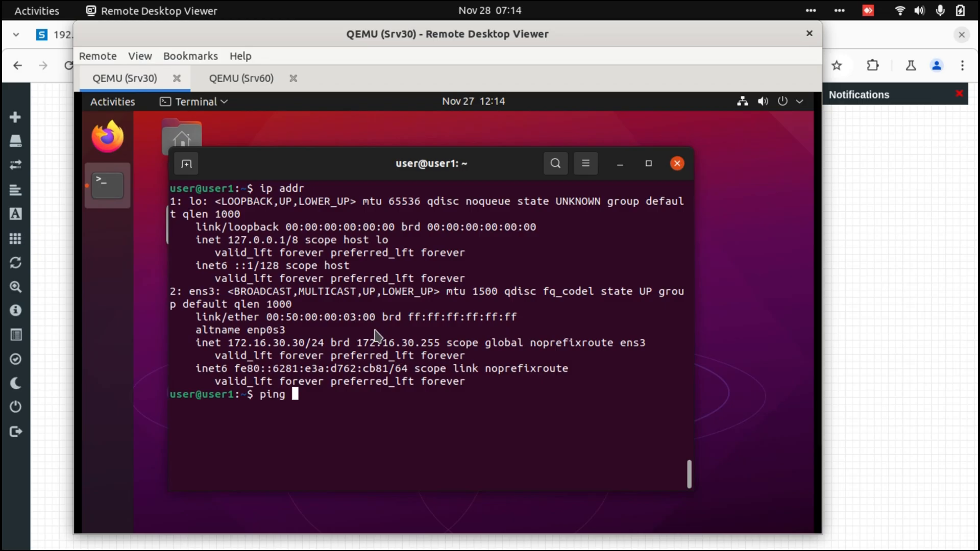
pyautogui.write('172.16.3')
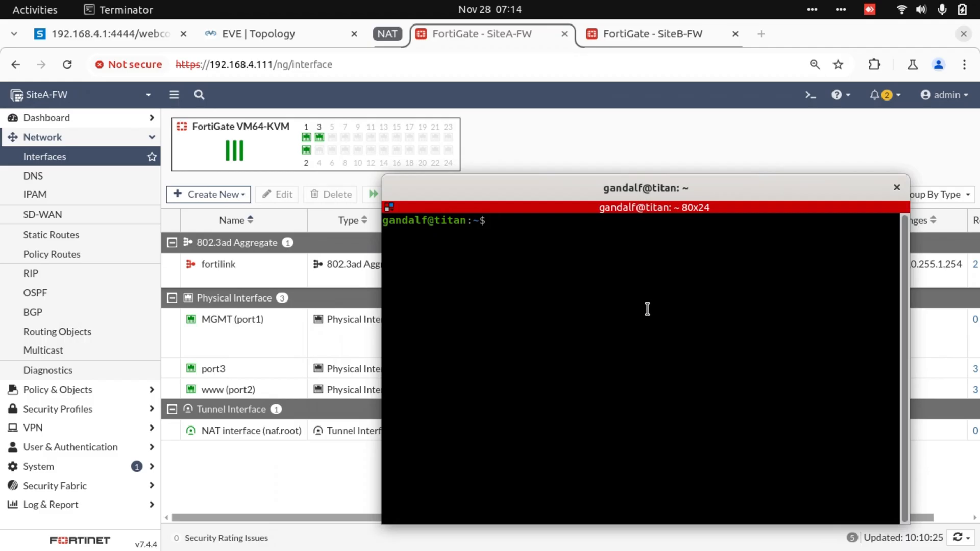
# SSH to the firewall as admin and enter diag sniffer packet any "host 172.16.30.60"
pyautogui.write('ssh -l admin 192.168.4.112')
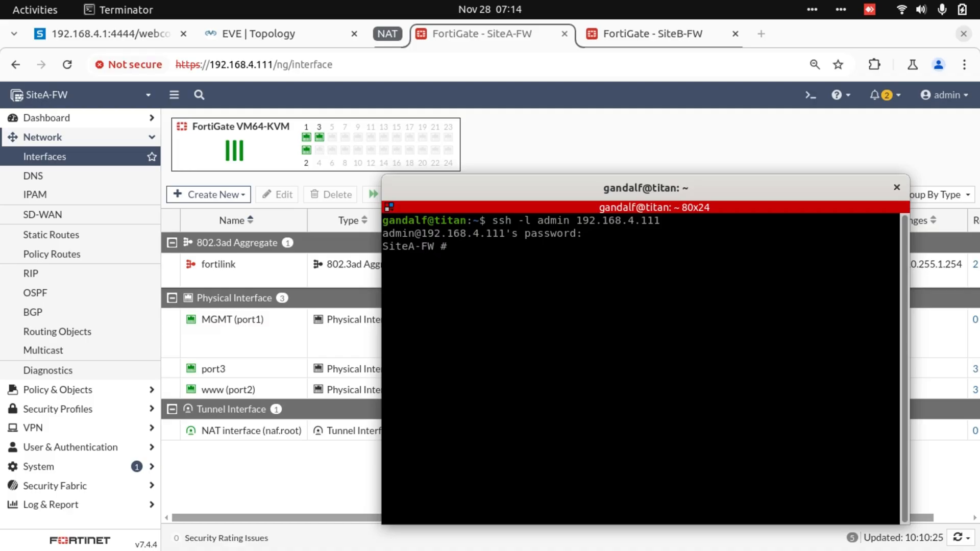
pyautogui.moveTo(508, 313)
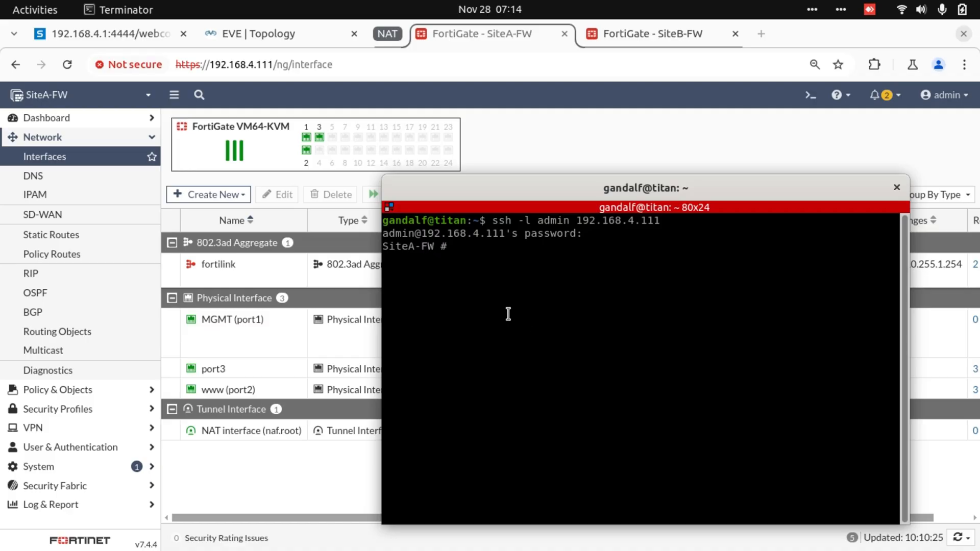
pyautogui.write('diag')
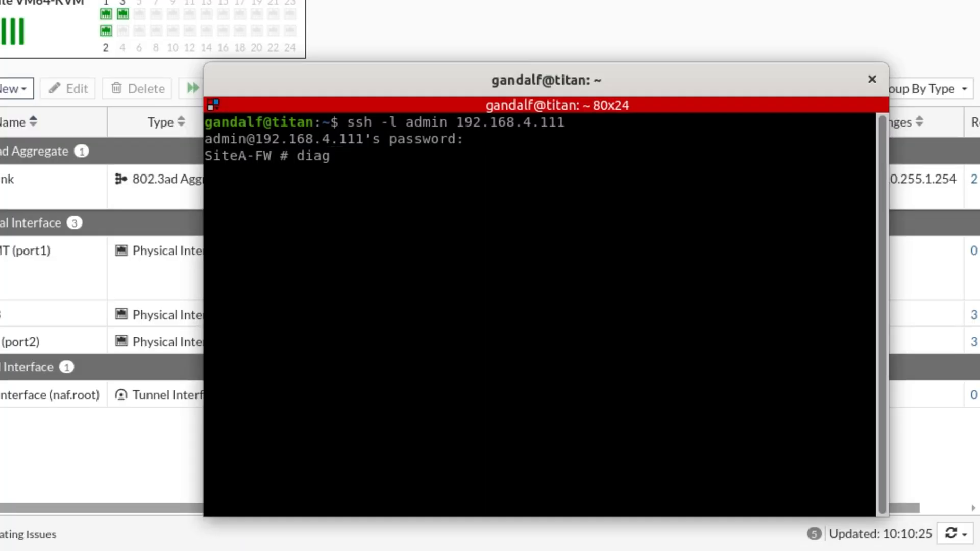
pyautogui.write('sniffer pac')
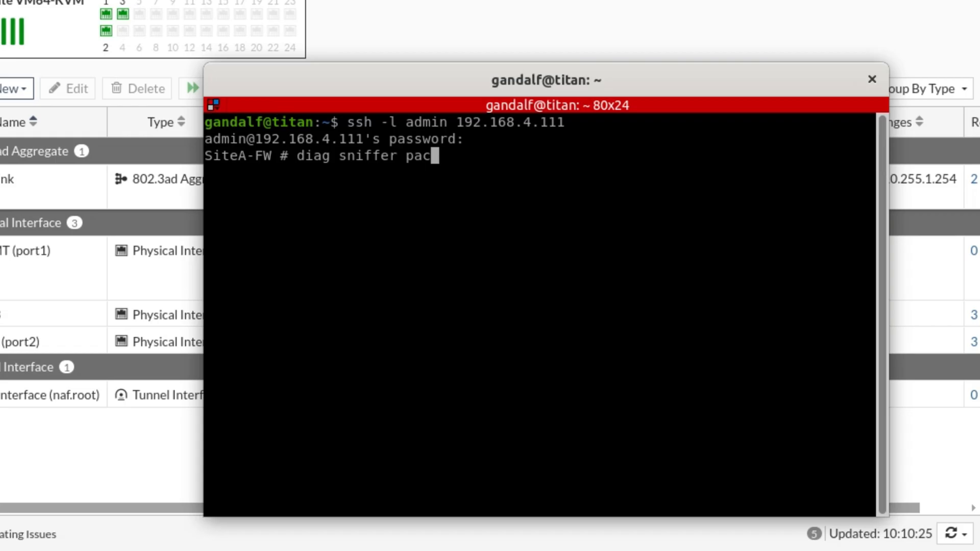
pyautogui.write('ket any')
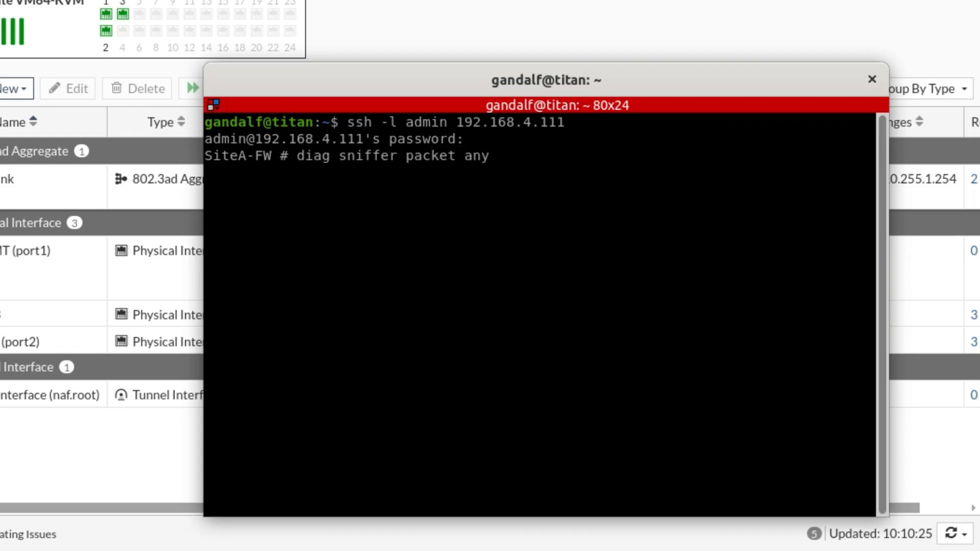
pyautogui.write('"')
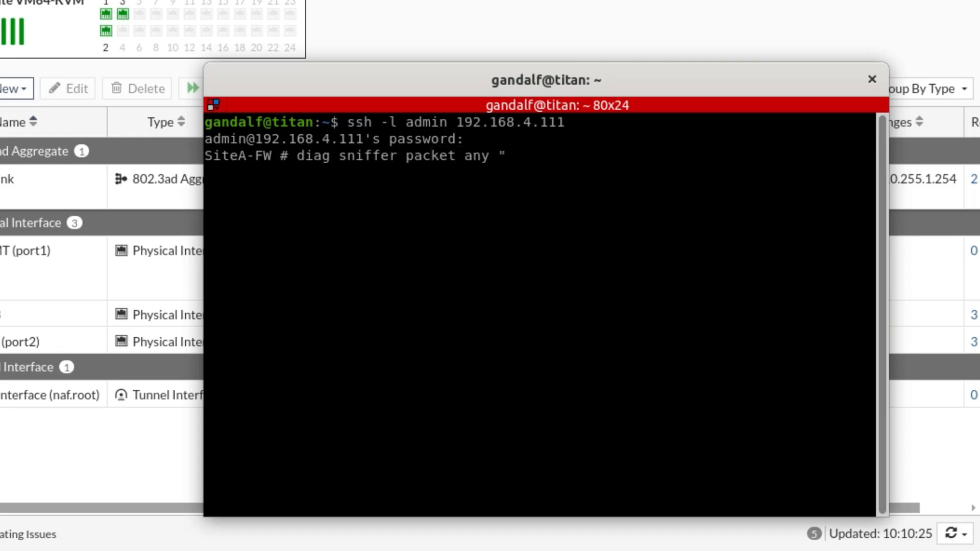
pyautogui.write('host')
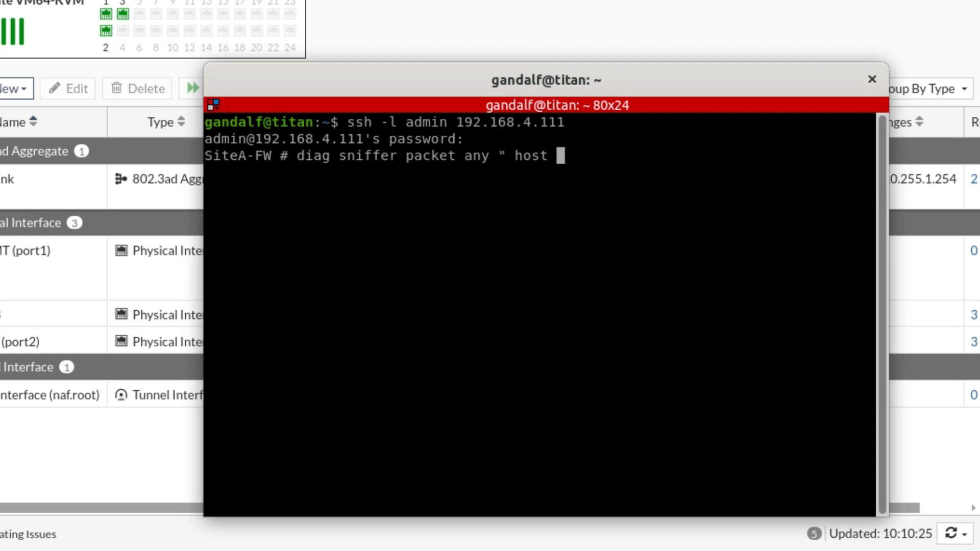
pyautogui.write('172.16.')
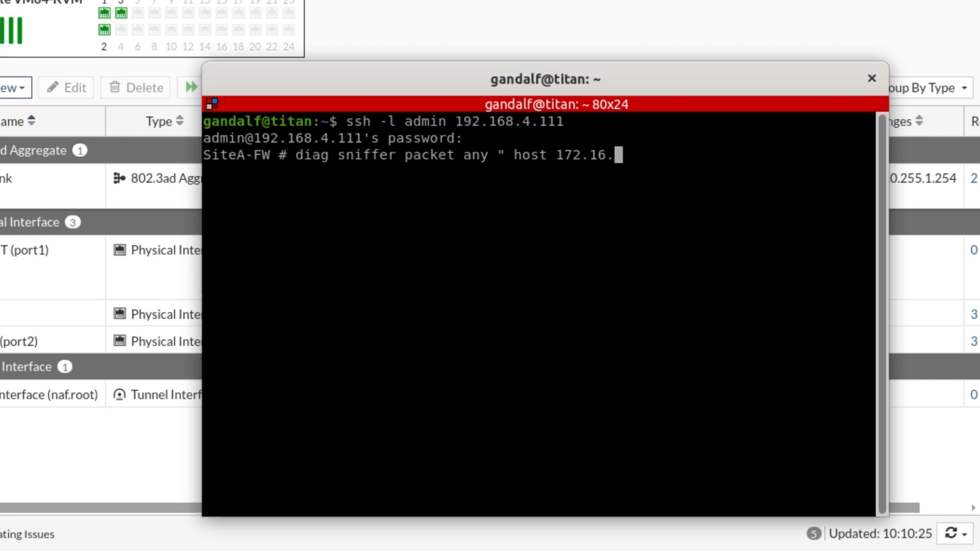
pyautogui.write('30.60')
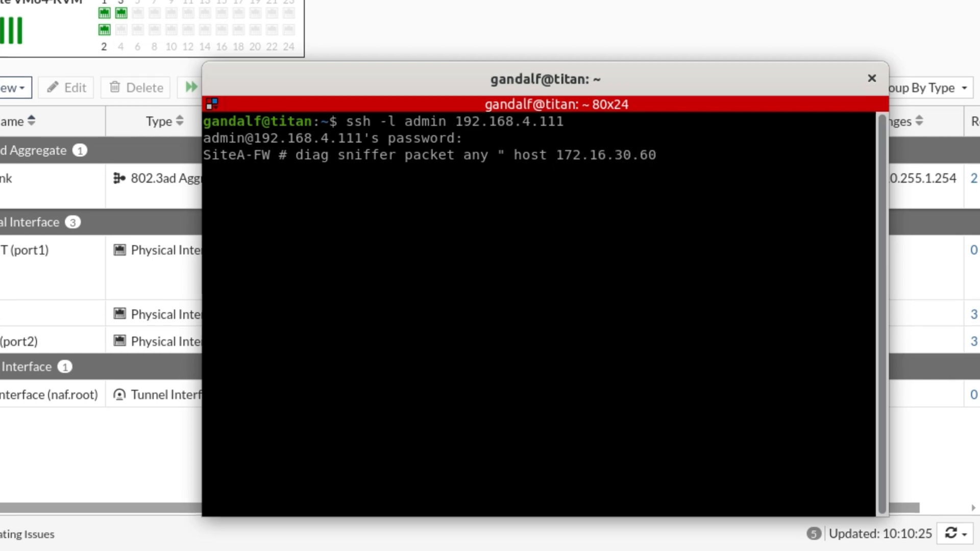
pyautogui.write('"')
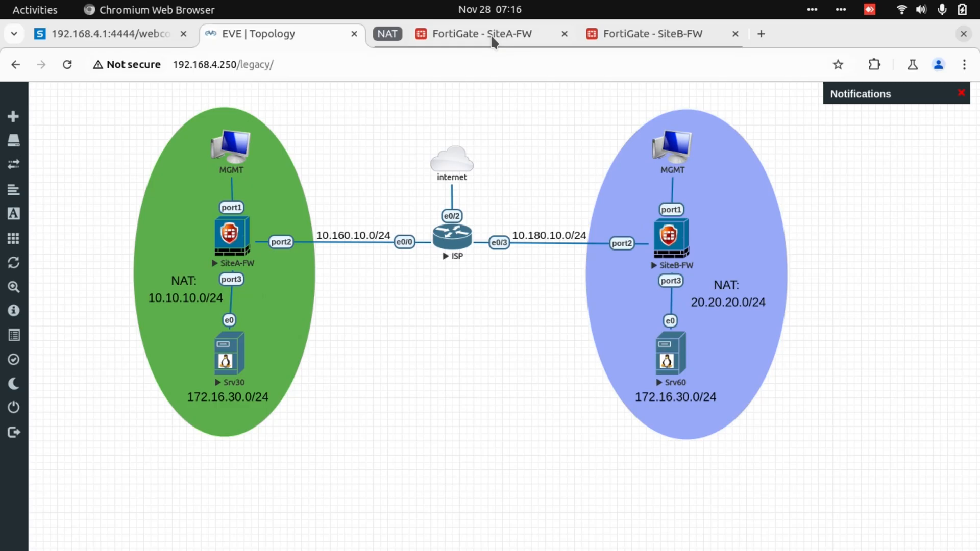
pyautogui.click(478, 32)
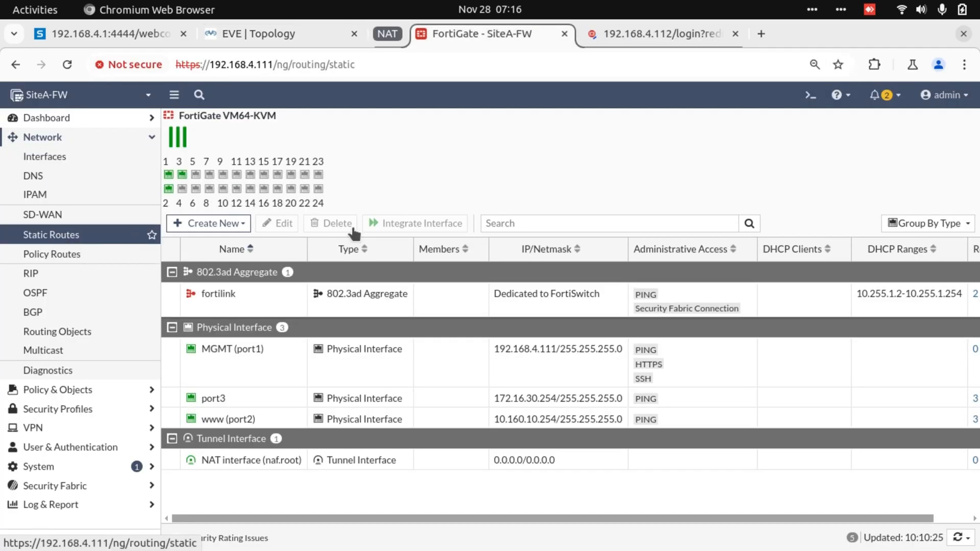
pyautogui.click(51, 235)
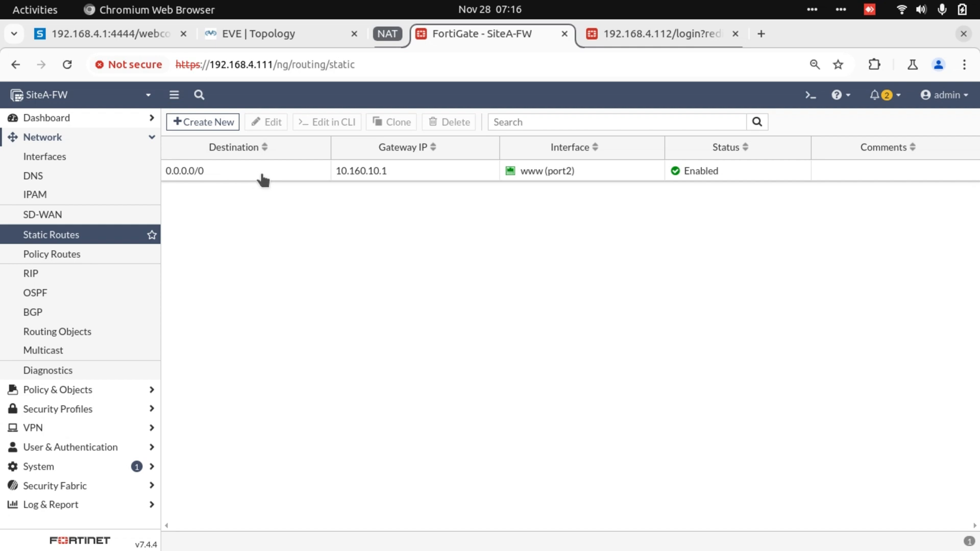
pyautogui.moveTo(369, 179)
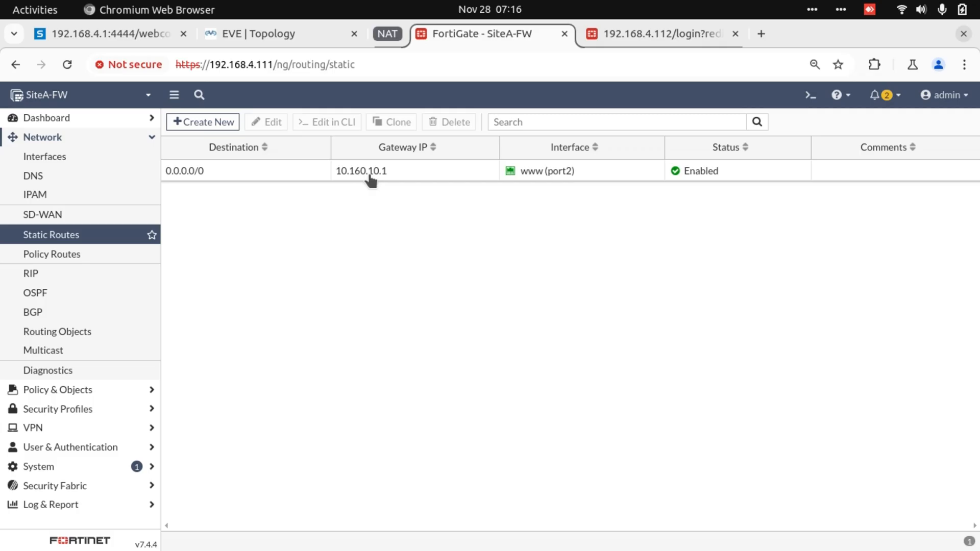
pyautogui.click(278, 34)
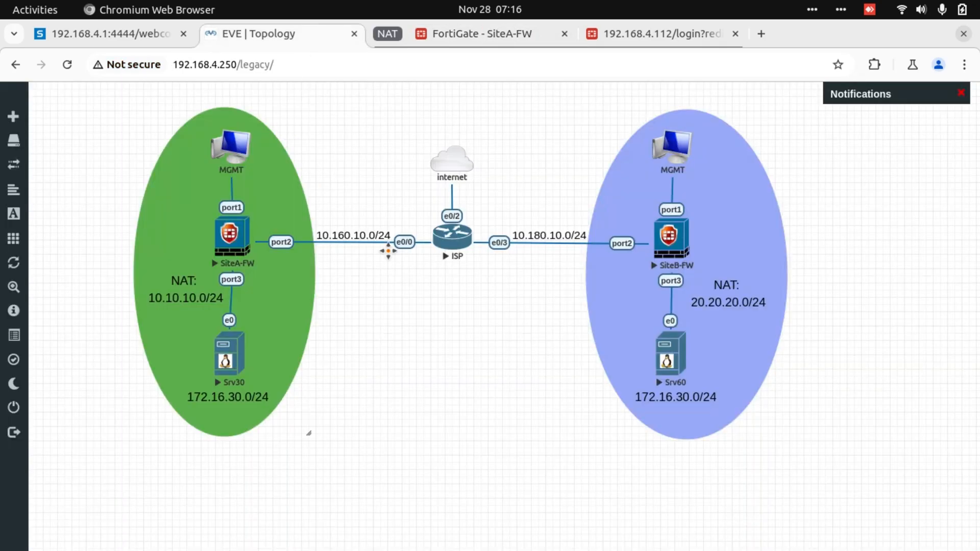
pyautogui.moveTo(417, 257)
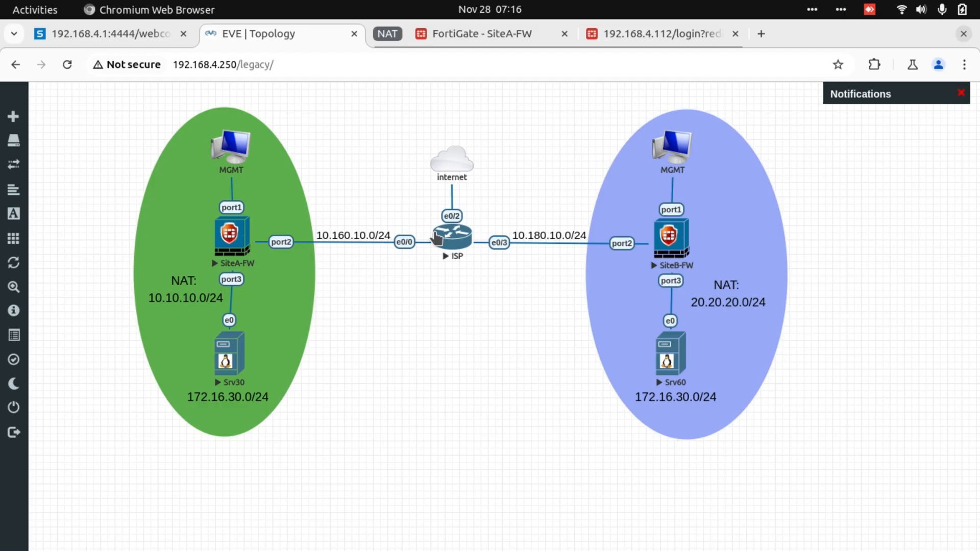
pyautogui.moveTo(669, 238)
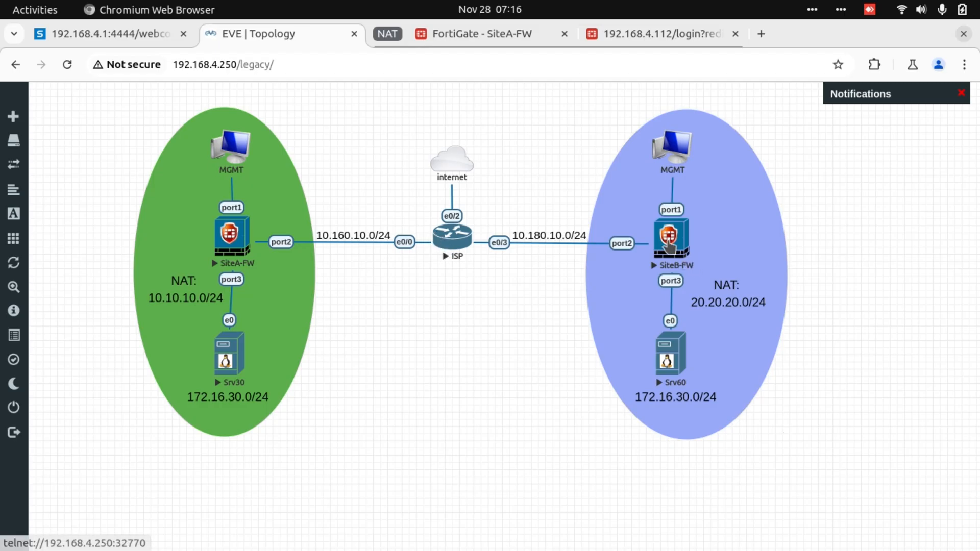
pyautogui.click(650, 34)
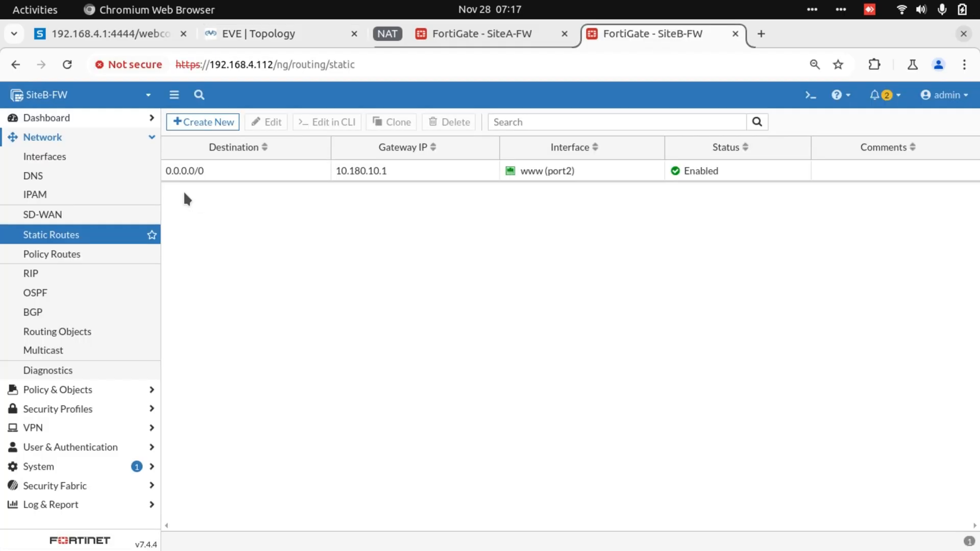
pyautogui.moveTo(299, 180)
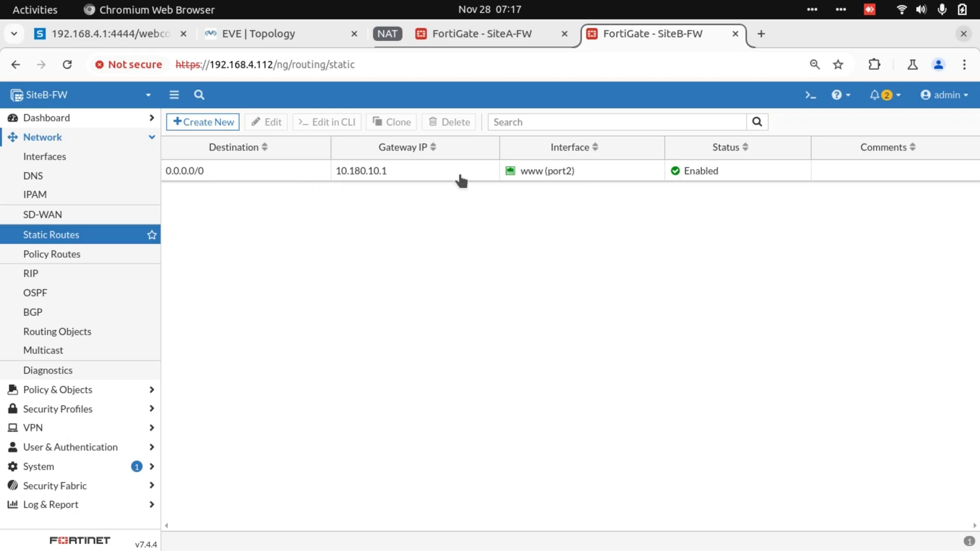
pyautogui.moveTo(415, 177)
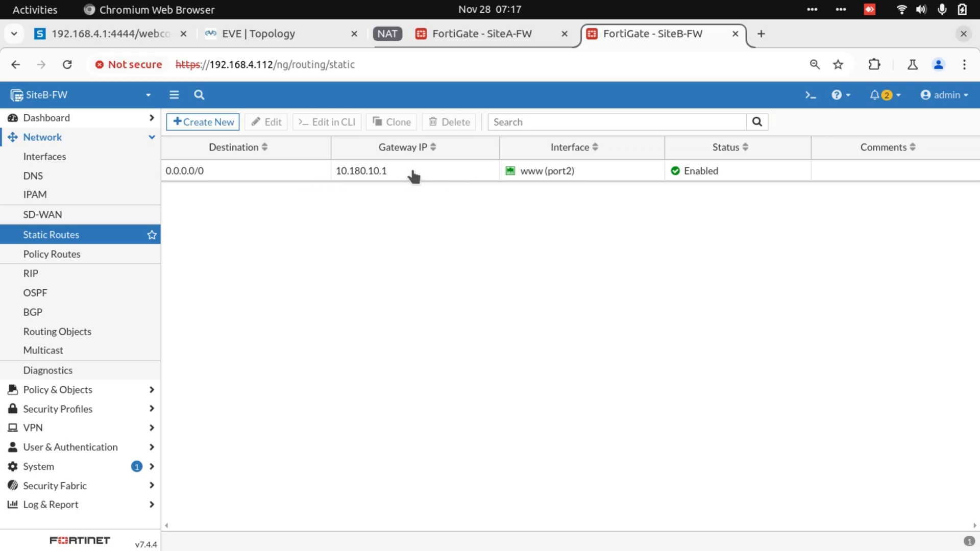
pyautogui.moveTo(394, 180)
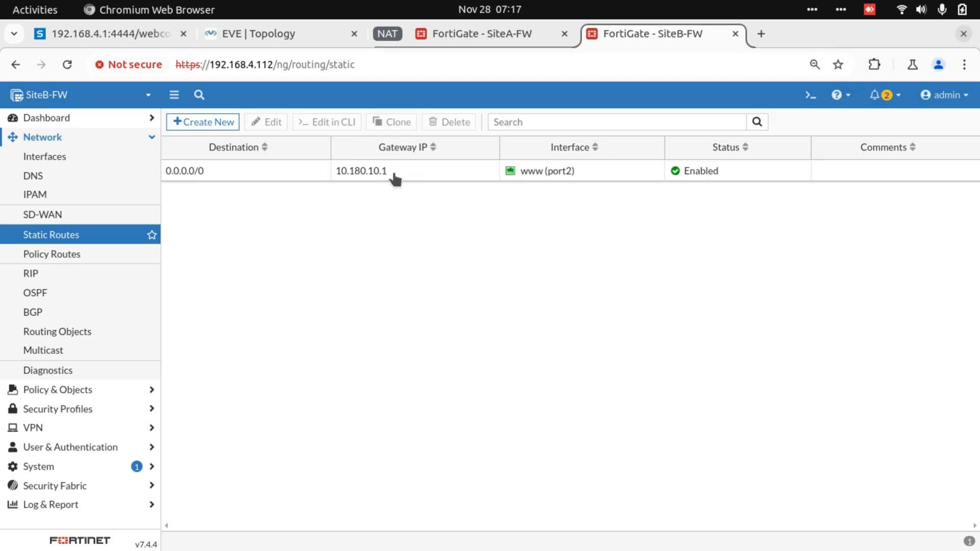
pyautogui.click(254, 34)
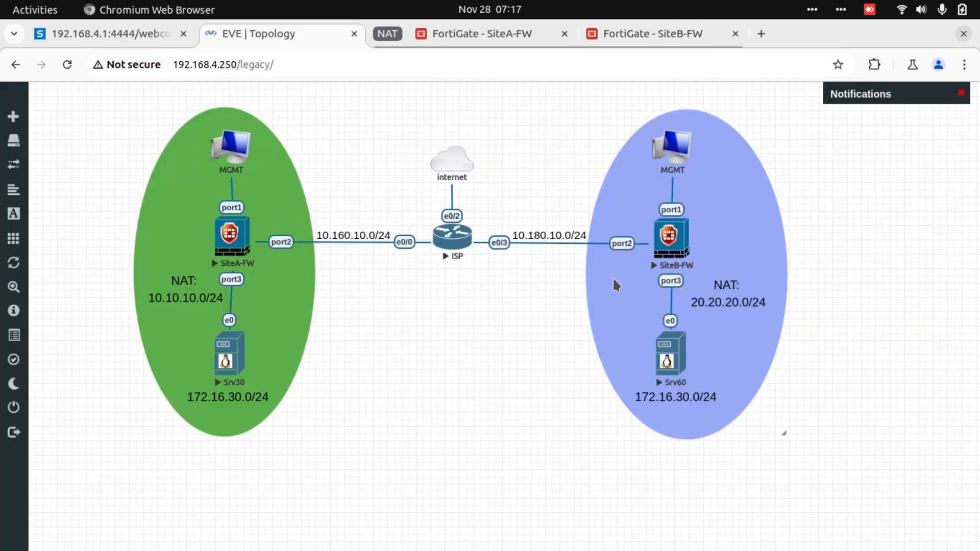
pyautogui.moveTo(319, 269)
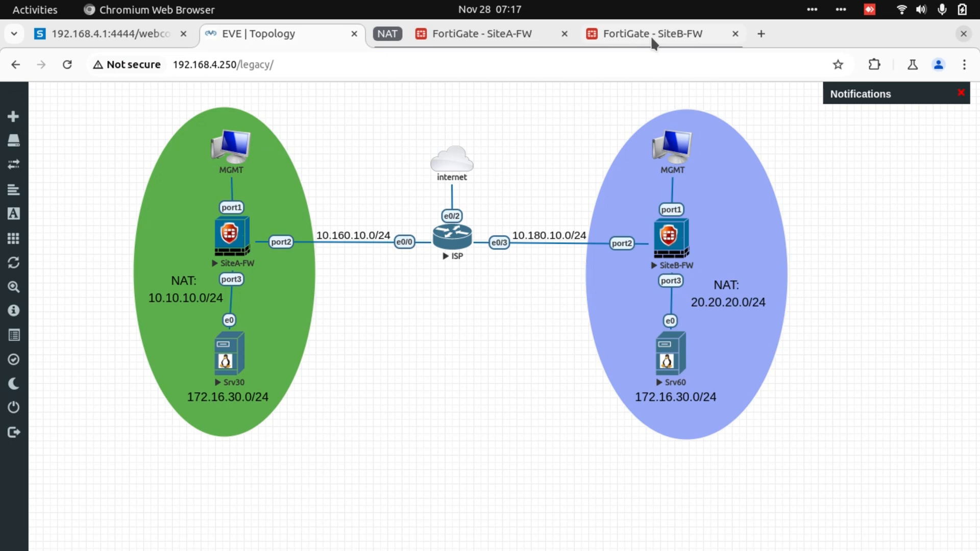
pyautogui.moveTo(233, 235)
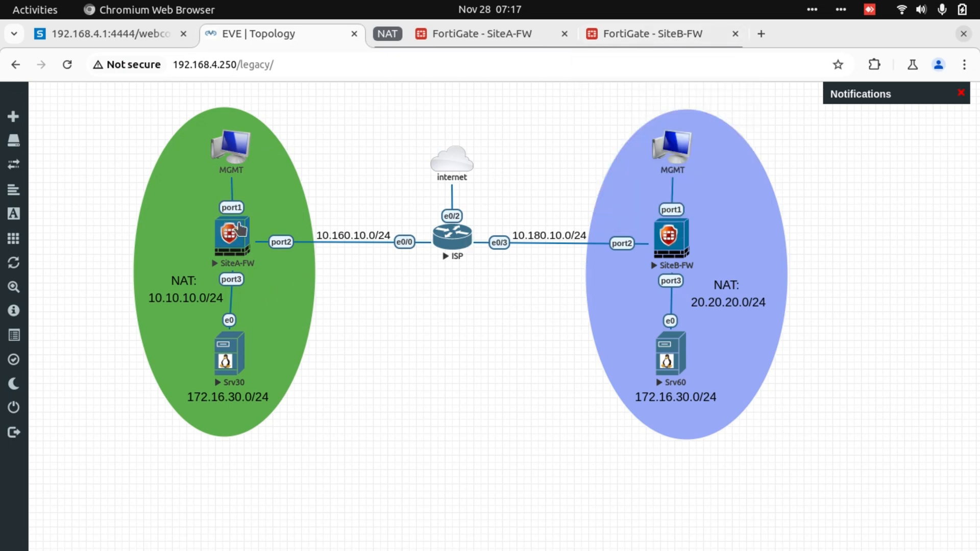
pyautogui.moveTo(637, 289)
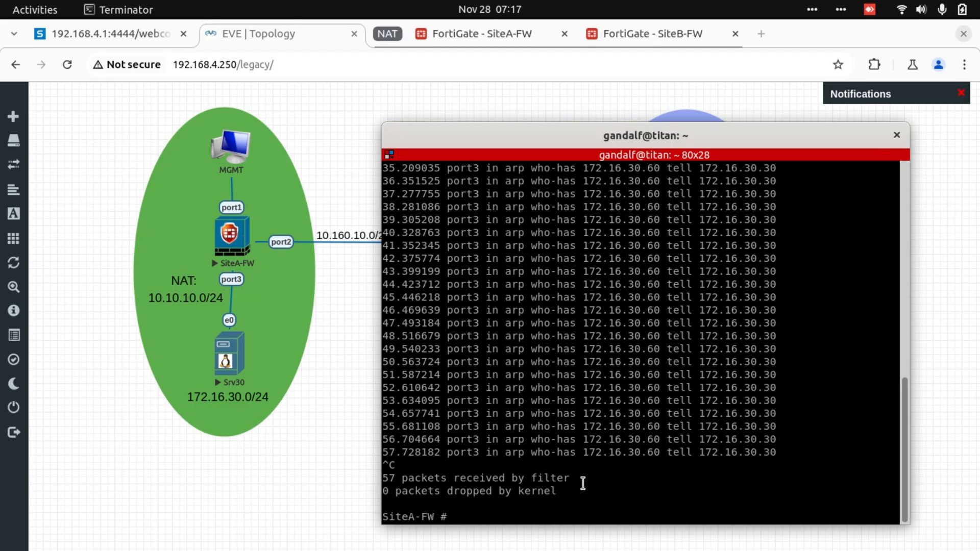
# Run exec ping 10.180.10.254 from SiteA-FW, then return to the lab topology
pyautogui.write('e')
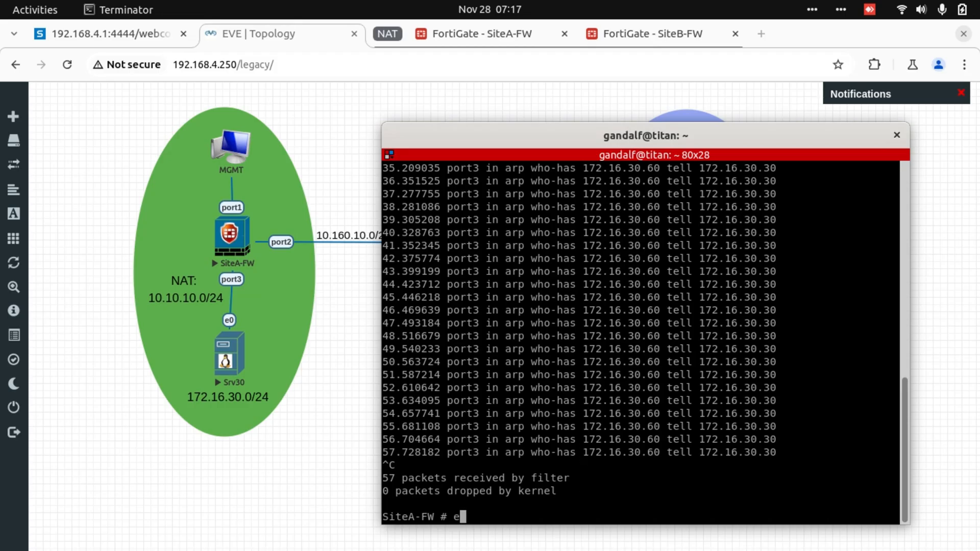
pyautogui.write('xec ping 10.180.1')
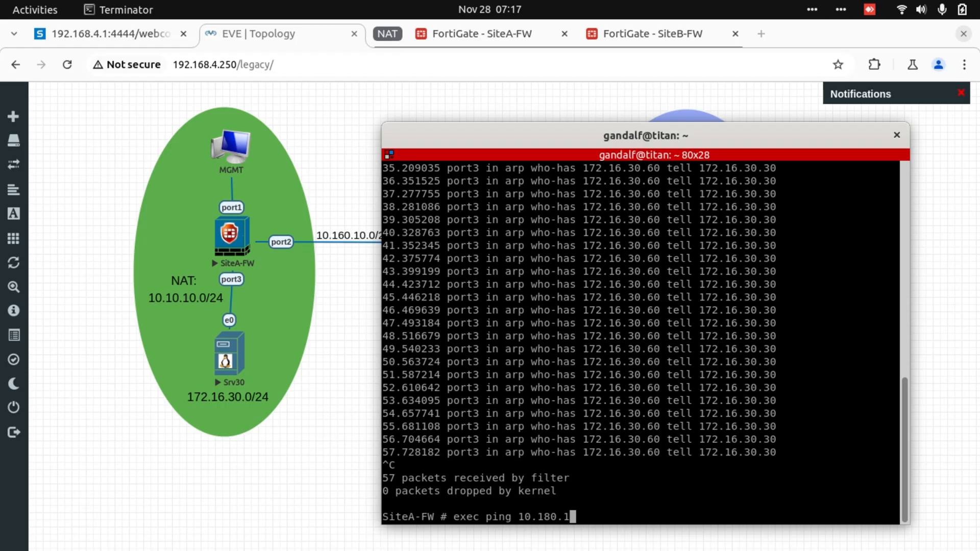
pyautogui.press('Return')
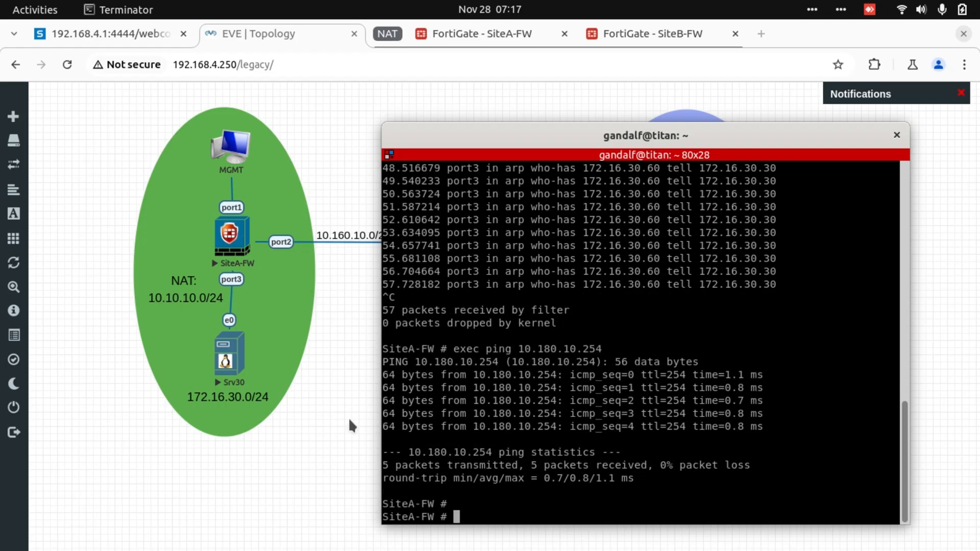
pyautogui.click(896, 135)
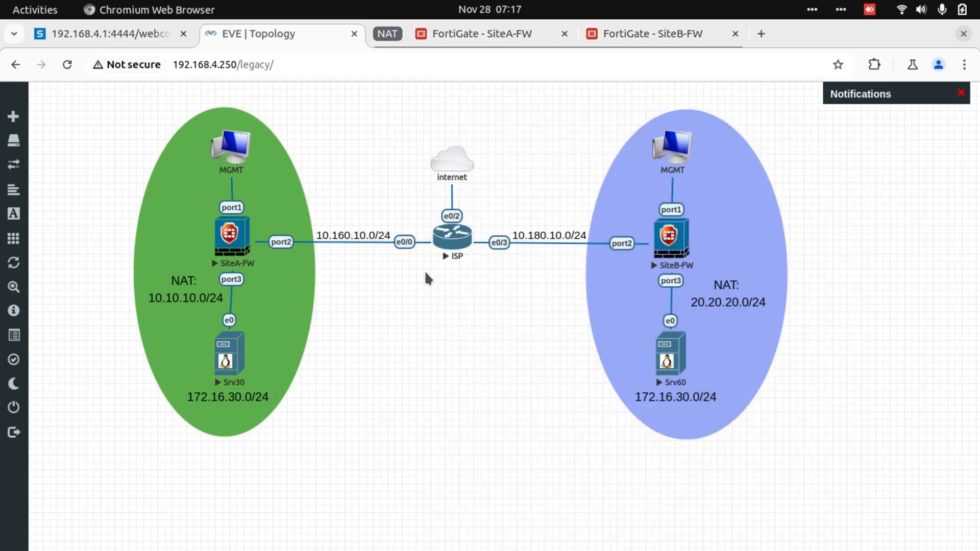
pyautogui.moveTo(451, 239)
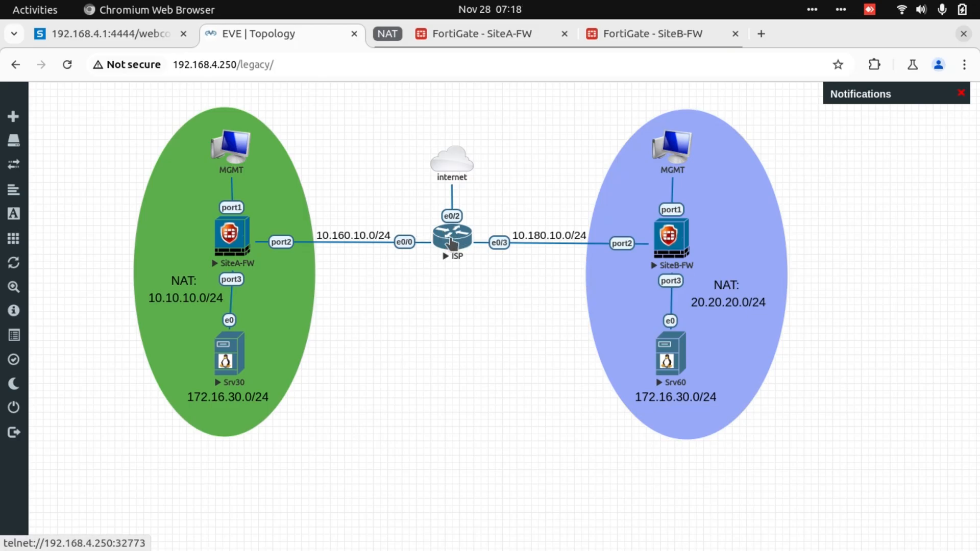
pyautogui.moveTo(348, 241)
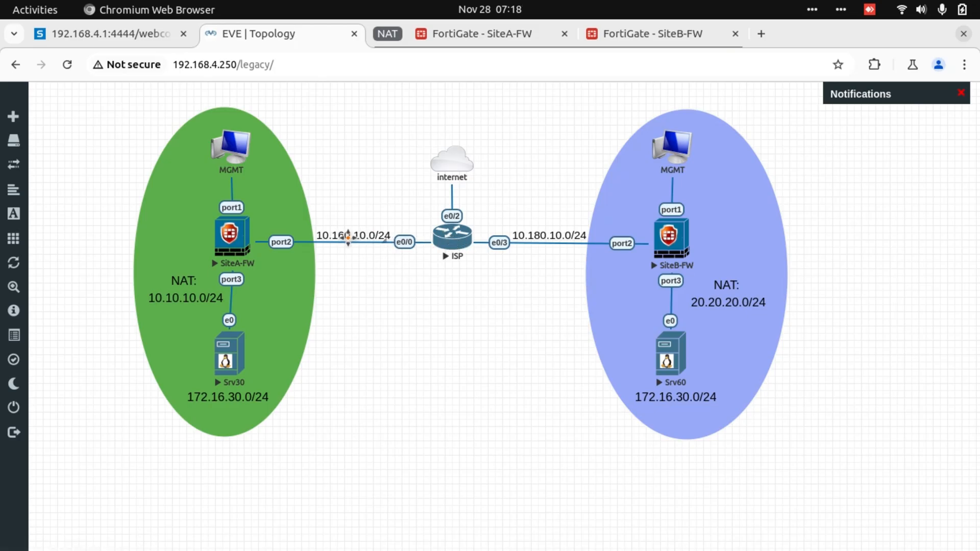
pyautogui.moveTo(542, 244)
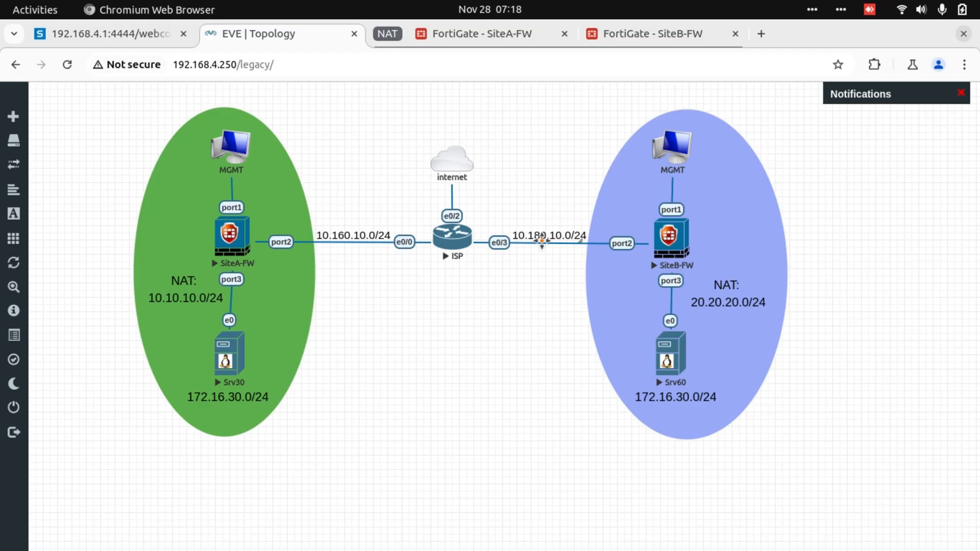
pyautogui.moveTo(678, 255)
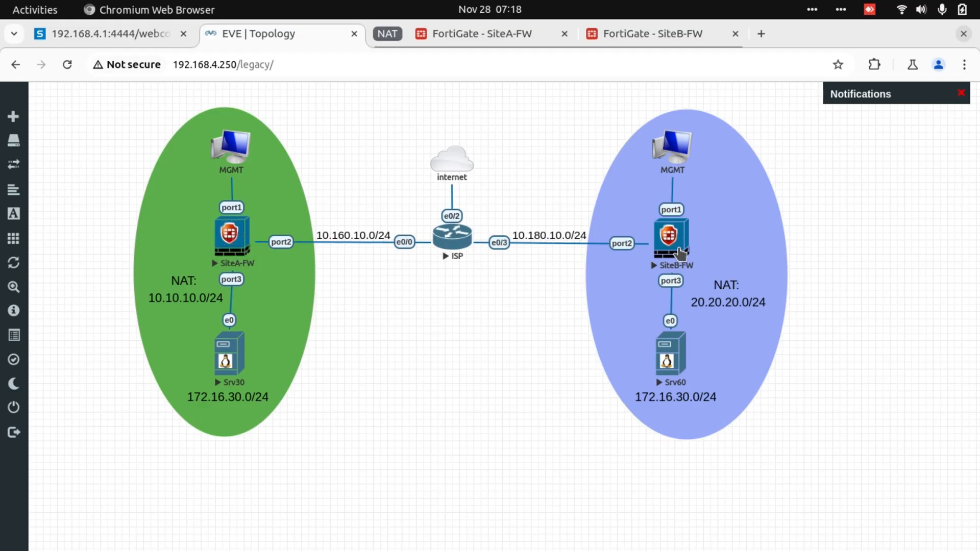
pyautogui.moveTo(250, 435)
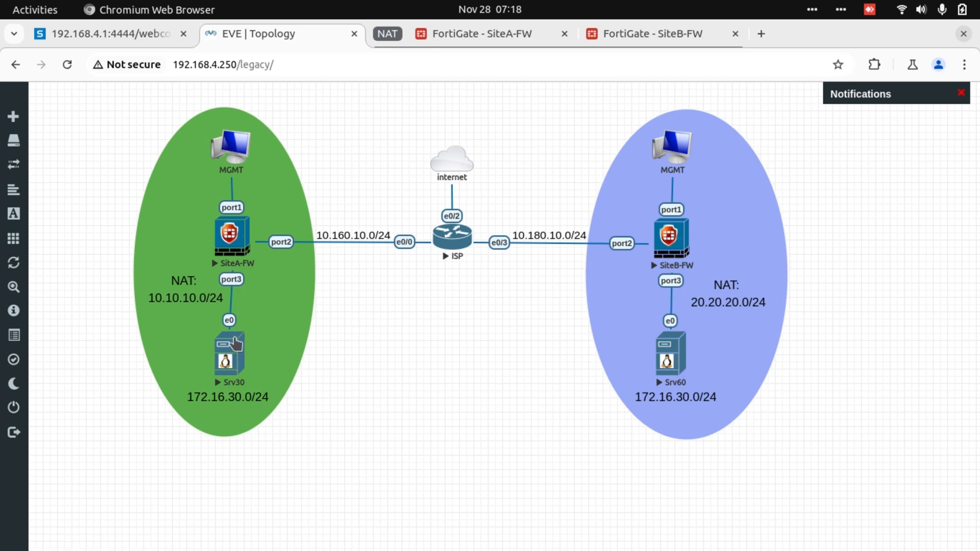
pyautogui.moveTo(553, 276)
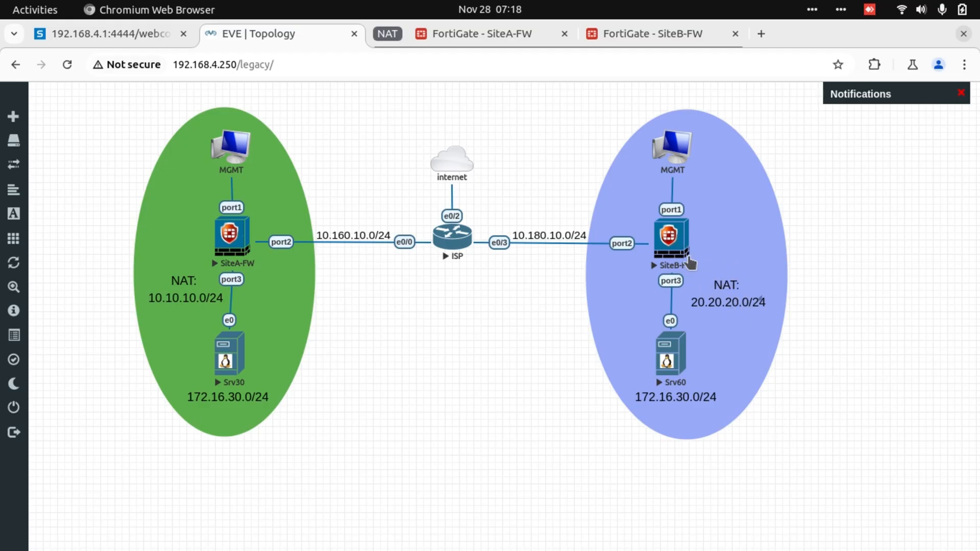
pyautogui.moveTo(720, 306)
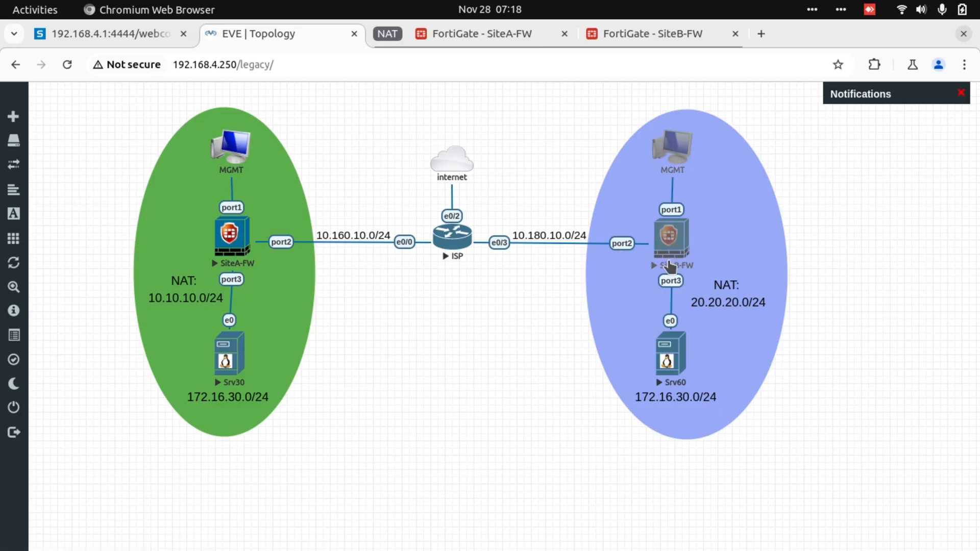
# Switch to the SiteB-FW FortiGate management page
pyautogui.click(650, 34)
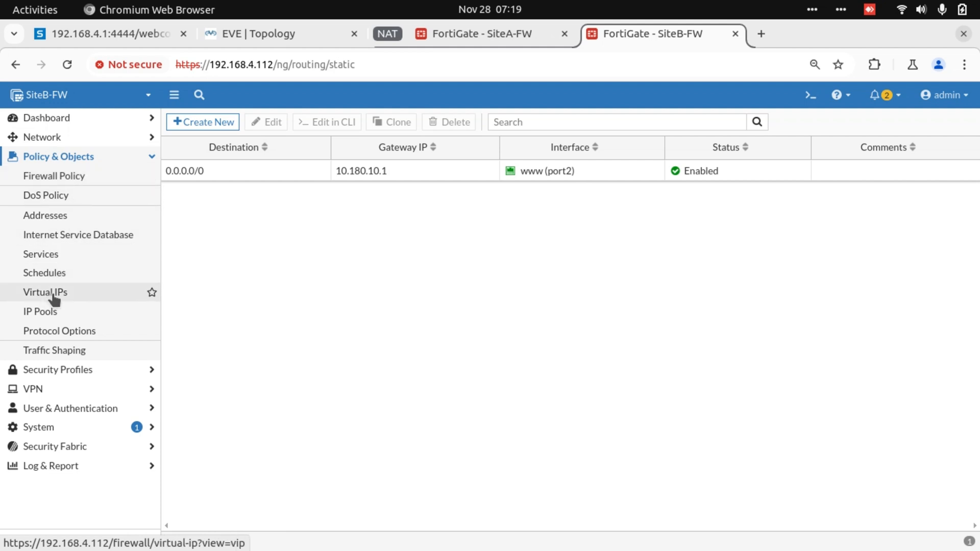
# Start new virtual IP vip60 with external address 20.20.20.60, checking Site B's NAT range on the topology
pyautogui.click(44, 292)
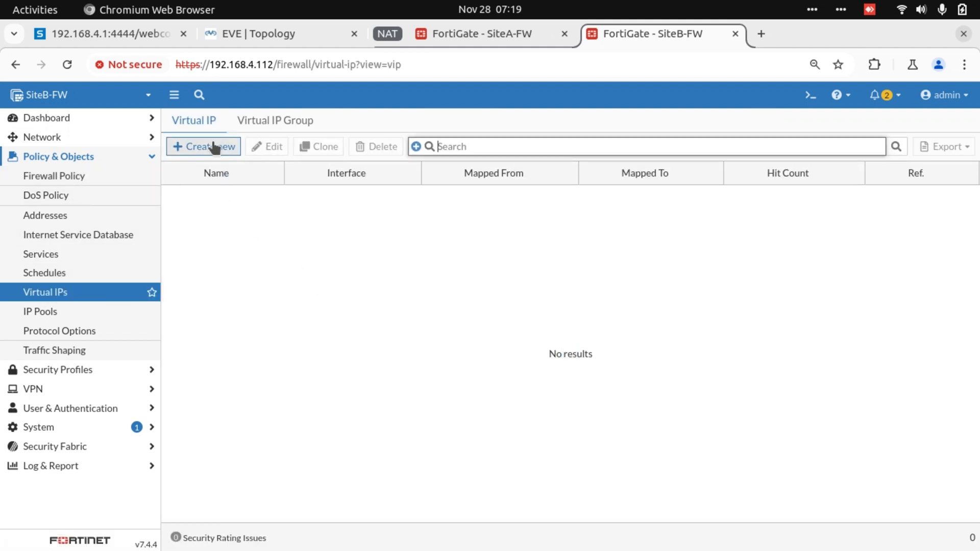
pyautogui.click(203, 146)
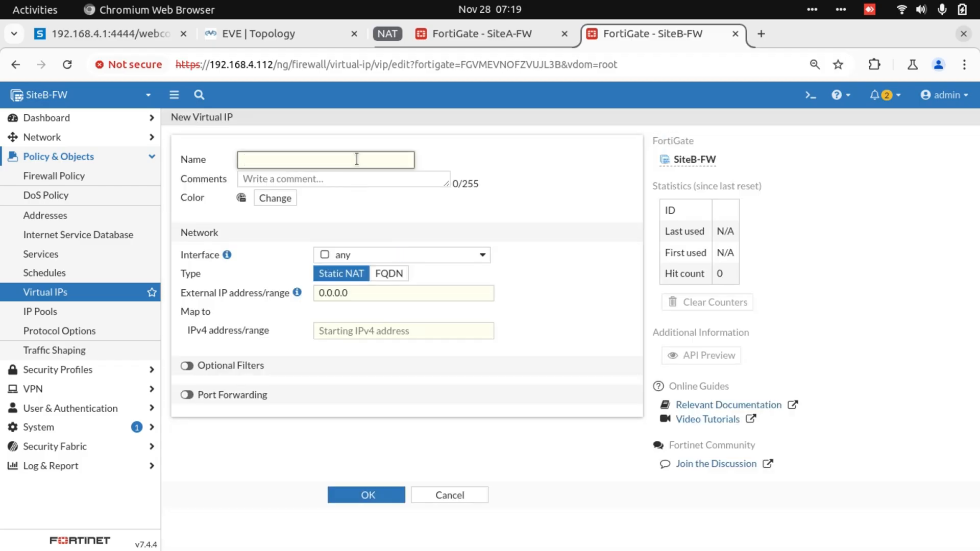
pyautogui.write('vip60')
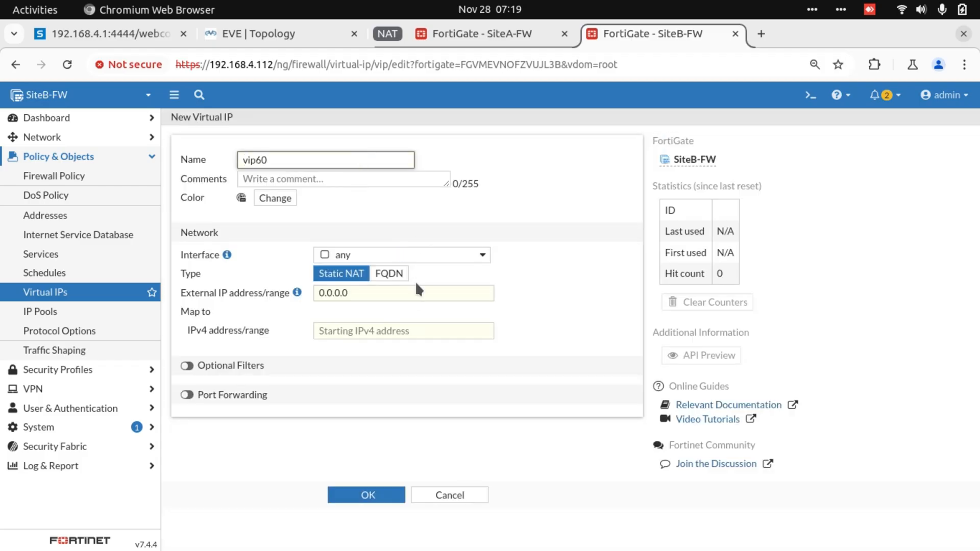
pyautogui.click(403, 293)
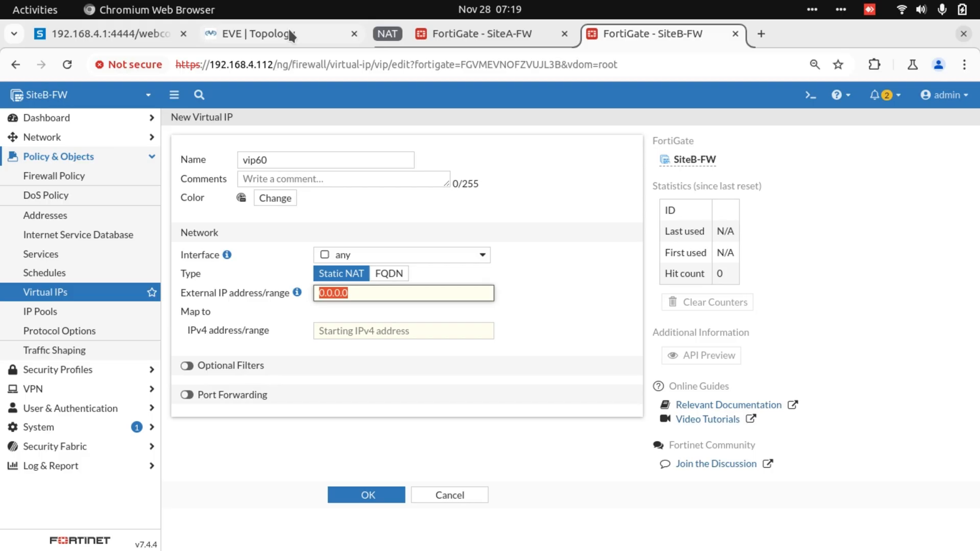
pyautogui.click(269, 34)
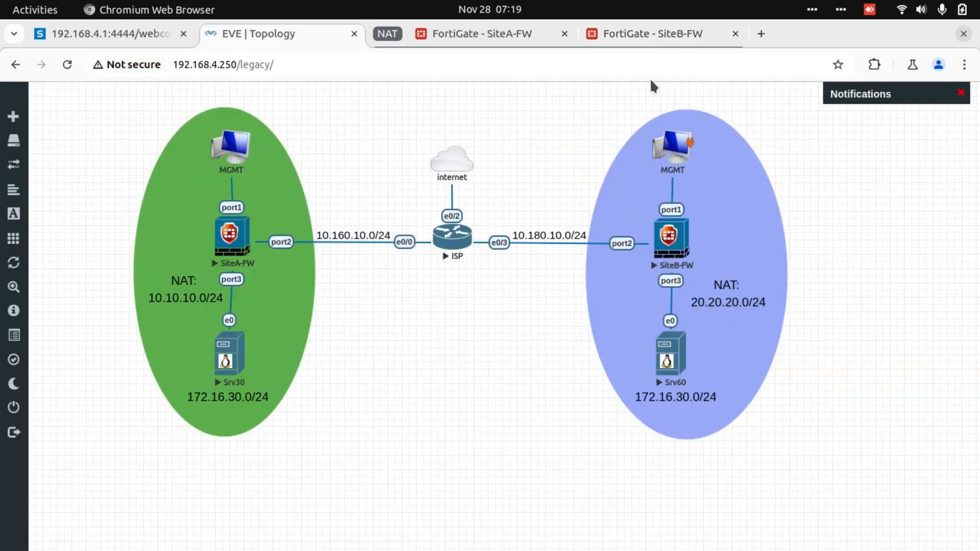
pyautogui.click(650, 34)
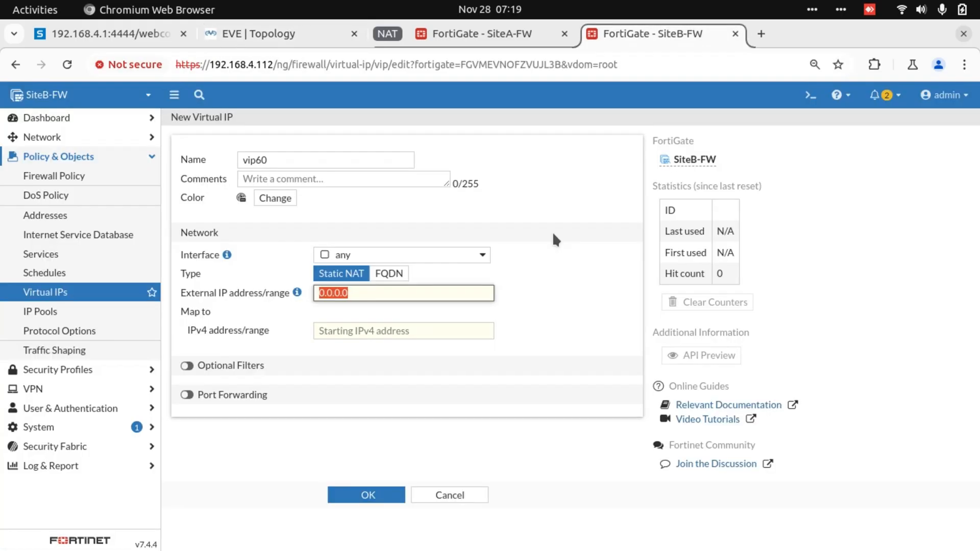
pyautogui.write('20.20.20.60')
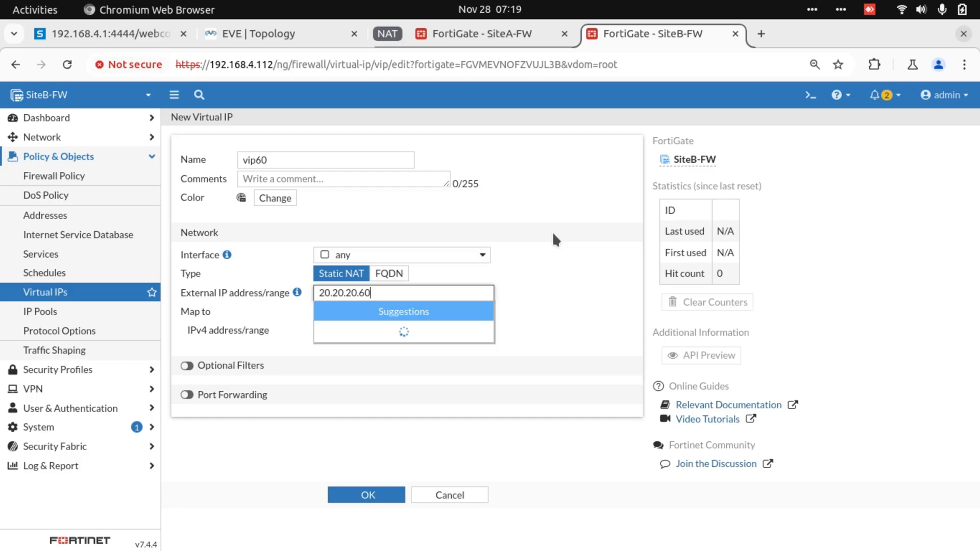
# Map vip60 to internal server 172.16.30.60 and save it
pyautogui.click(403, 330)
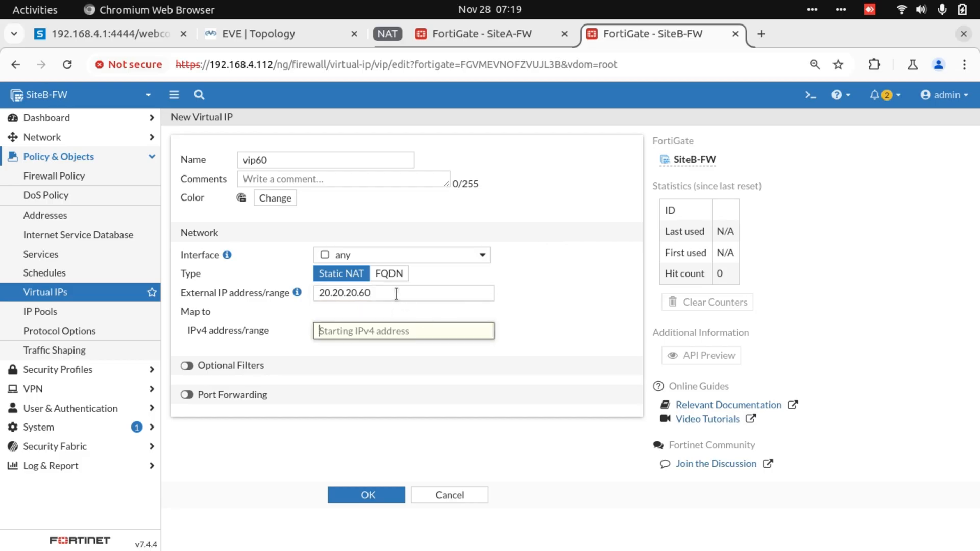
pyautogui.click(403, 330)
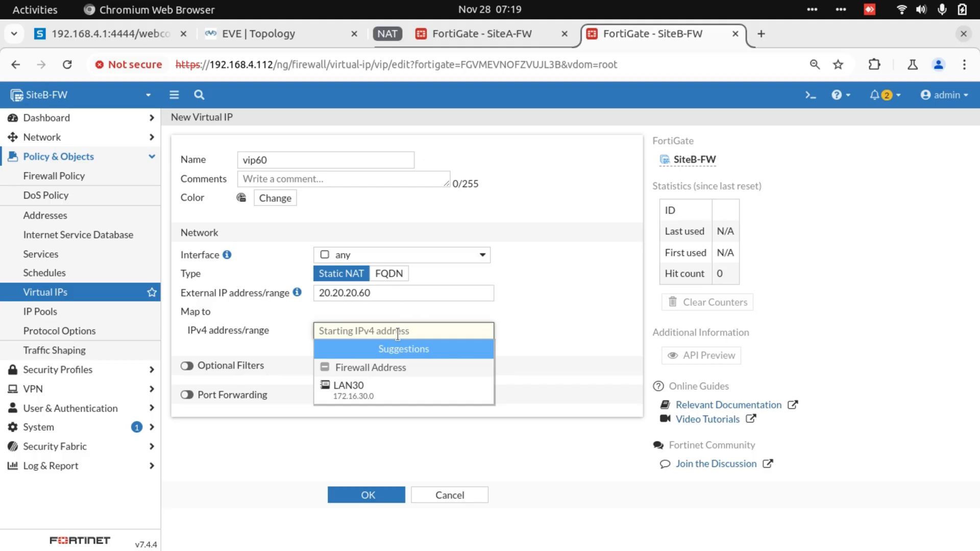
pyautogui.write('172.16.30.60')
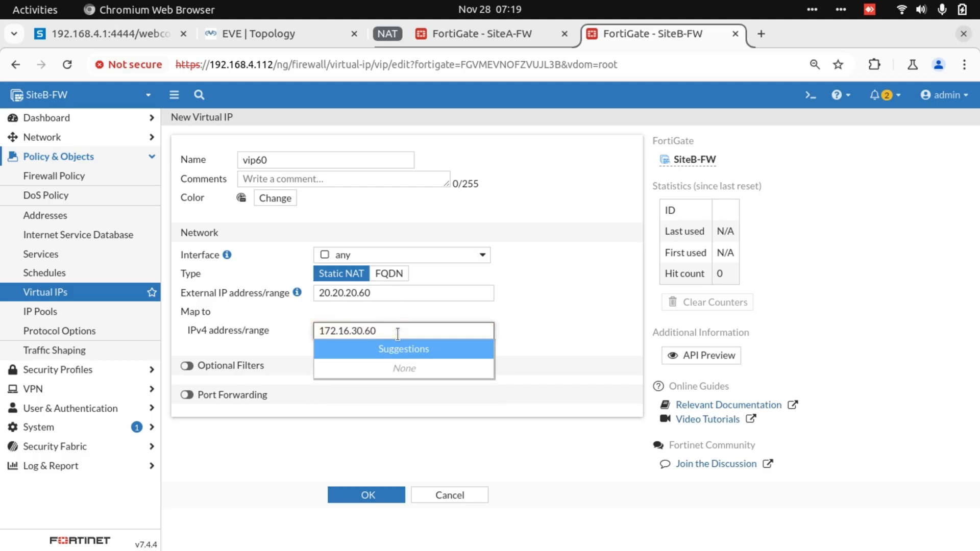
pyautogui.click(512, 338)
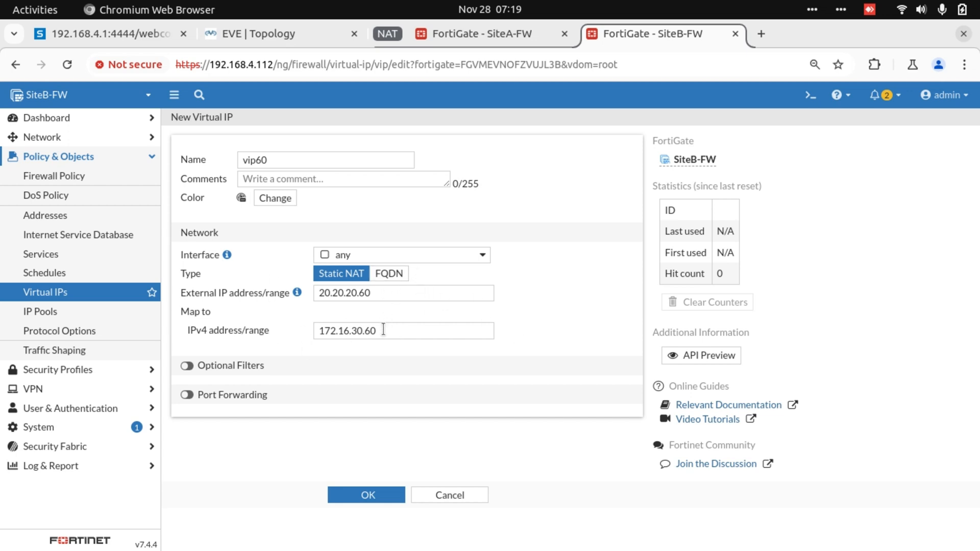
pyautogui.click(366, 494)
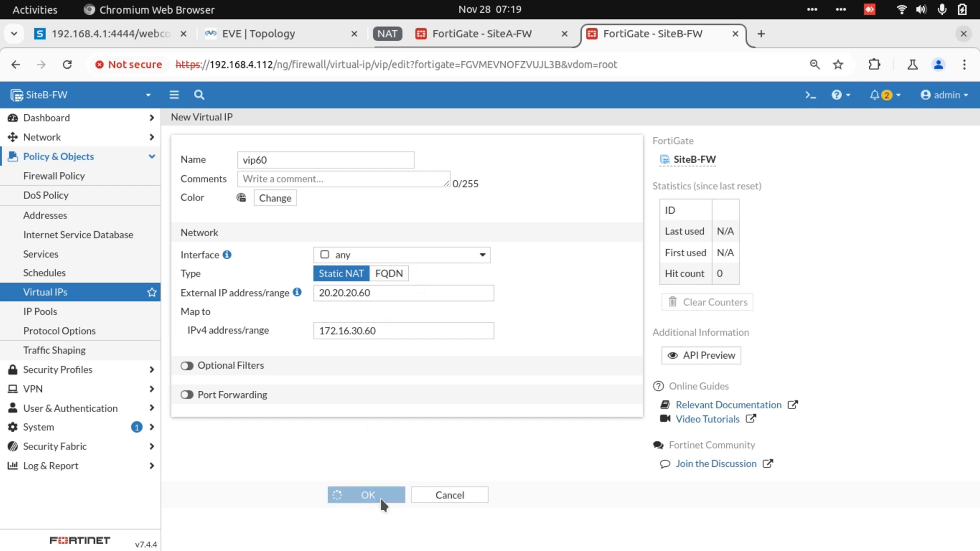
pyautogui.click(367, 495)
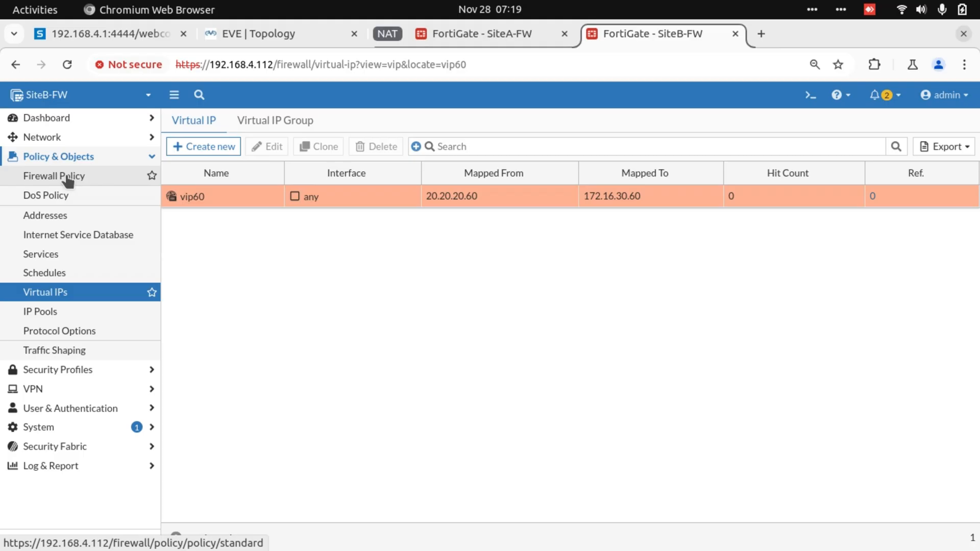
# Create policy Inbound from www (port2) to port3, source all, destination vip60, service ALL, NAT off, and save
pyautogui.click(55, 176)
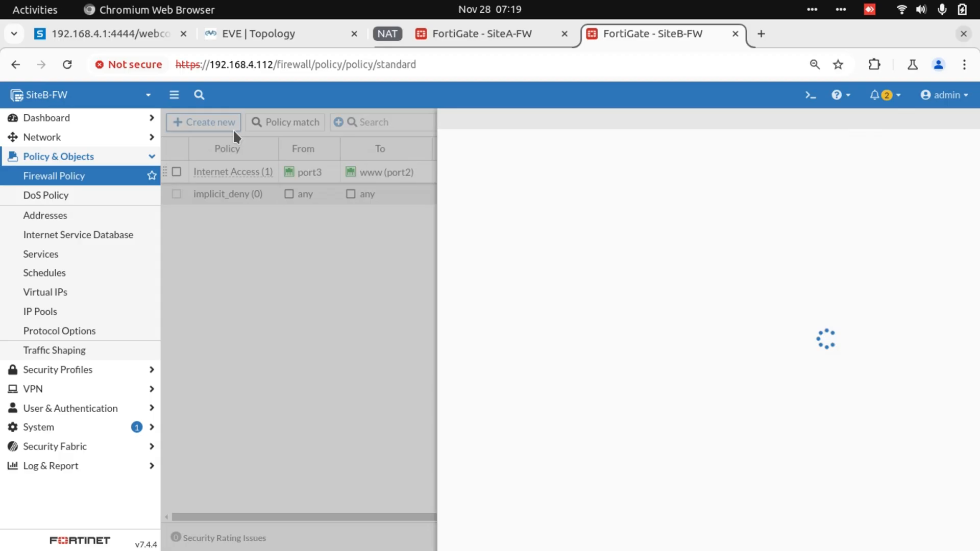
pyautogui.click(202, 122)
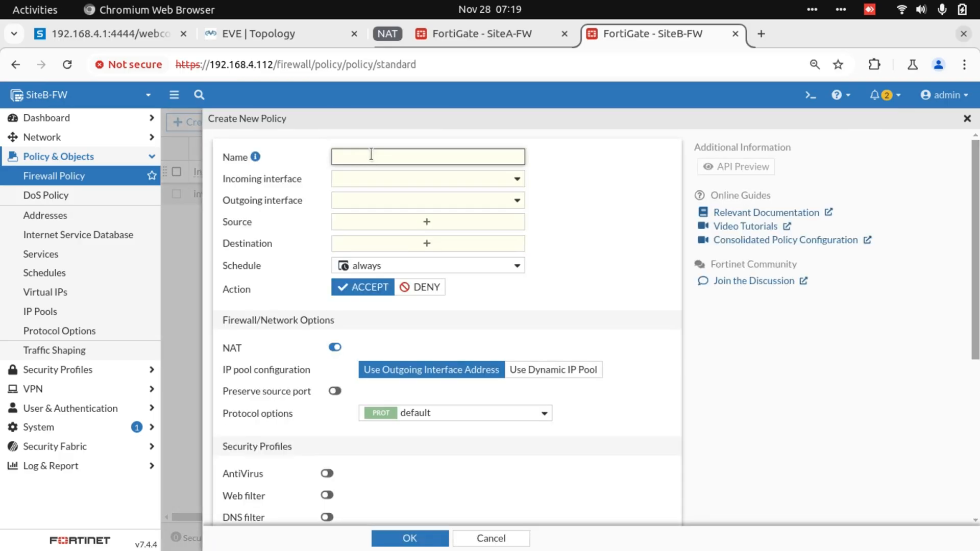
pyautogui.write('Inbou')
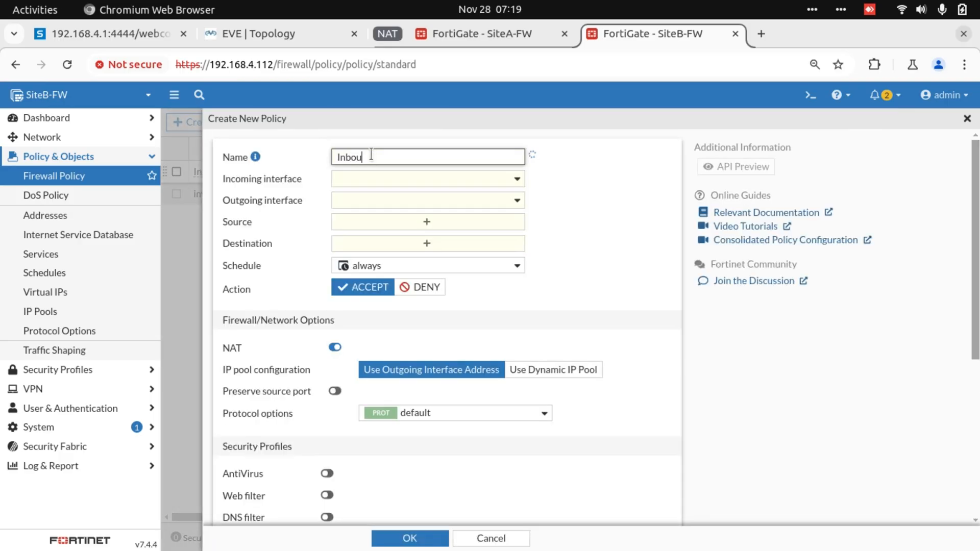
pyautogui.click(428, 178)
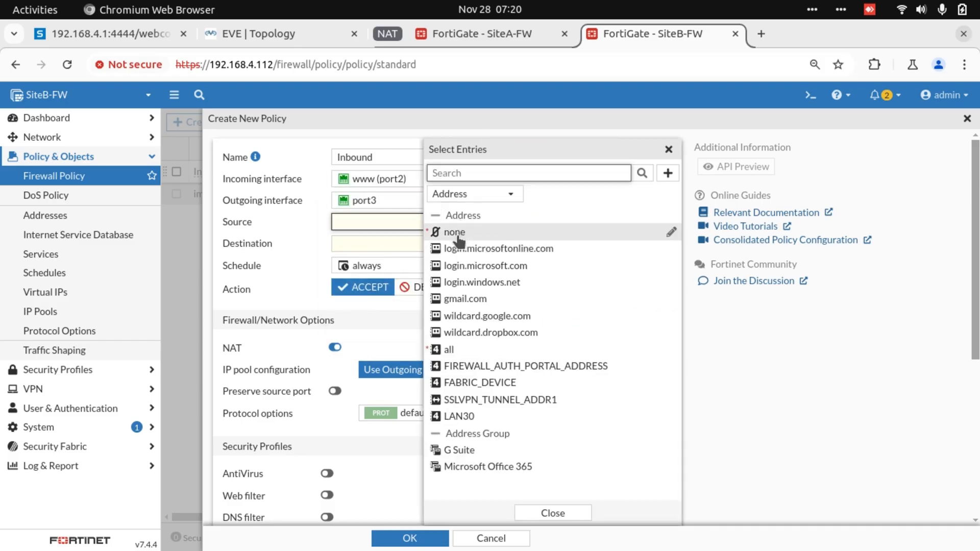
pyautogui.click(448, 349)
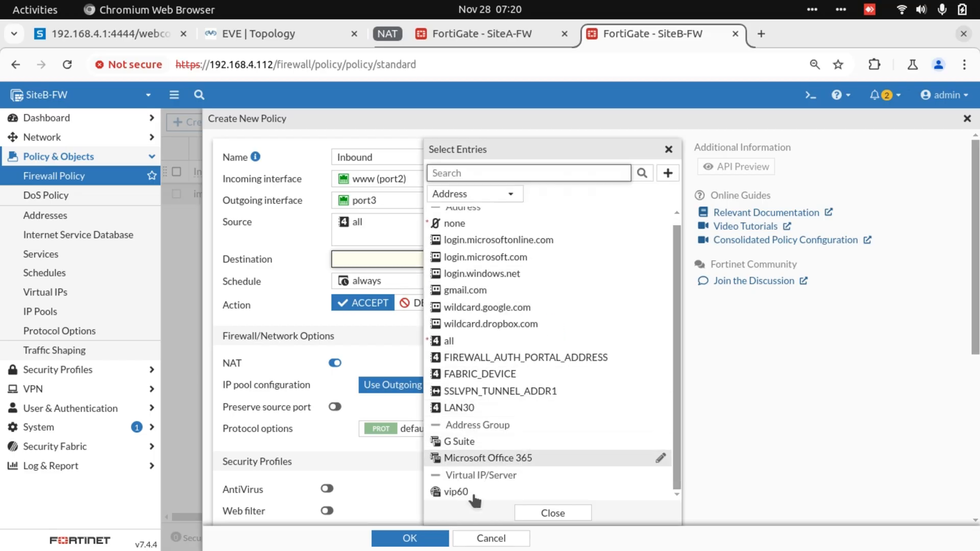
pyautogui.click(454, 492)
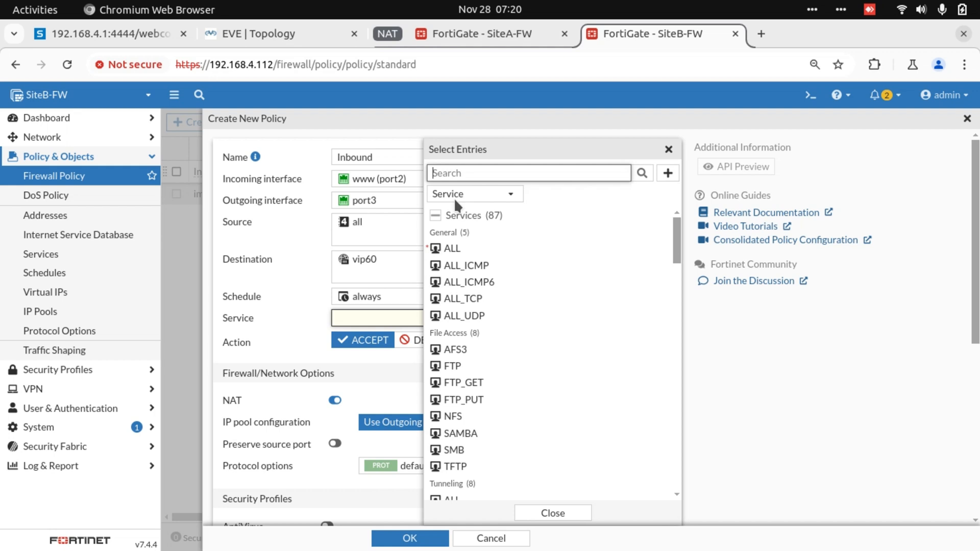
pyautogui.click(452, 248)
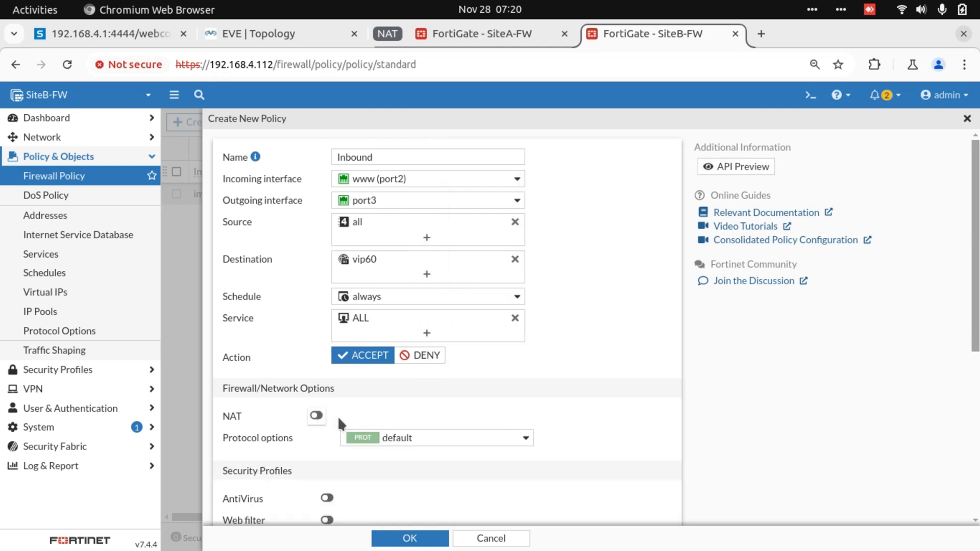
pyautogui.click(409, 537)
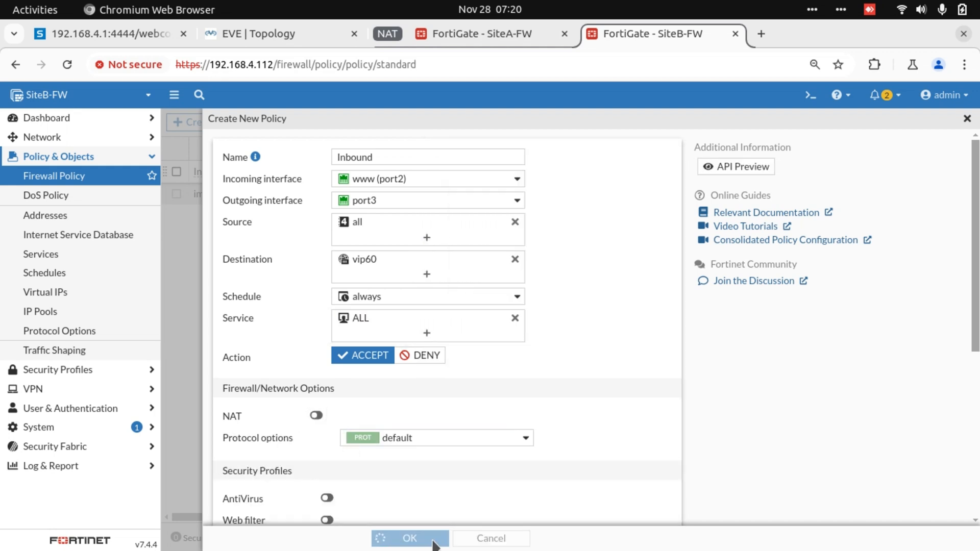
pyautogui.click(409, 538)
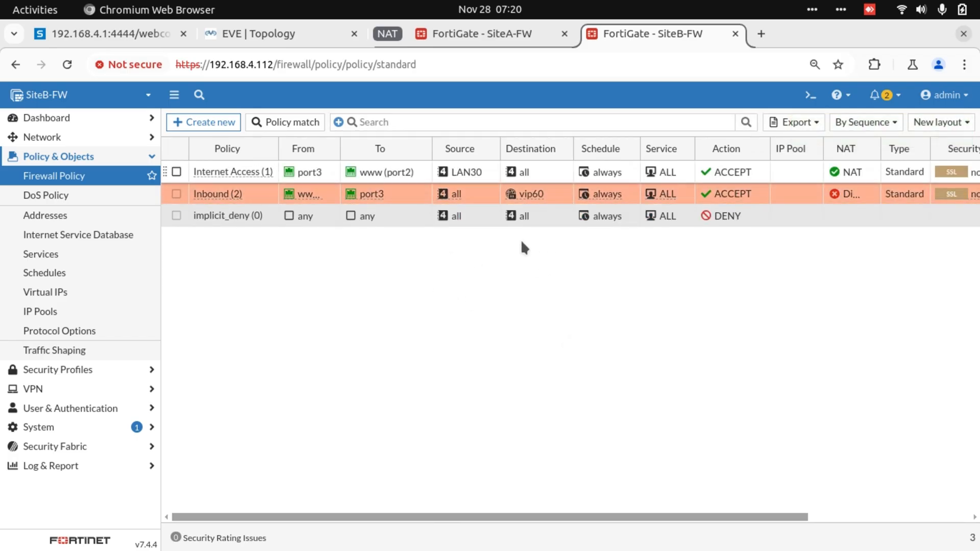
pyautogui.moveTo(571, 194)
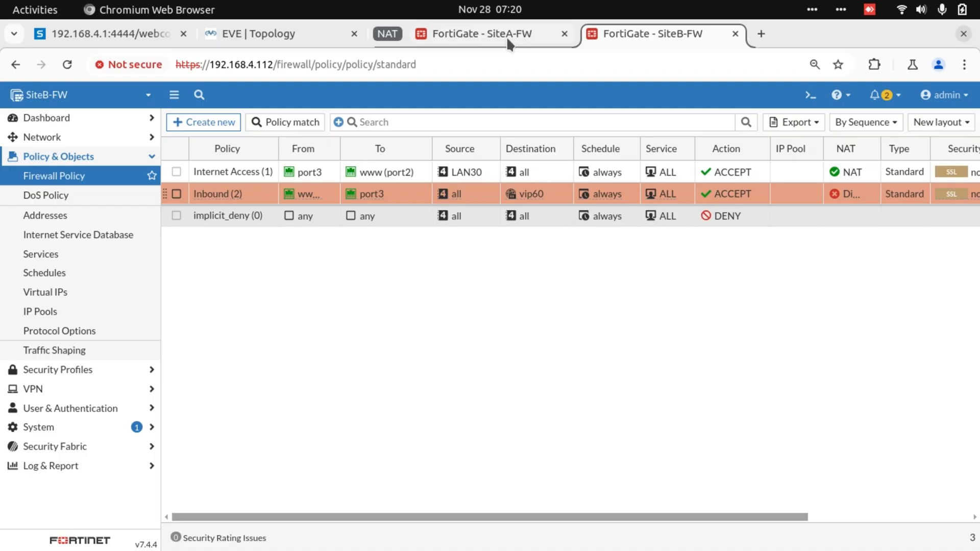
# Glance at the EVE-NG topology and return to the Site A firewall page
pyautogui.click(491, 34)
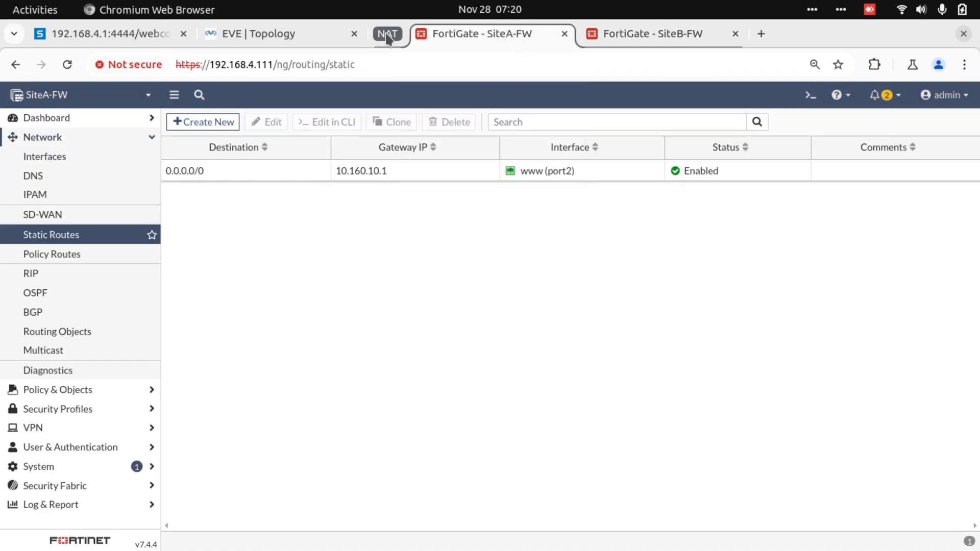
pyautogui.click(274, 33)
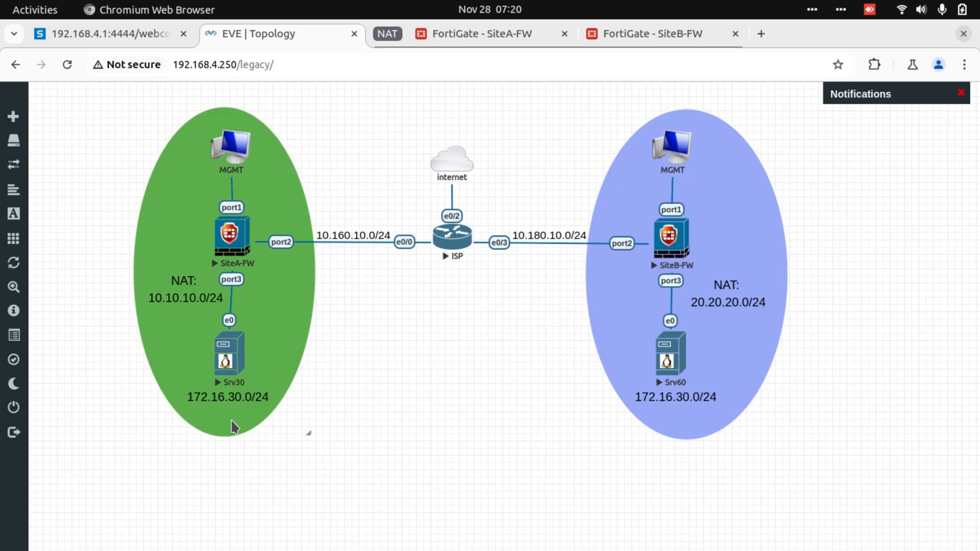
pyautogui.moveTo(680, 385)
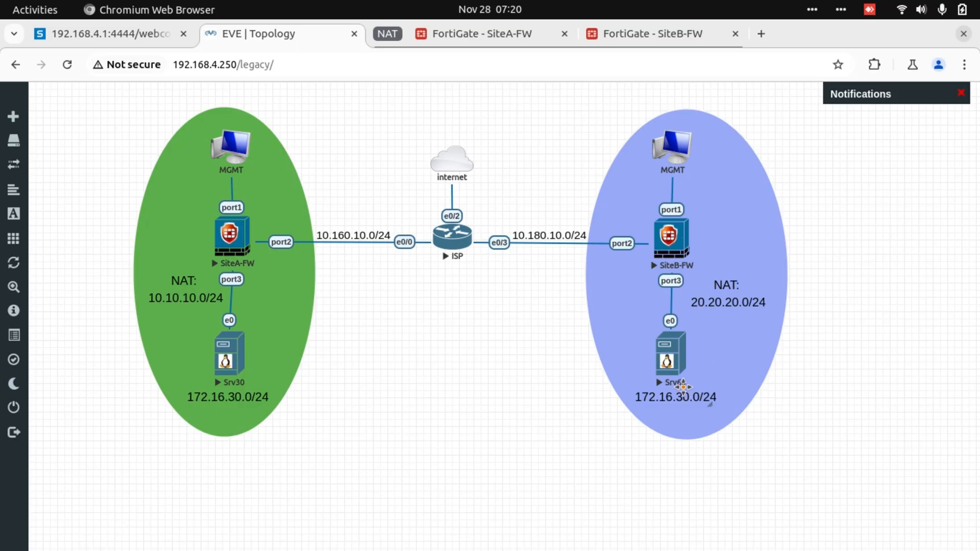
pyautogui.moveTo(714, 302)
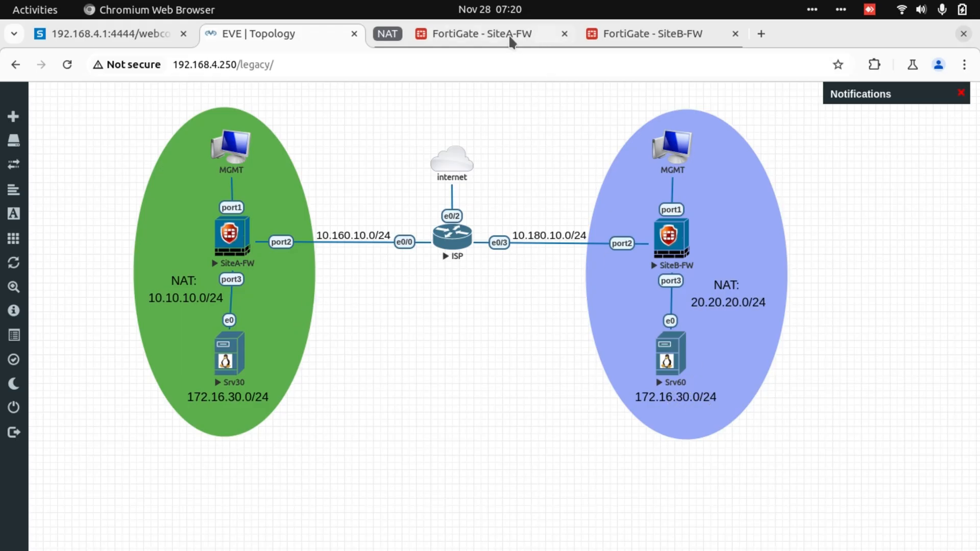
pyautogui.click(478, 32)
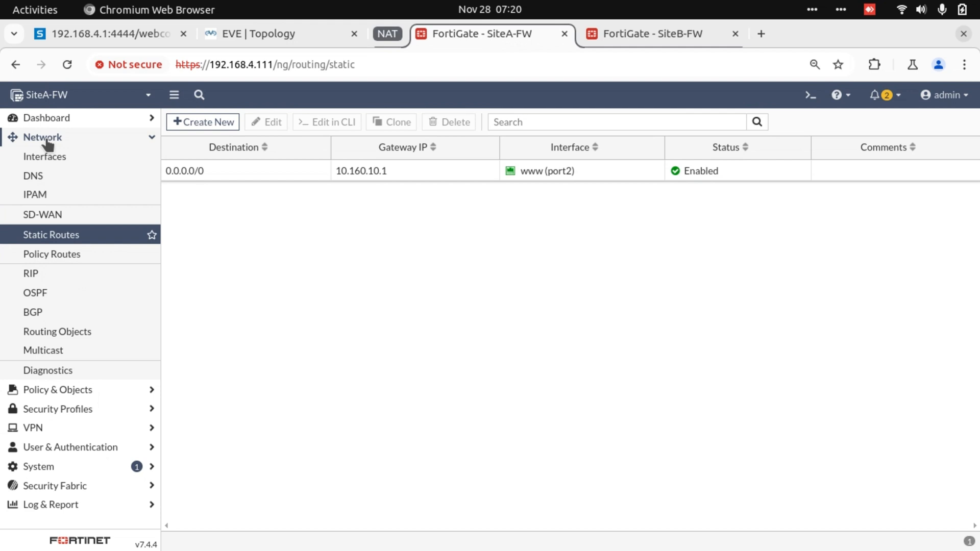
# Start new virtual IP vip30 on Site A with external address 10.10.10.30, checking the topology's NAT range
pyautogui.click(58, 156)
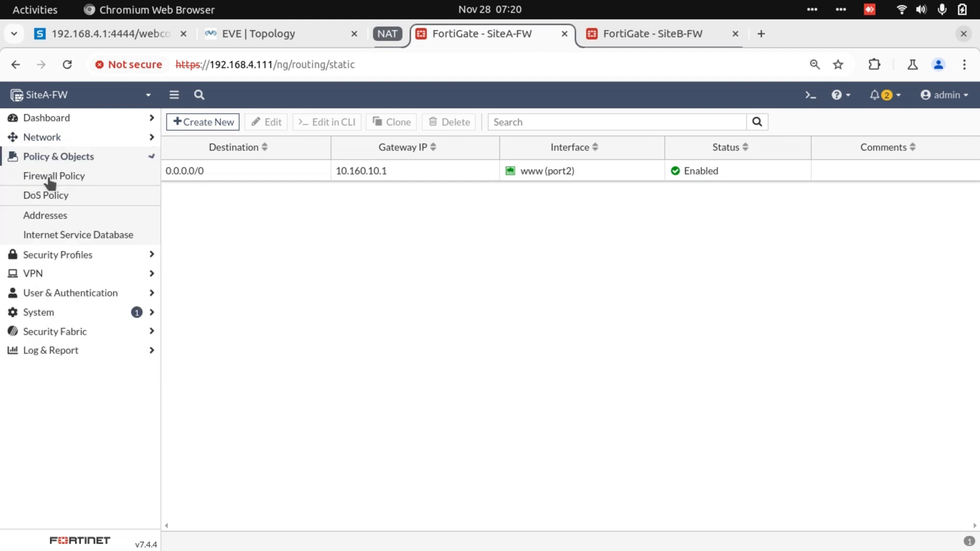
pyautogui.click(45, 291)
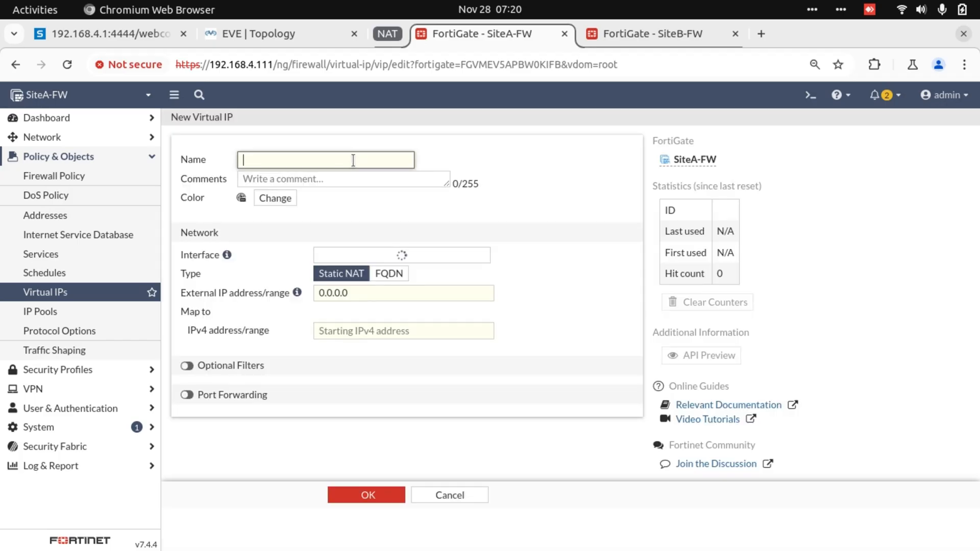
pyautogui.write('vip30')
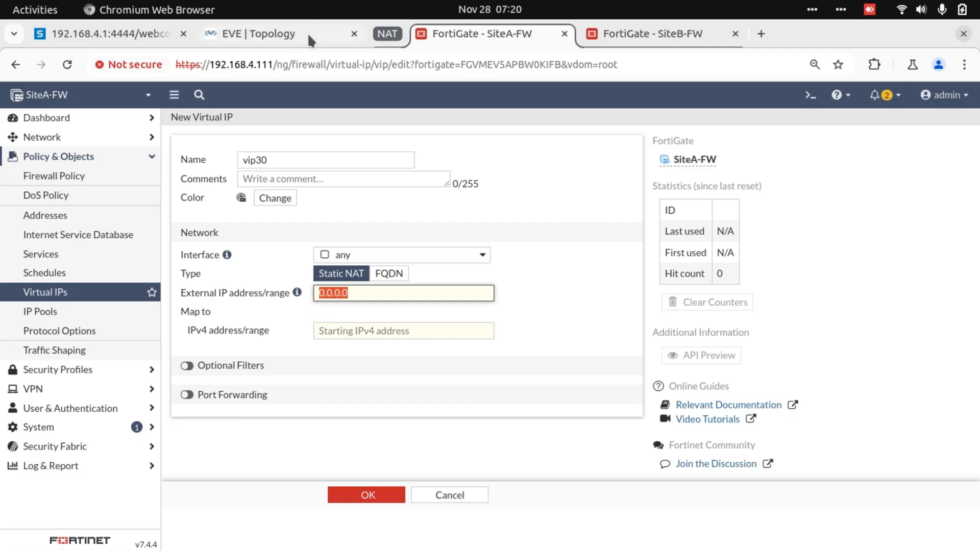
pyautogui.click(256, 34)
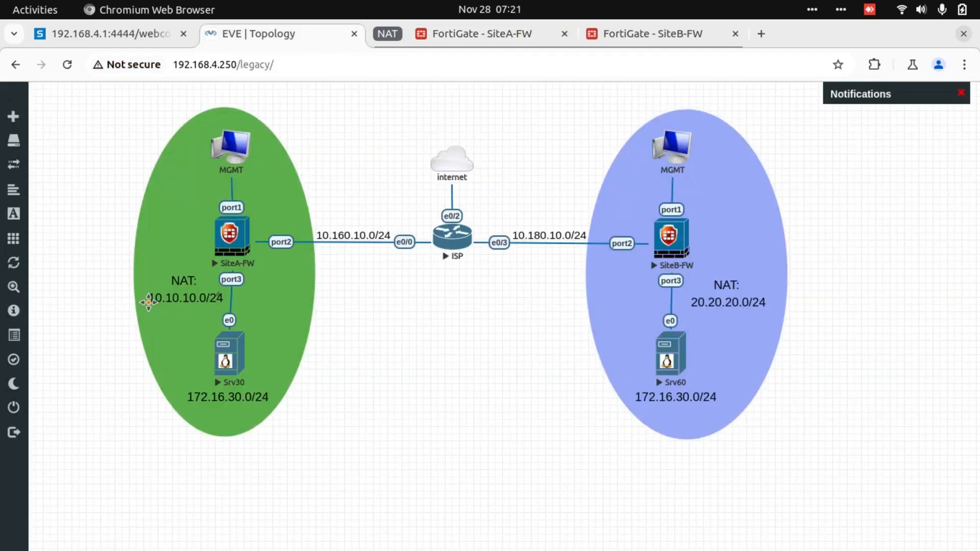
pyautogui.click(475, 33)
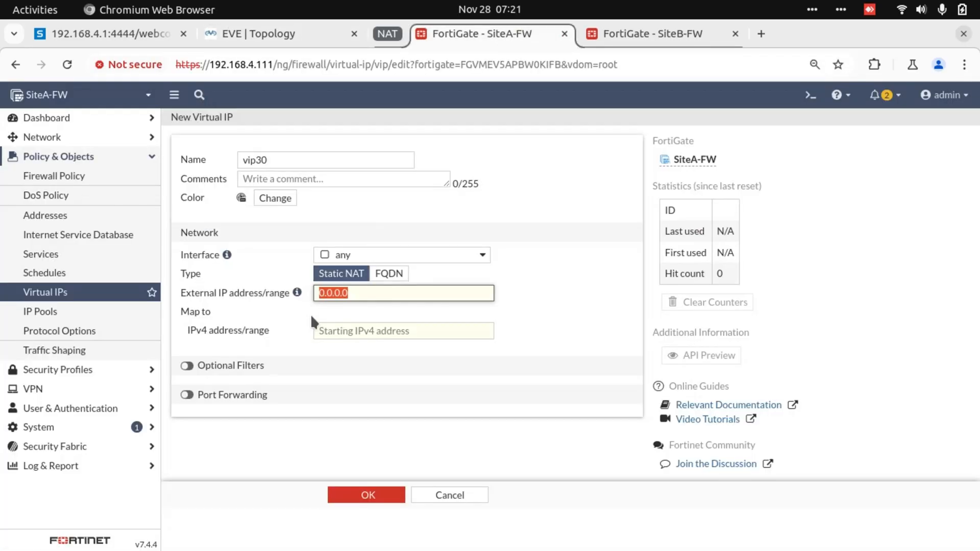
pyautogui.write('10.10.1')
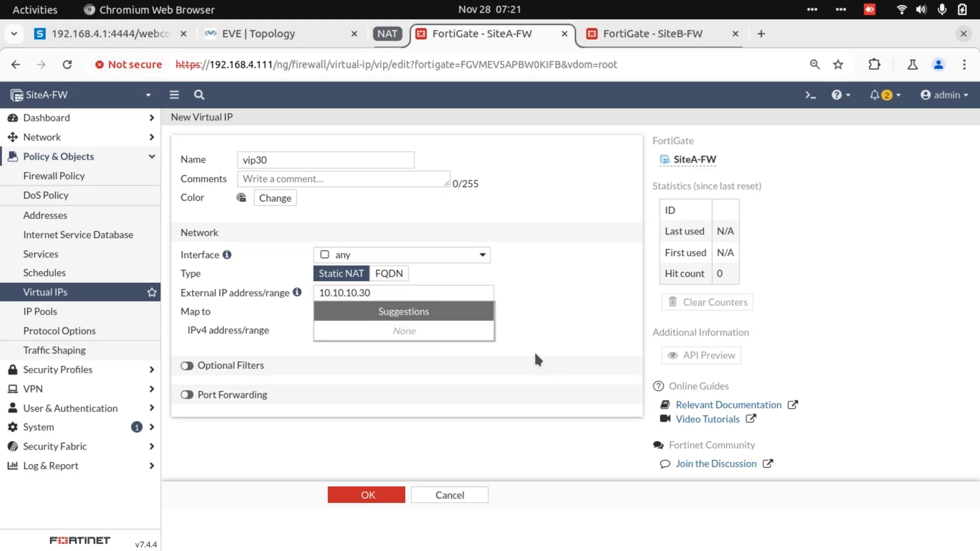
# Map vip30 to internal server 172.16.30.30 and save it
pyautogui.click(403, 330)
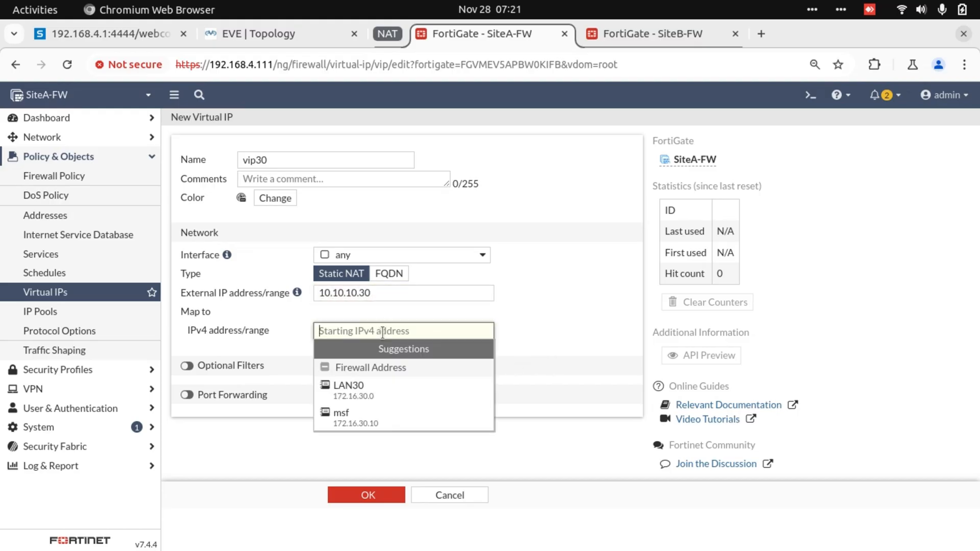
pyautogui.write('172.16.30.30')
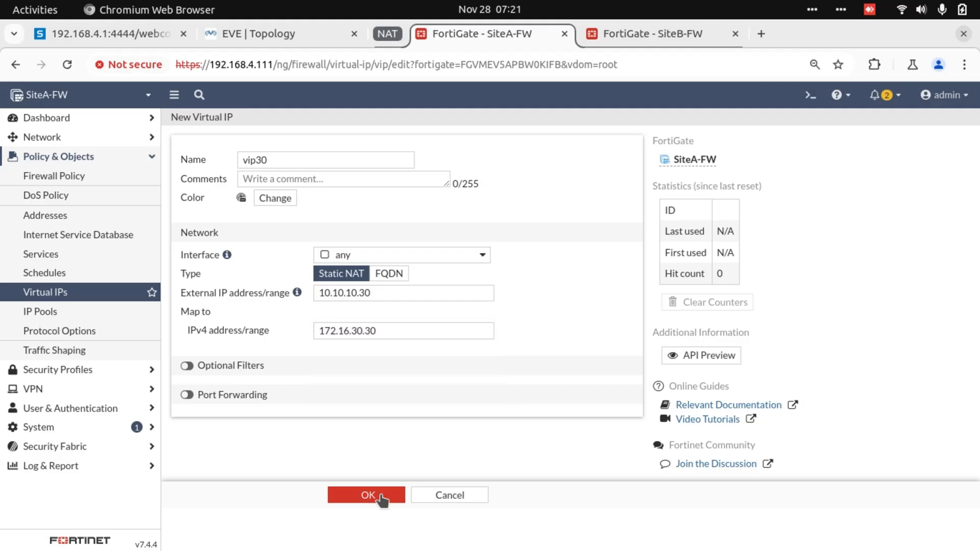
pyautogui.click(365, 495)
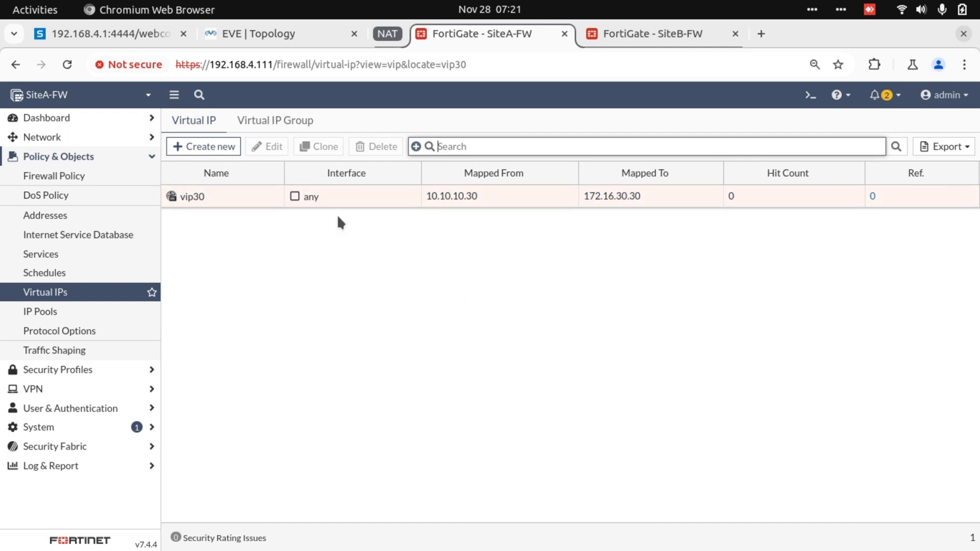
# Create policy Incoming from port2 to port3 with destination vip30
pyautogui.click(54, 175)
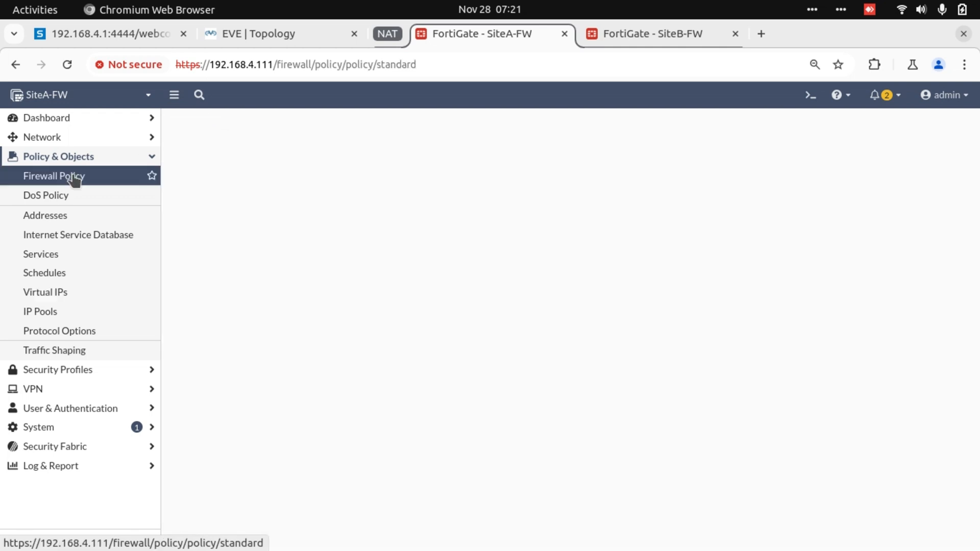
pyautogui.click(54, 176)
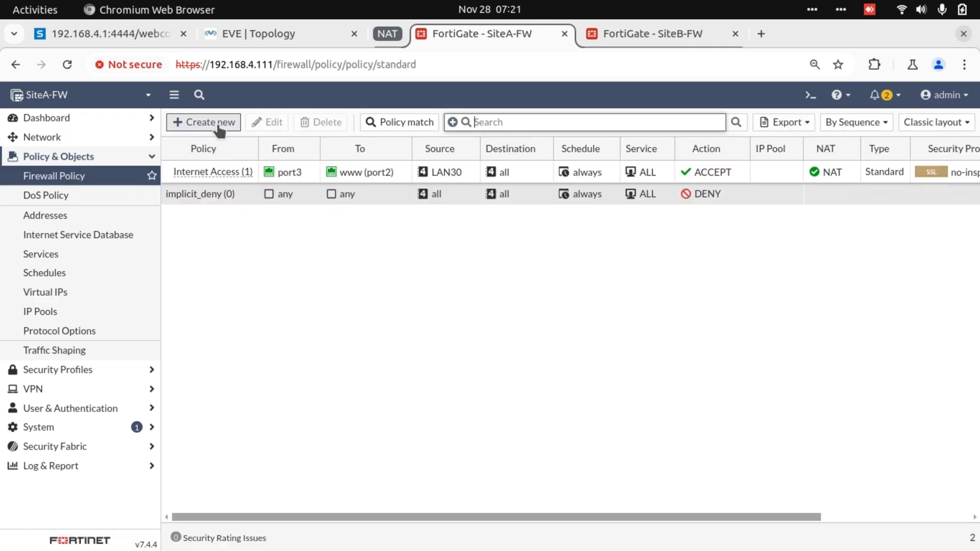
pyautogui.click(203, 121)
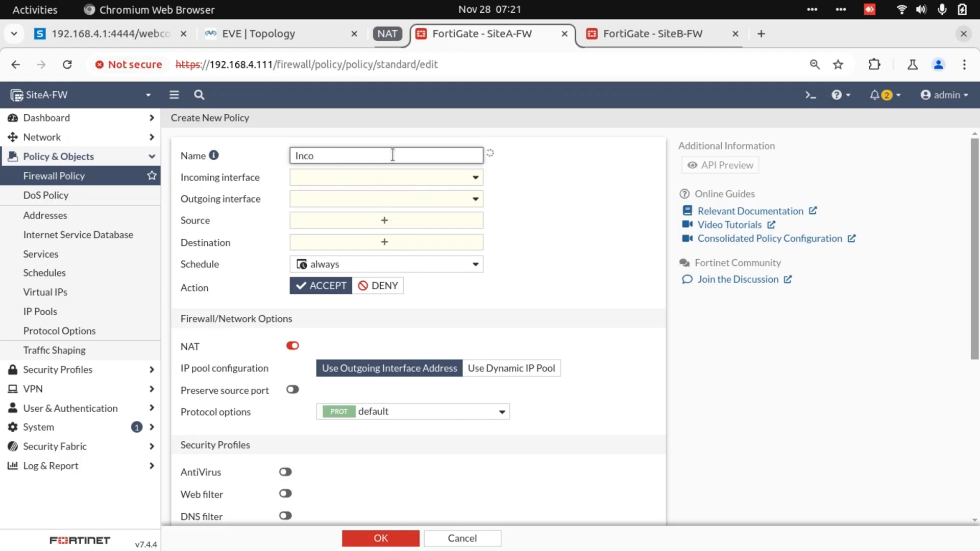
pyautogui.click(384, 177)
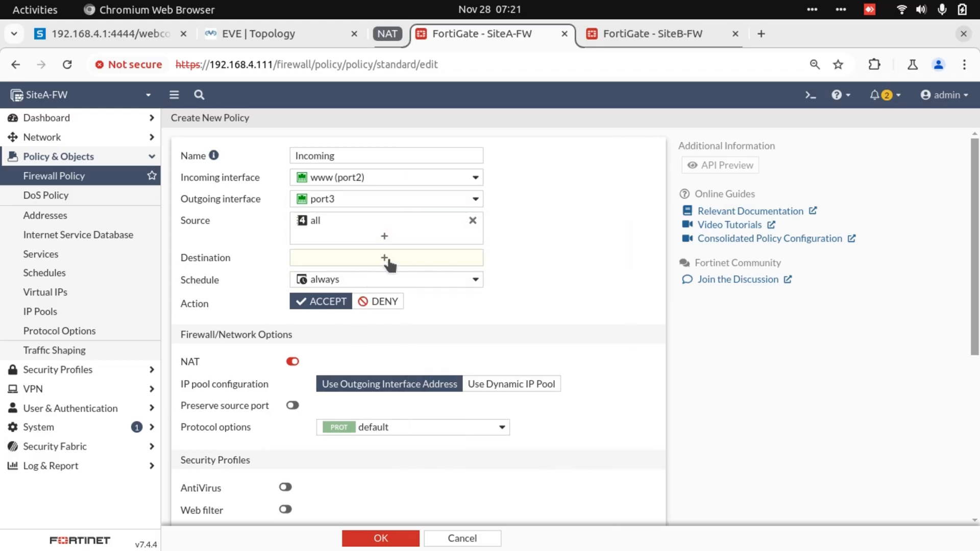
pyautogui.click(385, 257)
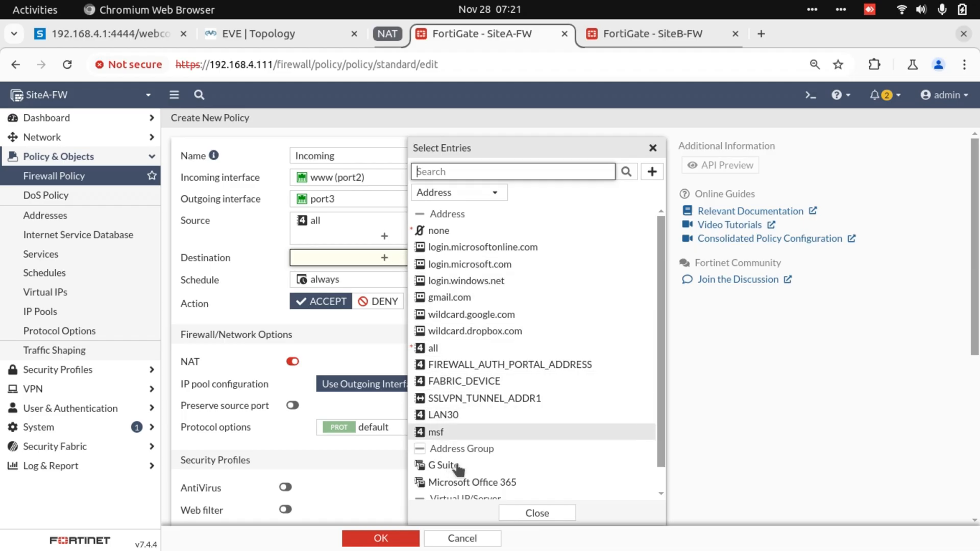
pyautogui.scroll(-3)
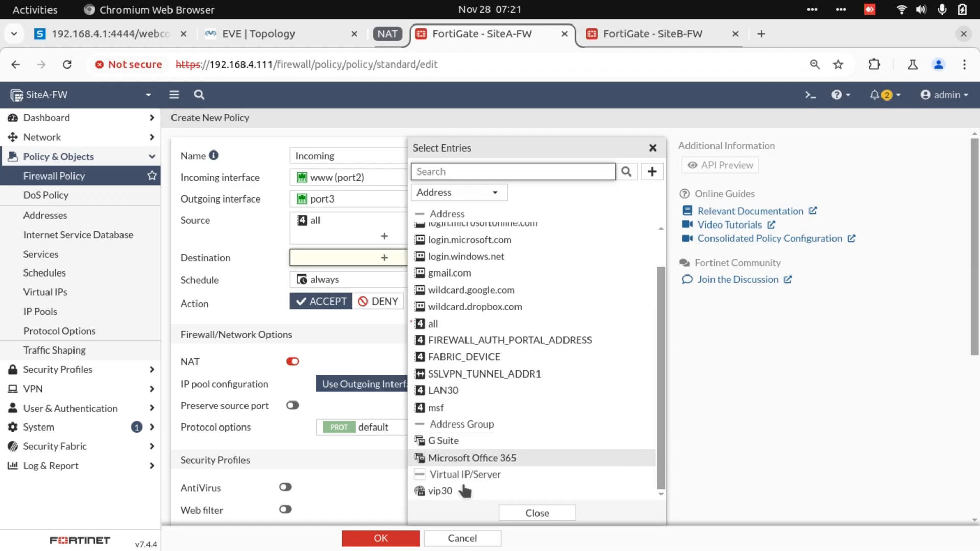
pyautogui.click(439, 491)
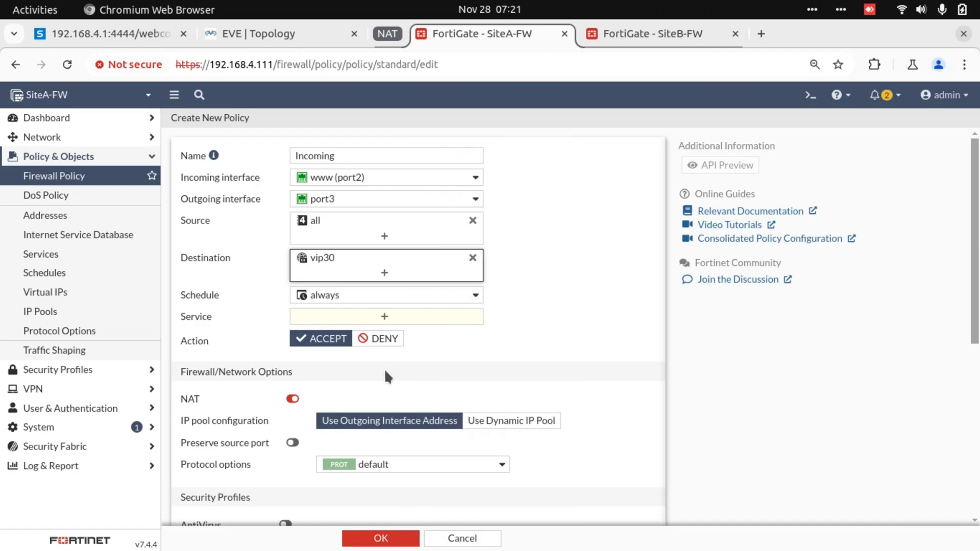
# Allow service ALL, disable NAT and save the Incoming policy
pyautogui.click(384, 316)
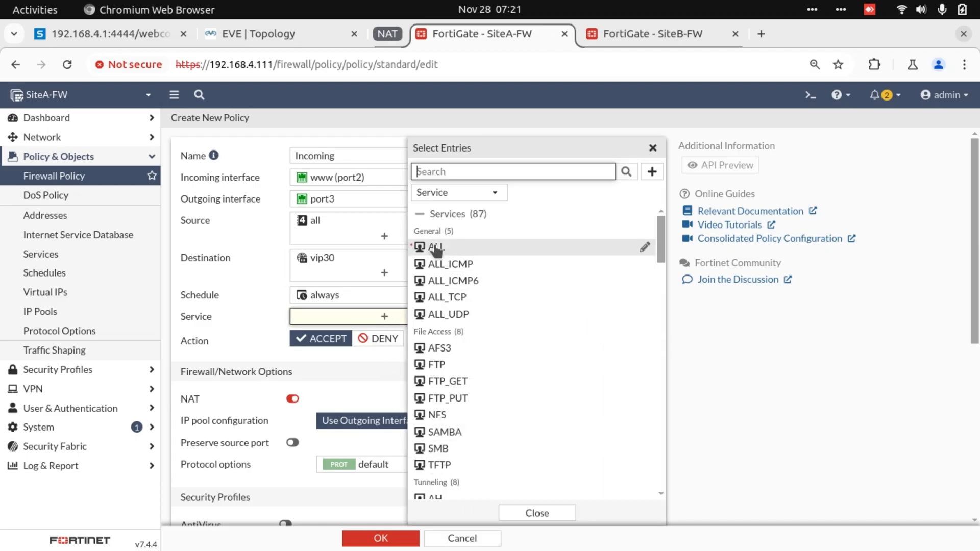
pyautogui.click(437, 247)
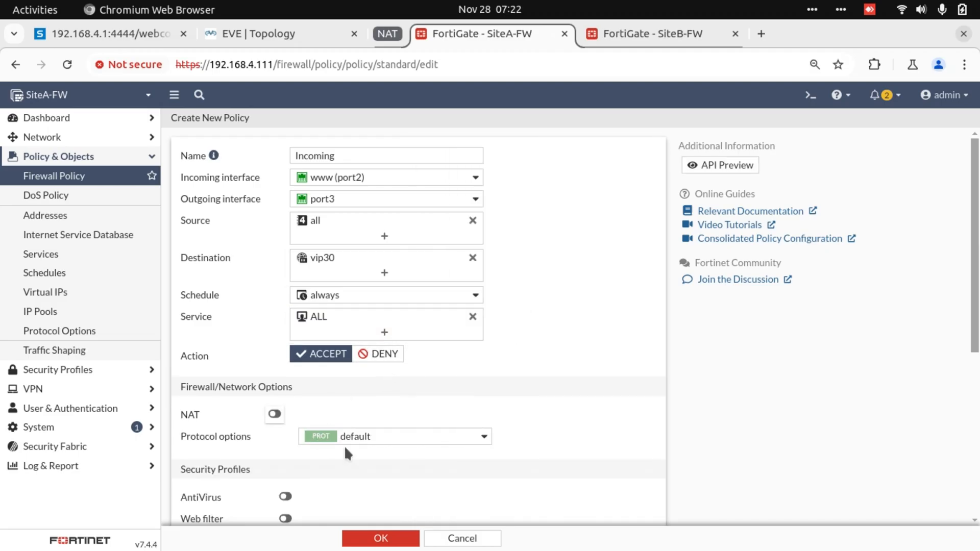
pyautogui.click(380, 538)
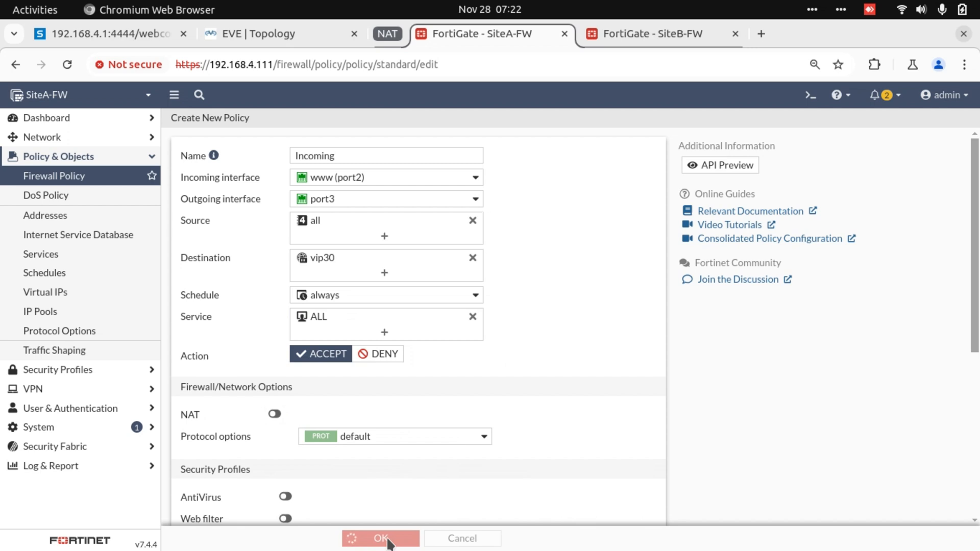
pyautogui.click(379, 538)
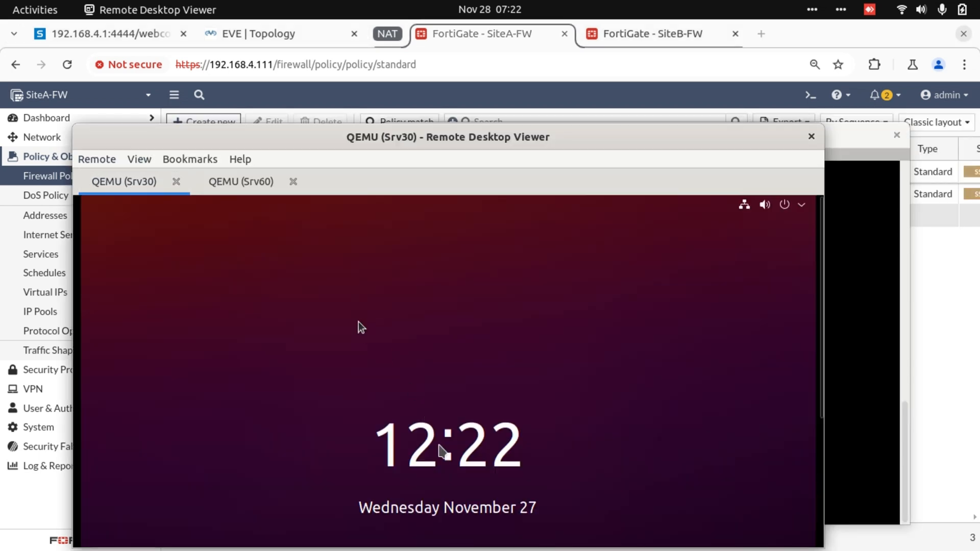
# Ping 20.20.20.60 from Srv30, then bring up the SiteA-FW command session
pyautogui.moveTo(448, 137); pyautogui.dragTo(481, 75)
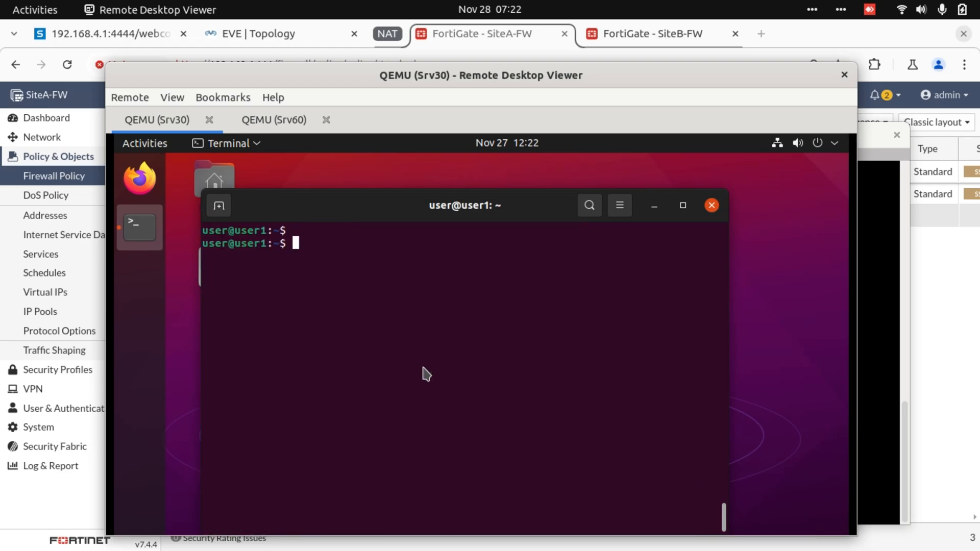
pyautogui.write('ping')
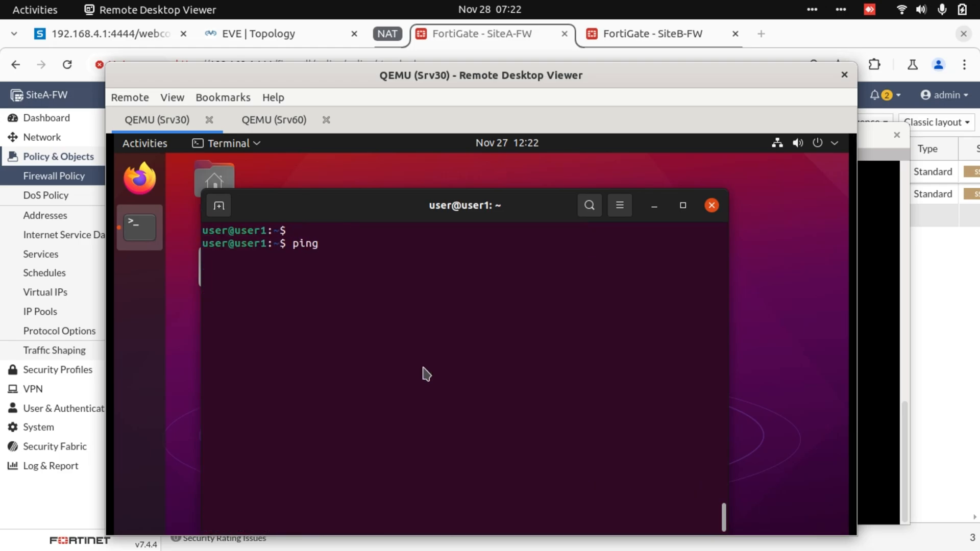
pyautogui.write('20.20.20.60')
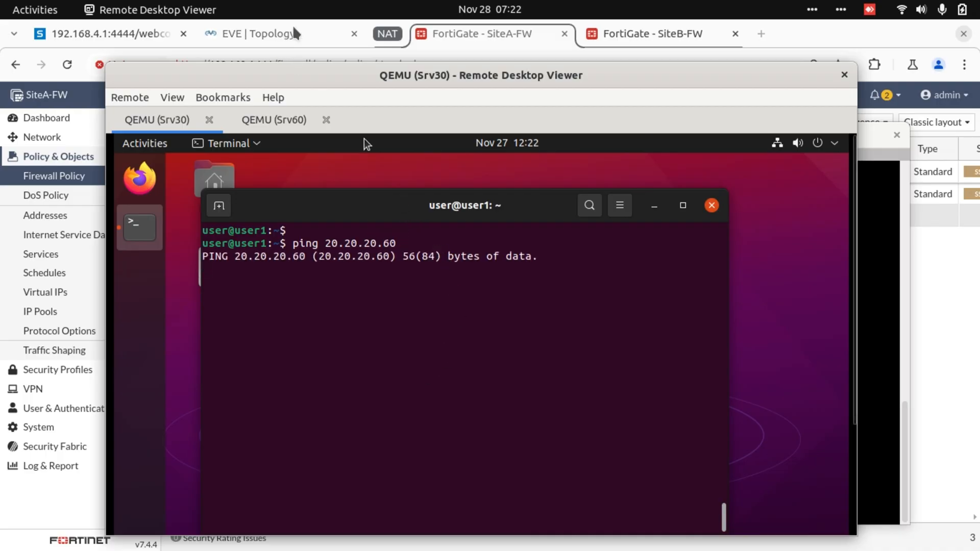
pyautogui.click(256, 33)
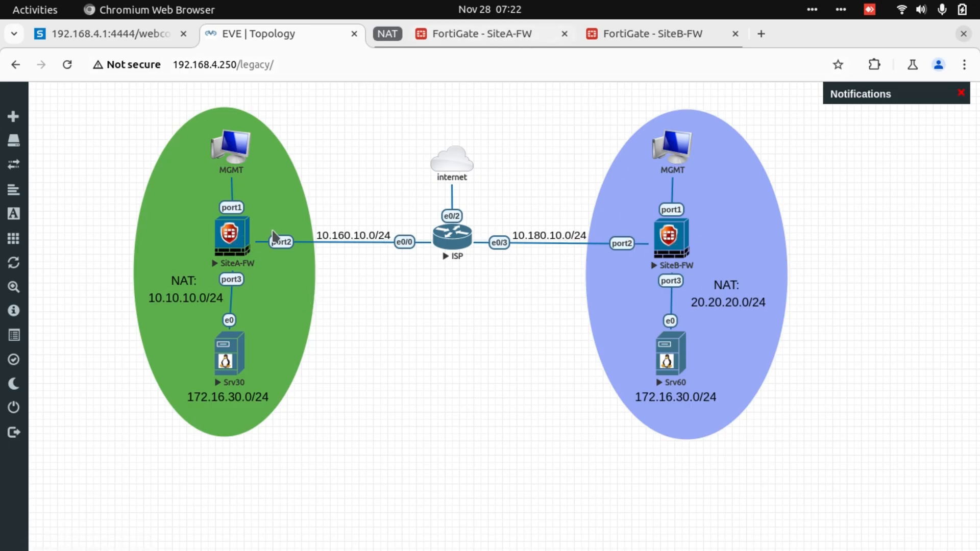
pyautogui.click(478, 34)
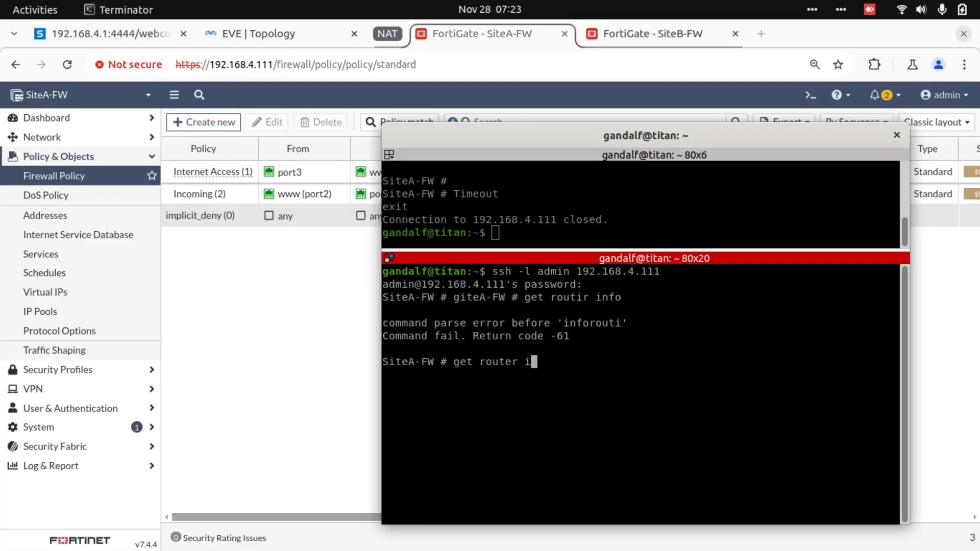
# Run 'get router info routing-table all' on SiteA-FW, showing default via 10.160.10.1 and three connected networks
pyautogui.press('Return')
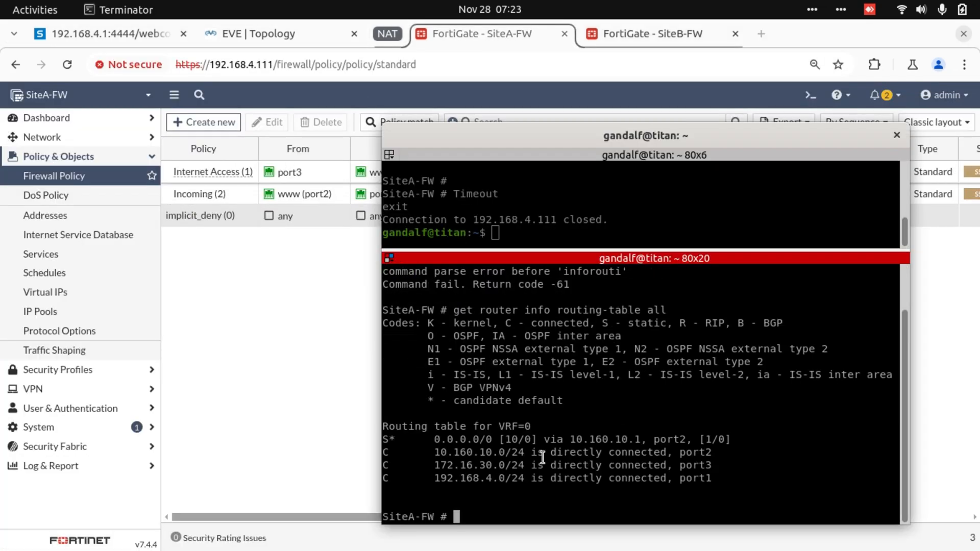
pyautogui.moveTo(494, 469)
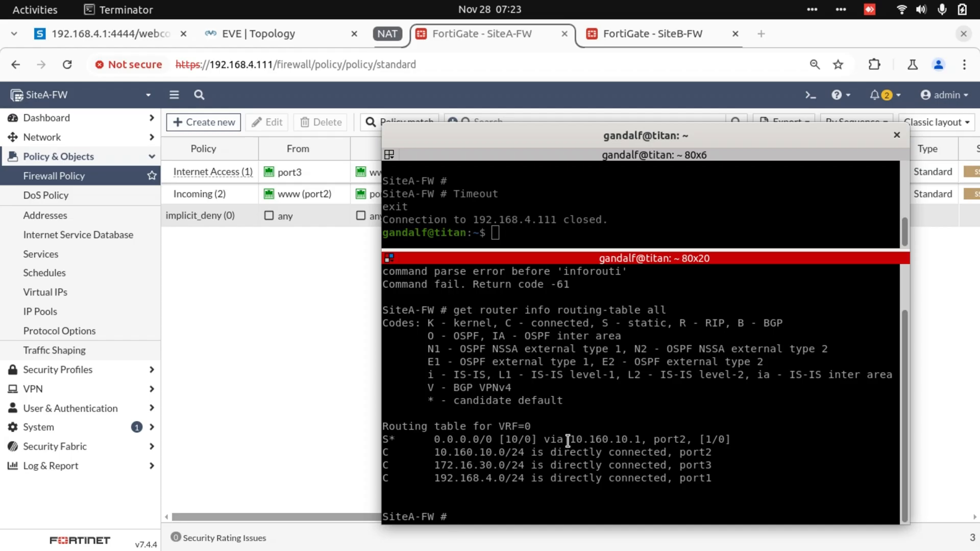
pyautogui.moveTo(330, 42)
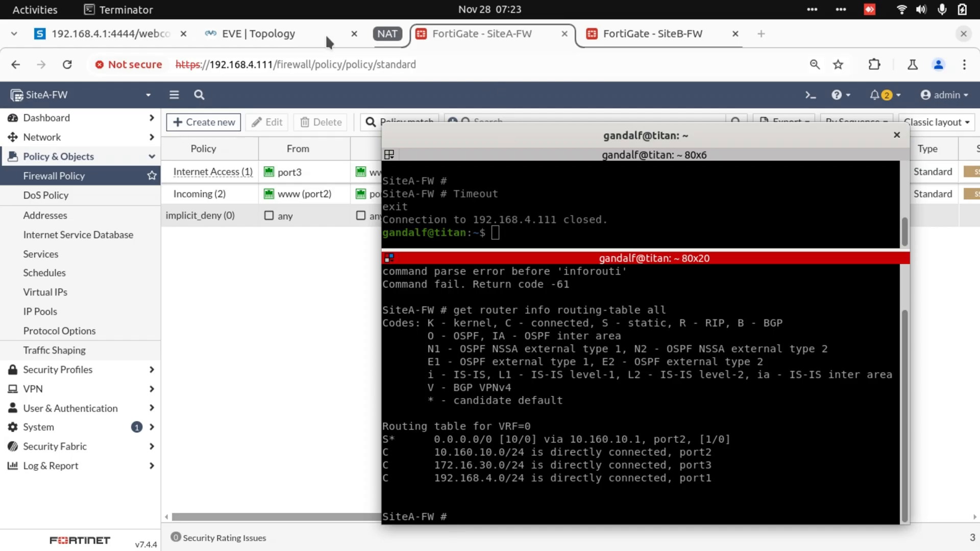
# Return to the EVE topology and page through the ISP router's routing table (default via 192.168.4.1)
pyautogui.click(268, 33)
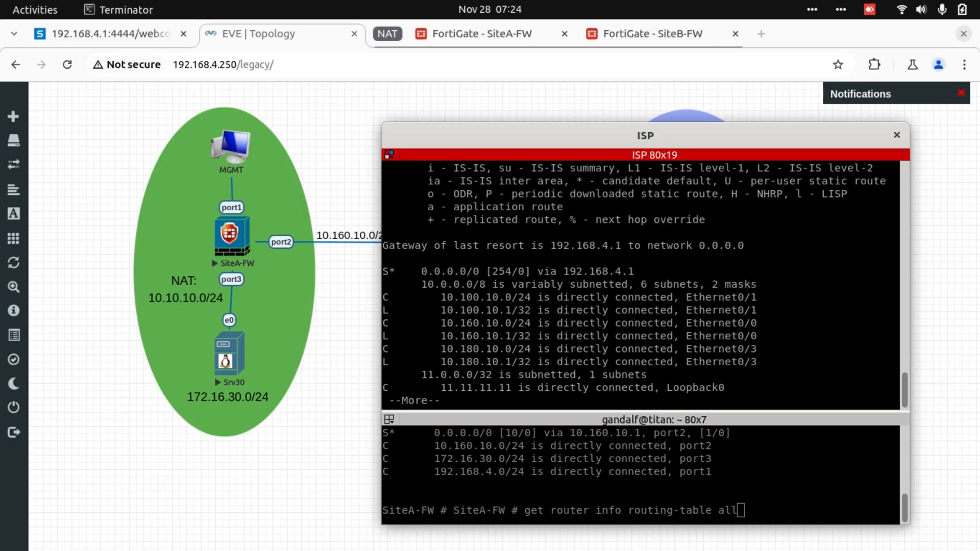
pyautogui.press('space')
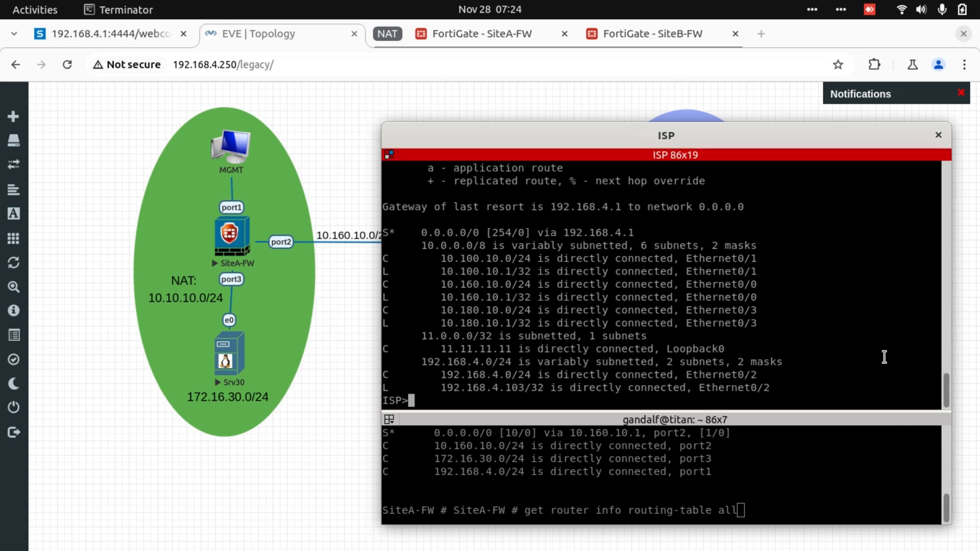
pyautogui.moveTo(529, 365)
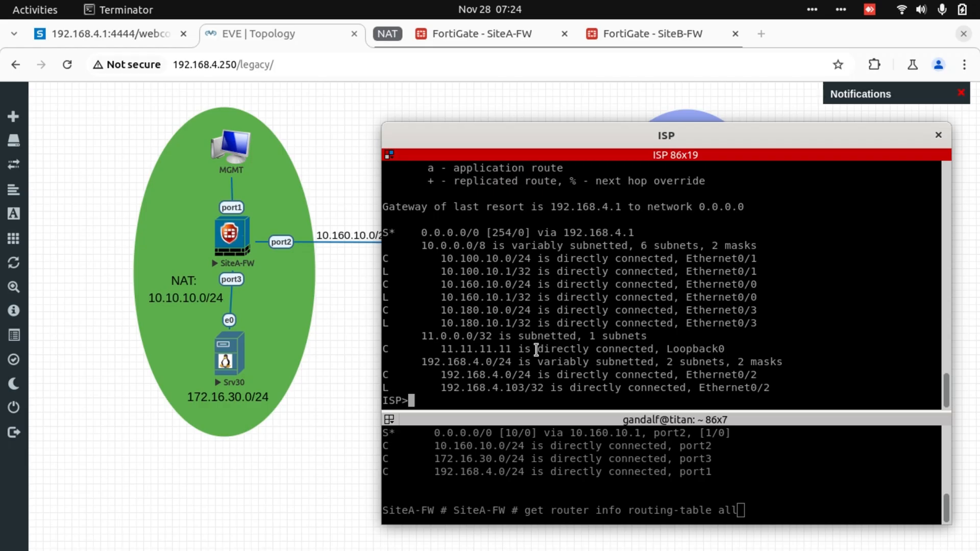
# Enter config mode and add ISP static route 10.10.10.0/24 via 10.160.10.254
pyautogui.write('en')
pyautogui.write('ip route')
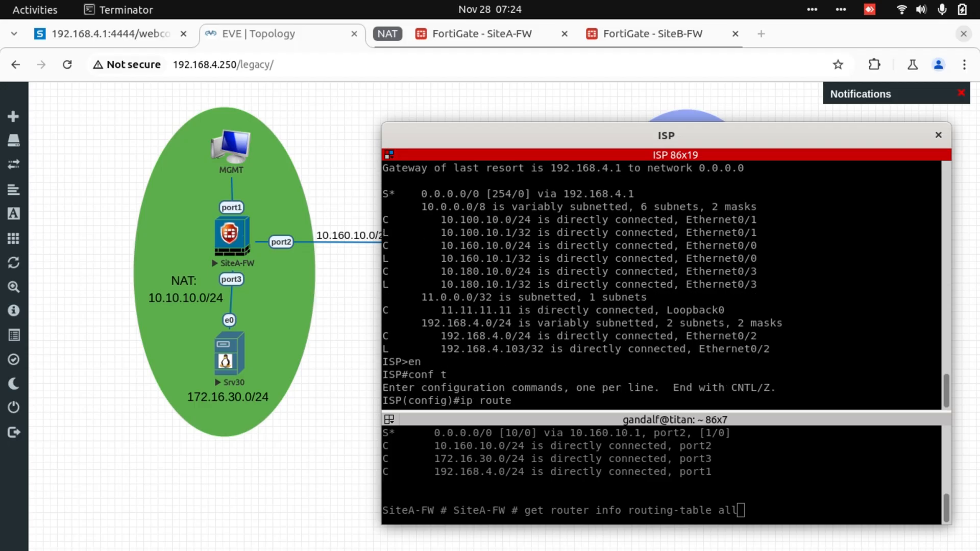
pyautogui.write('10.10.10.0 255')
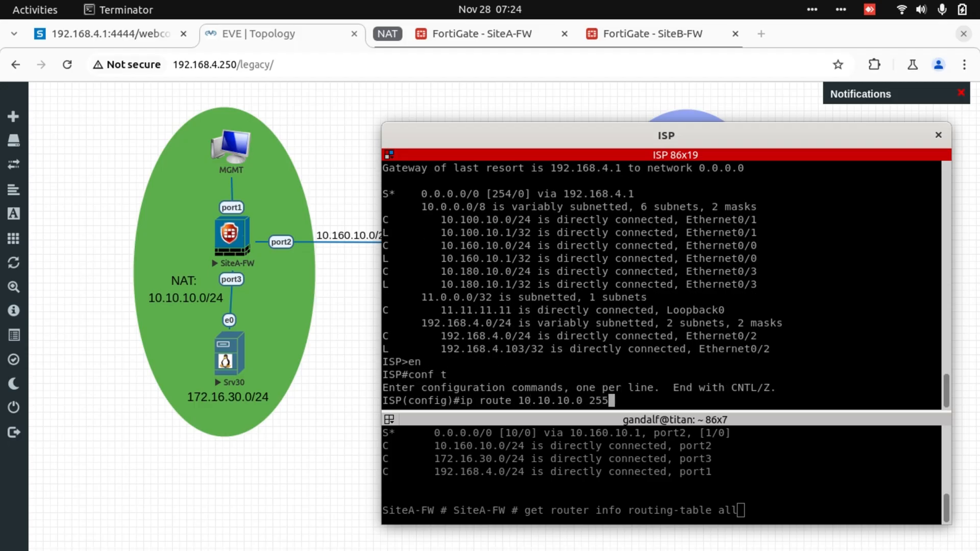
pyautogui.write('.255.255.0')
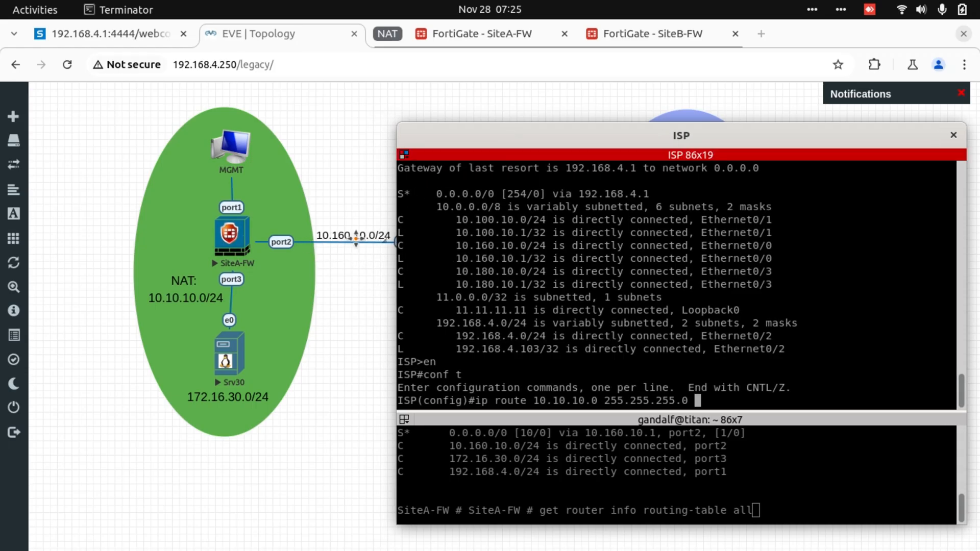
pyautogui.moveTo(253, 239)
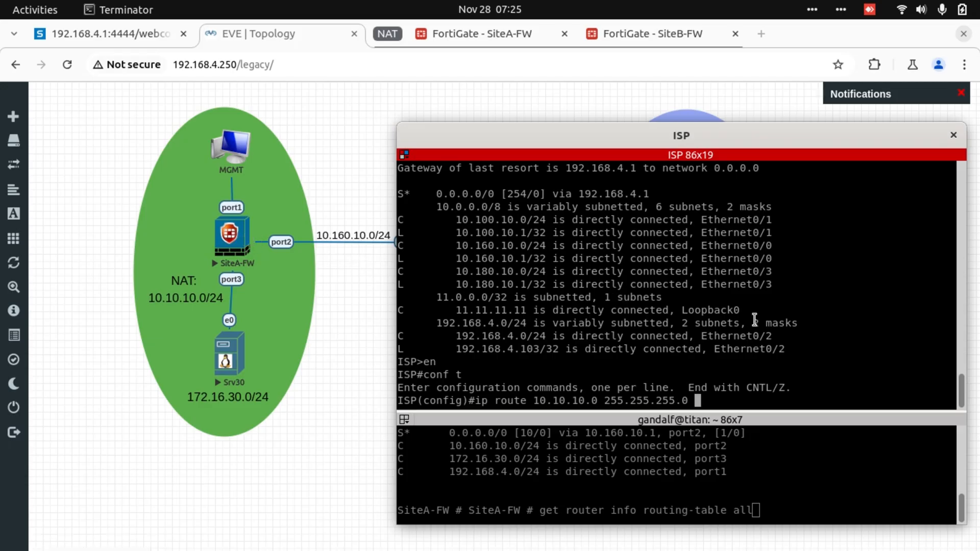
pyautogui.write('10.160.10.254')
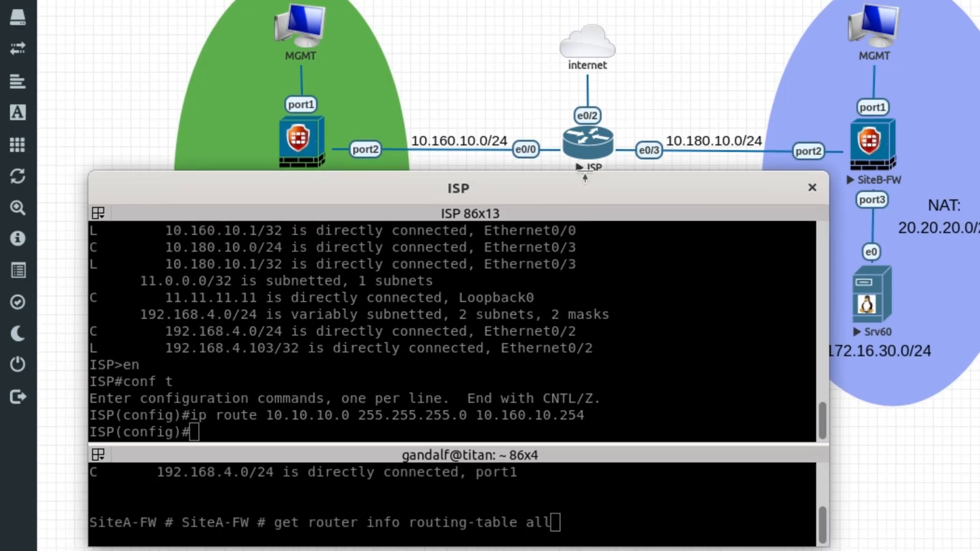
# Add ISP static route 20.20.20.0/24 via 10.180.10.254 and save with 'wr'
pyautogui.write('ip route')
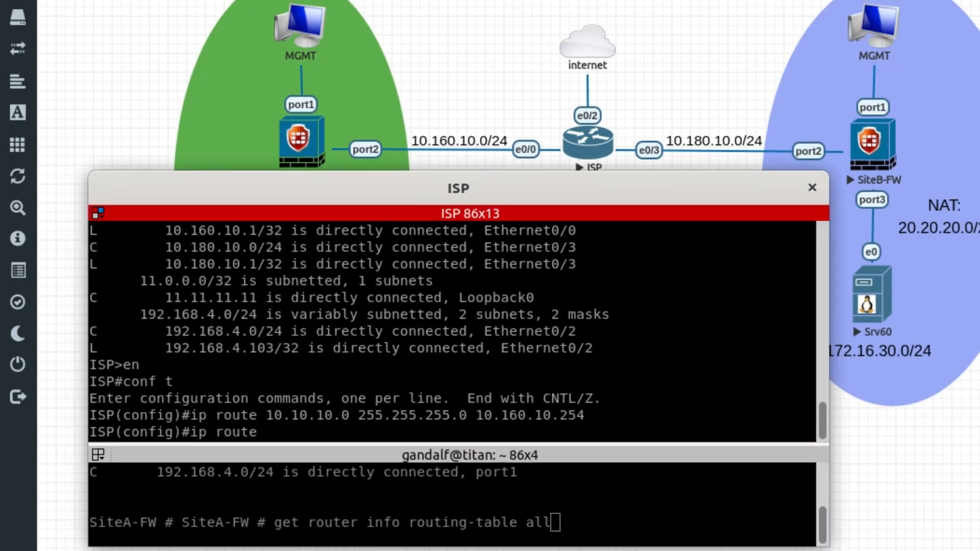
pyautogui.write('20.20.20.0 255.25')
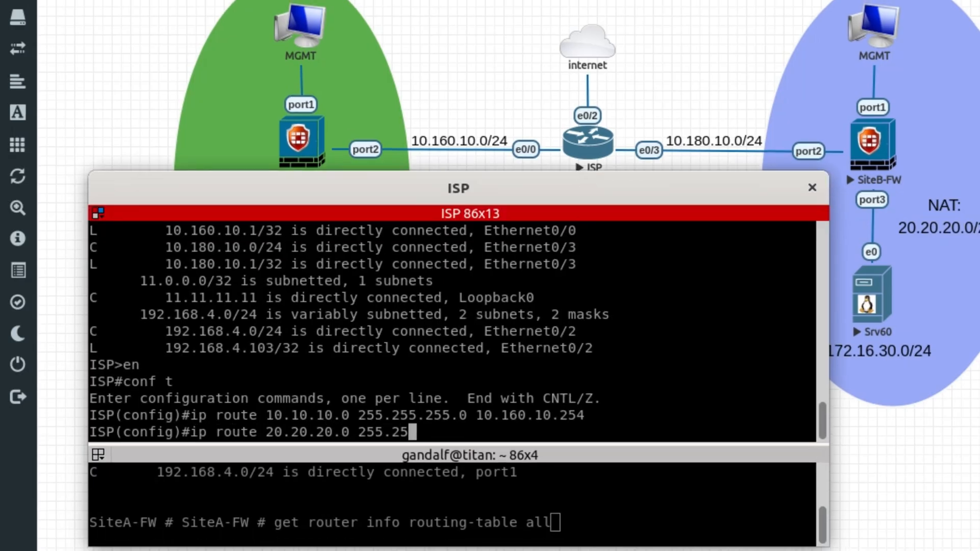
pyautogui.write('5.255.0')
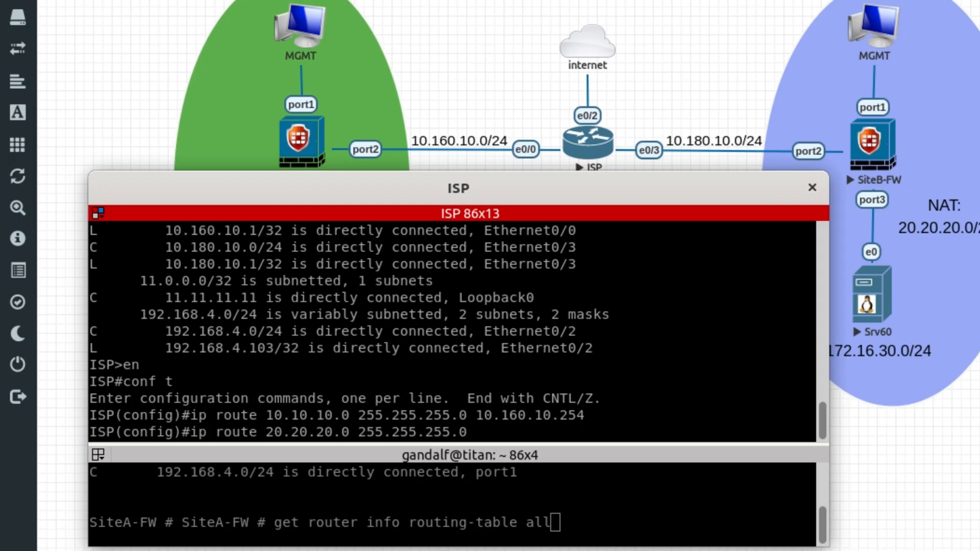
pyautogui.write('10.180.10.254')
pyautogui.write('end')
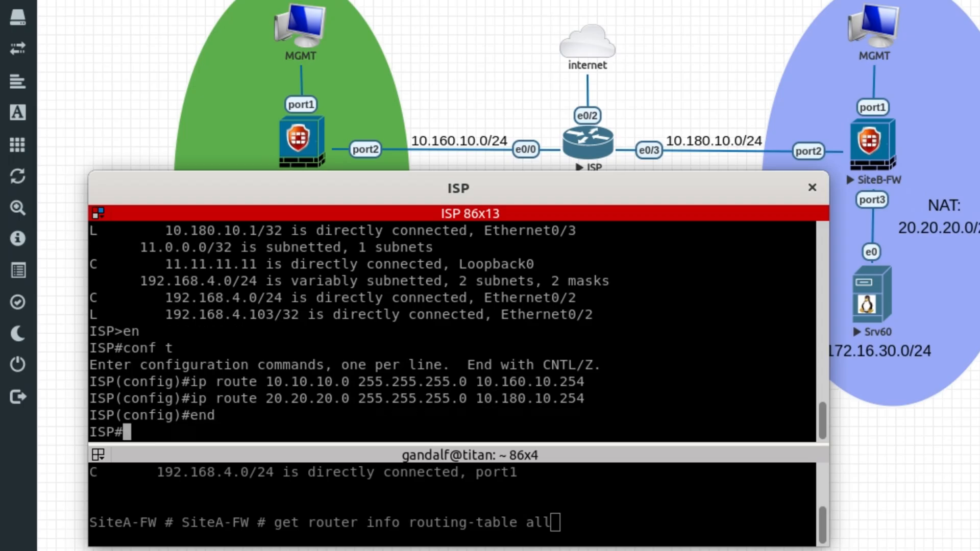
pyautogui.write('wr')
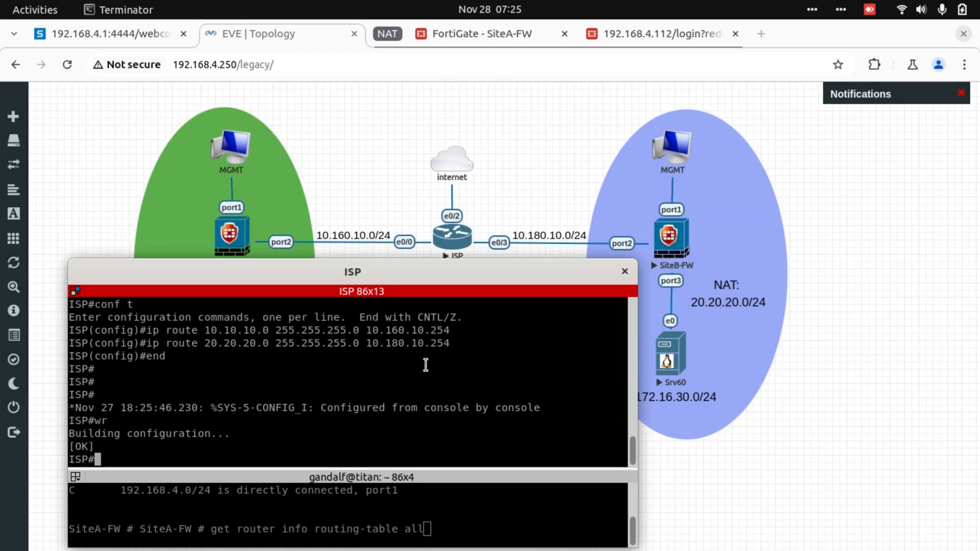
pyautogui.moveTo(403, 208)
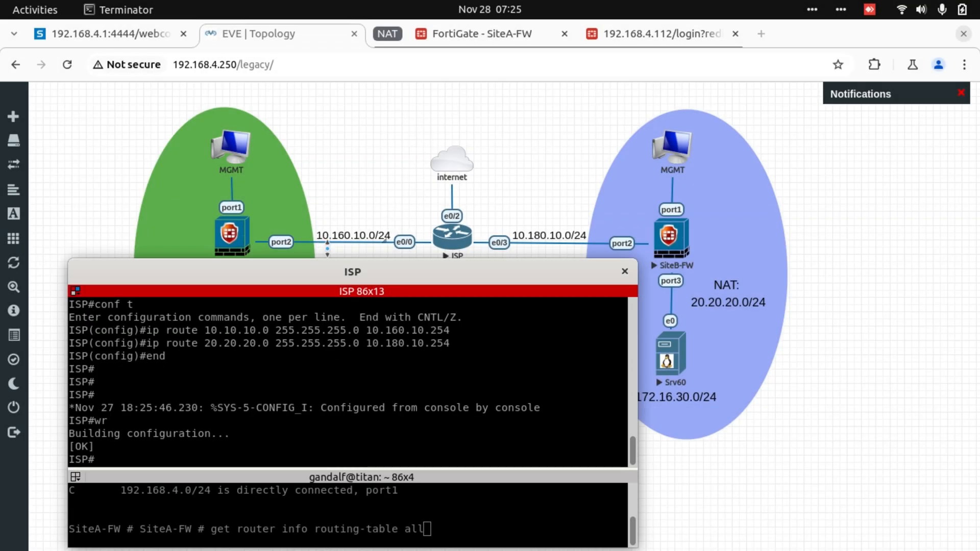
# Switch to Remote Desktop Viewer, confirm Srv30's ping to 20.20.20.60 replies, and show Srv60
pyautogui.click(622, 271)
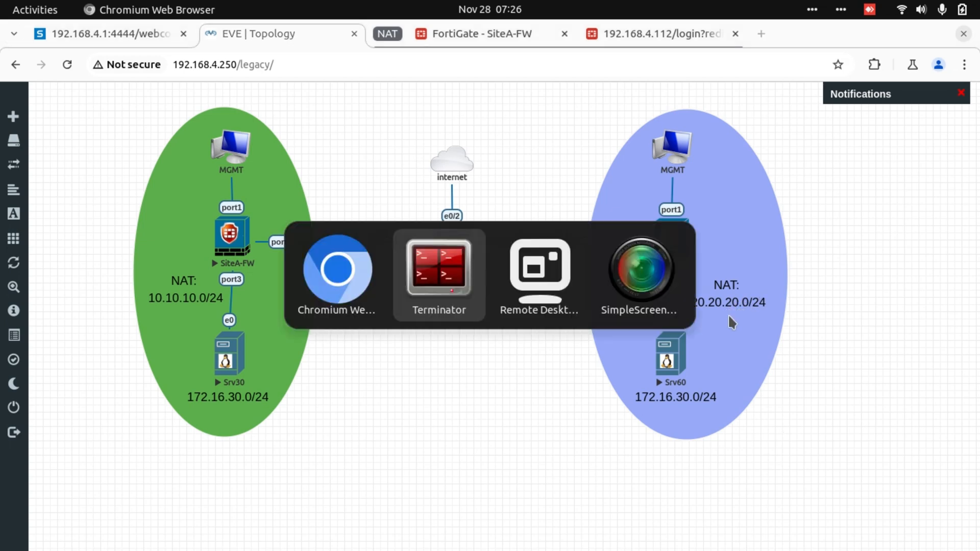
pyautogui.click(539, 270)
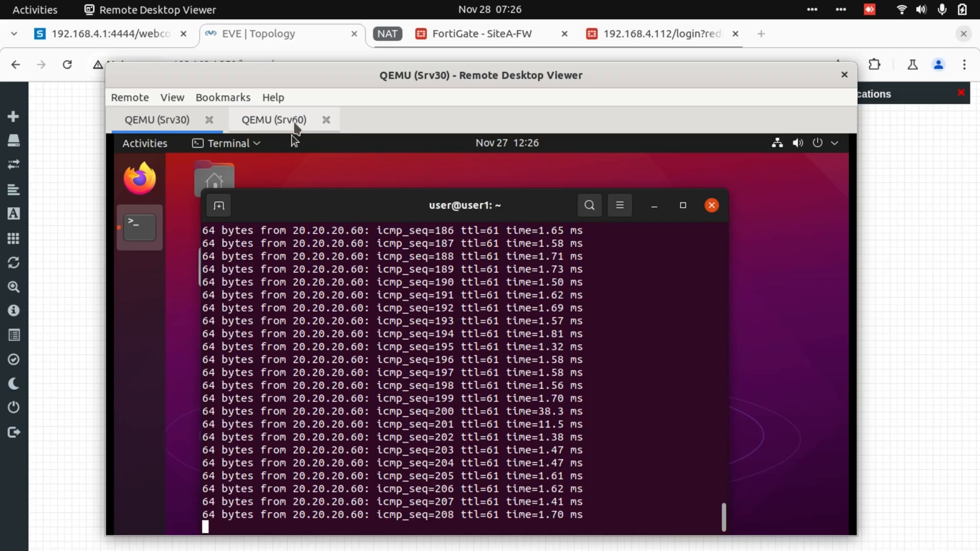
pyautogui.click(274, 120)
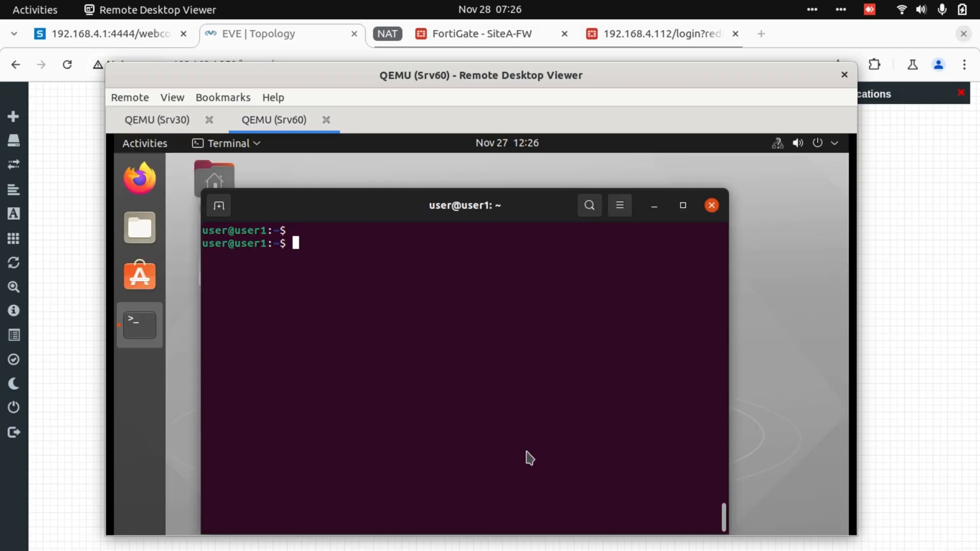
# From Srv60 ping 10.10.10.30 successfully, then stop the ping
pyautogui.write('ping 1')
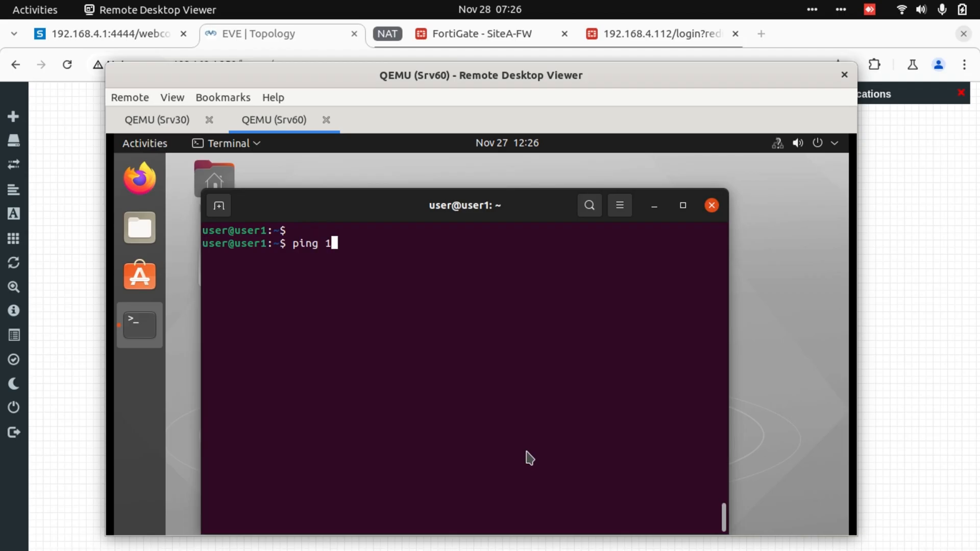
pyautogui.write('0.10.10.30')
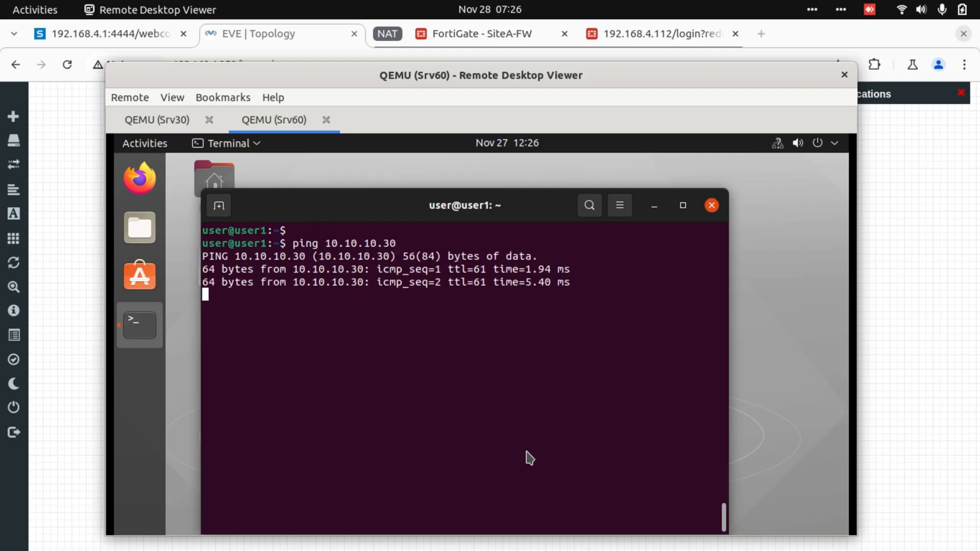
pyautogui.press('ctrl+c')
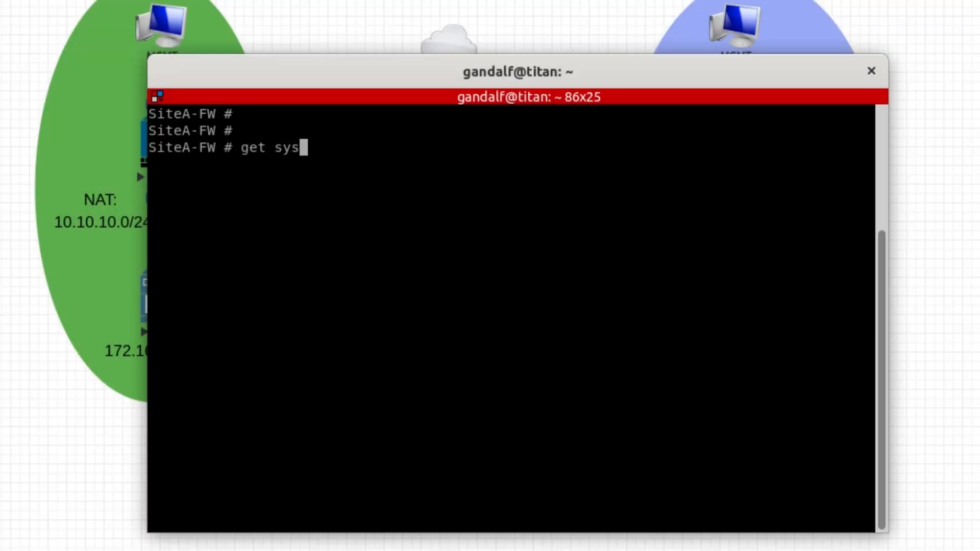
# List SiteA-FW's session table and SiteB-FW's sessions grepped for 10.10.10.30, showing the NAT'd ICMP sessions
pyautogui.write('session list')
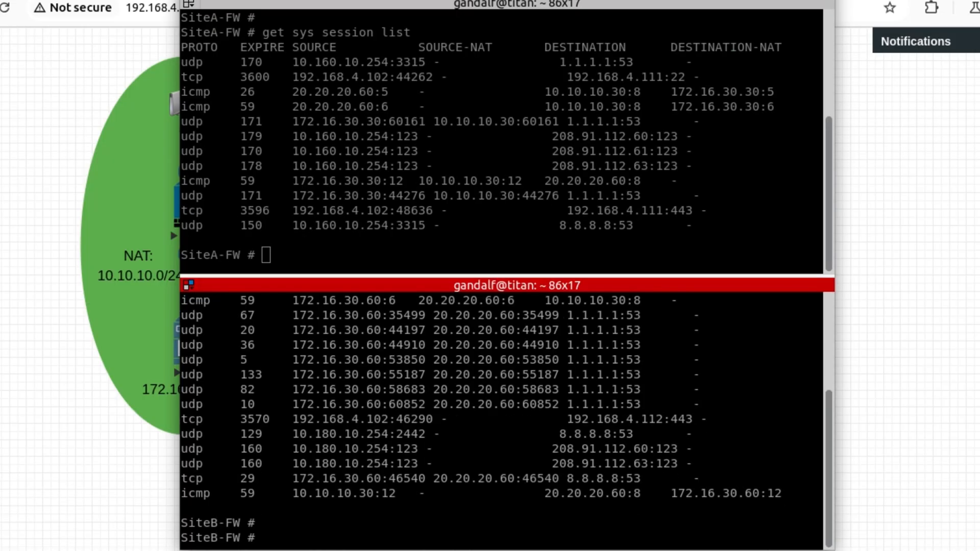
pyautogui.write('get sys session list')
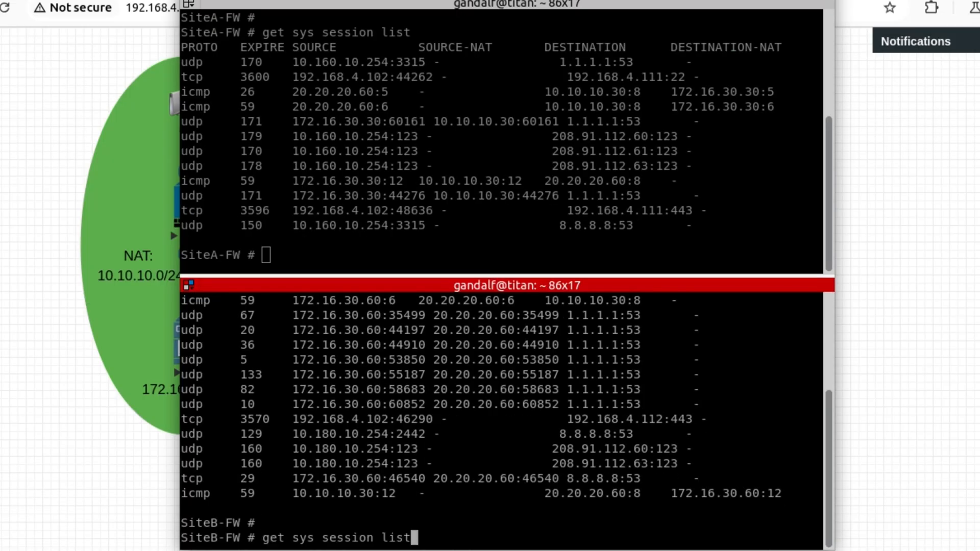
pyautogui.write('| grep')
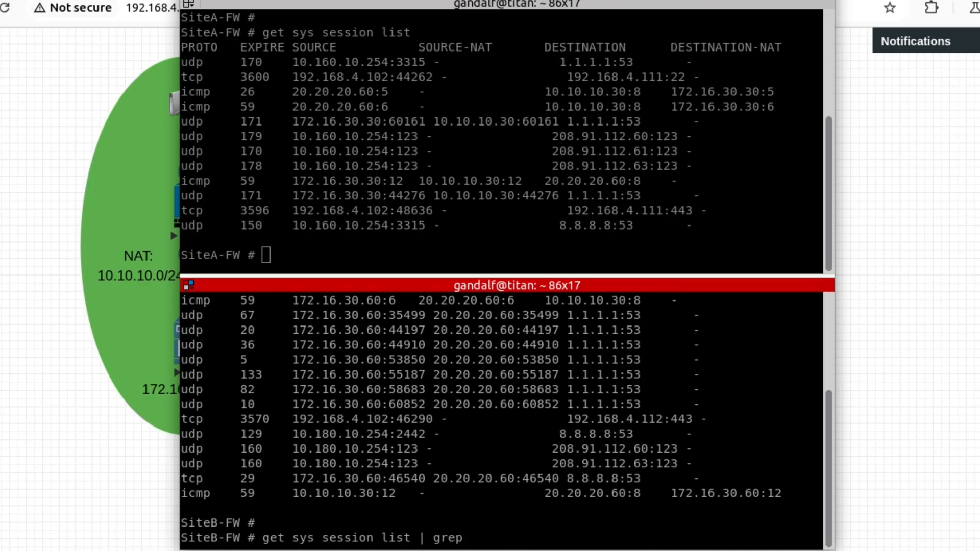
pyautogui.write('10.1')
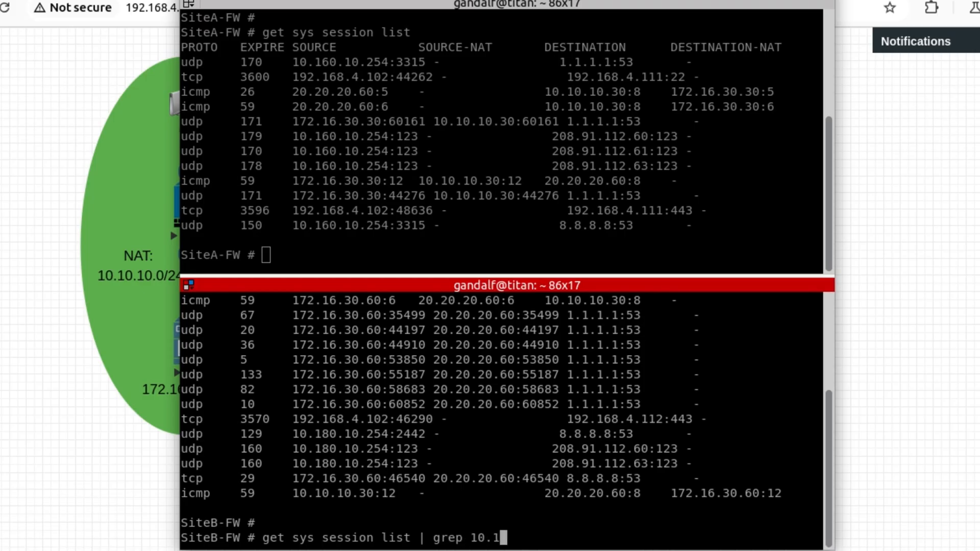
pyautogui.write('0.10.30')
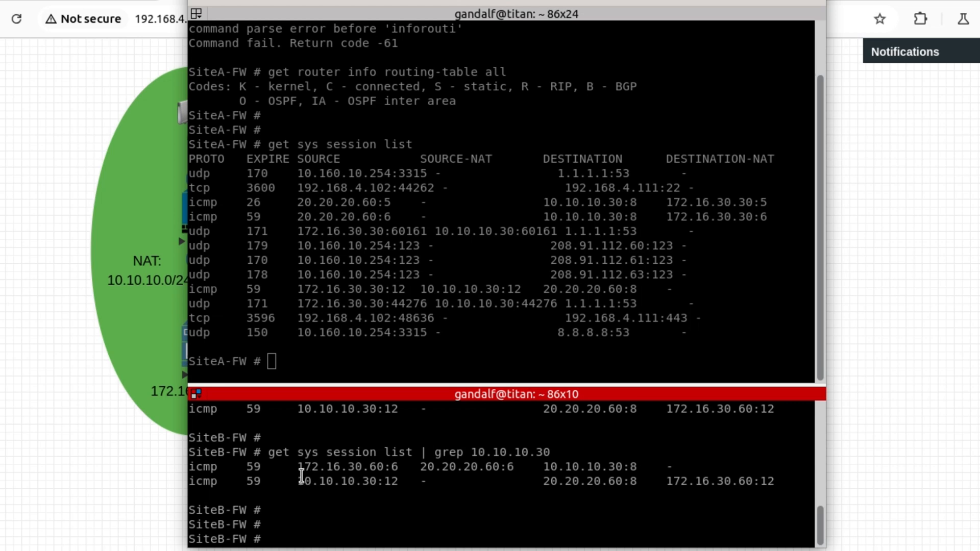
pyautogui.doubleClick(321, 467)
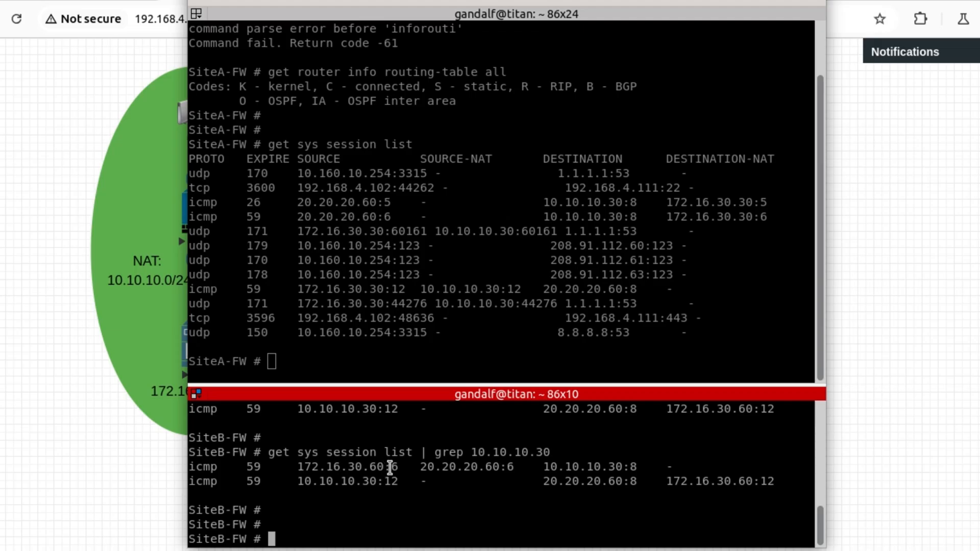
pyautogui.moveTo(553, 472)
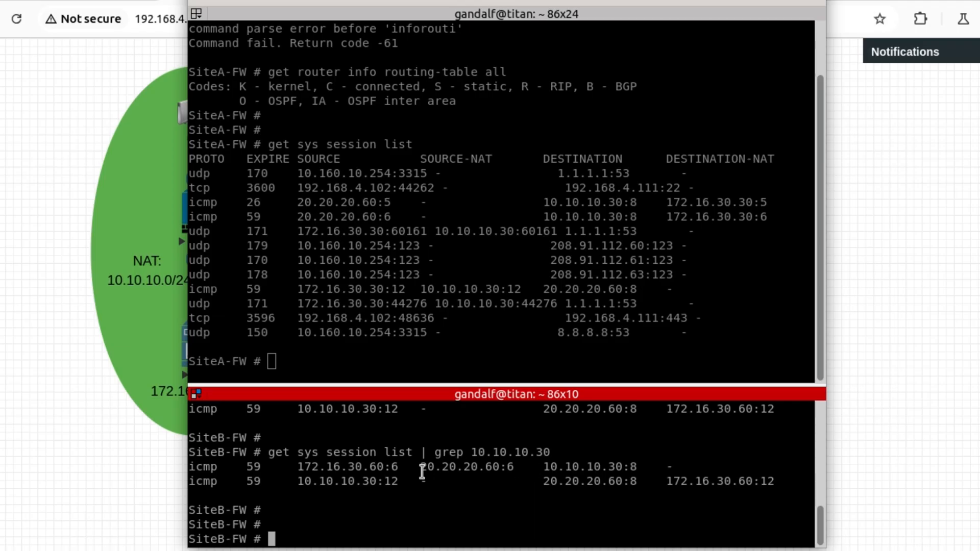
pyautogui.moveTo(470, 466)
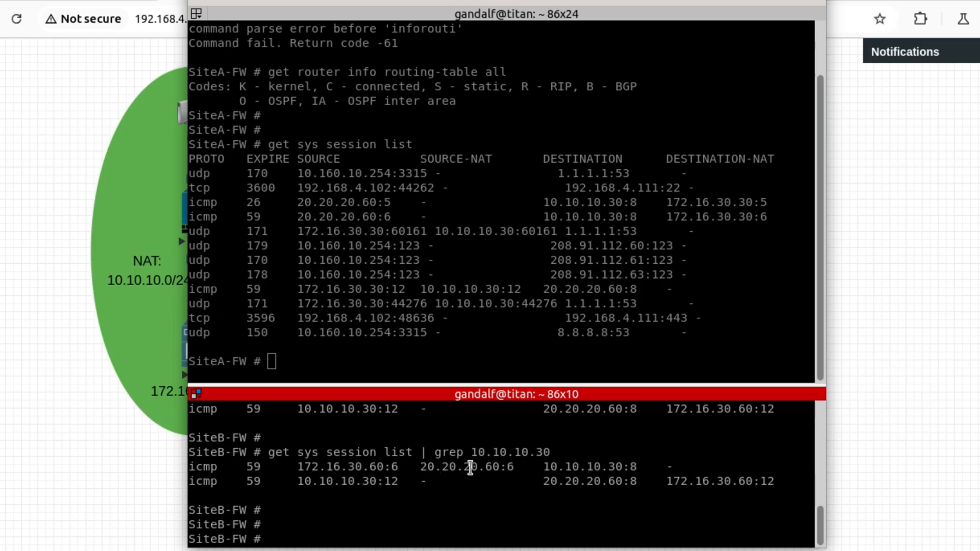
pyautogui.moveTo(494, 468)
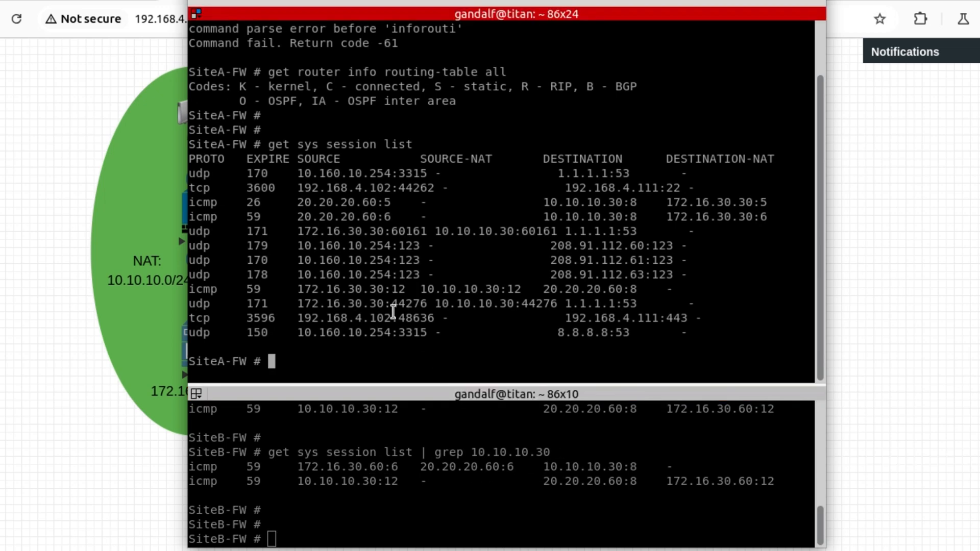
pyautogui.click(500, 13)
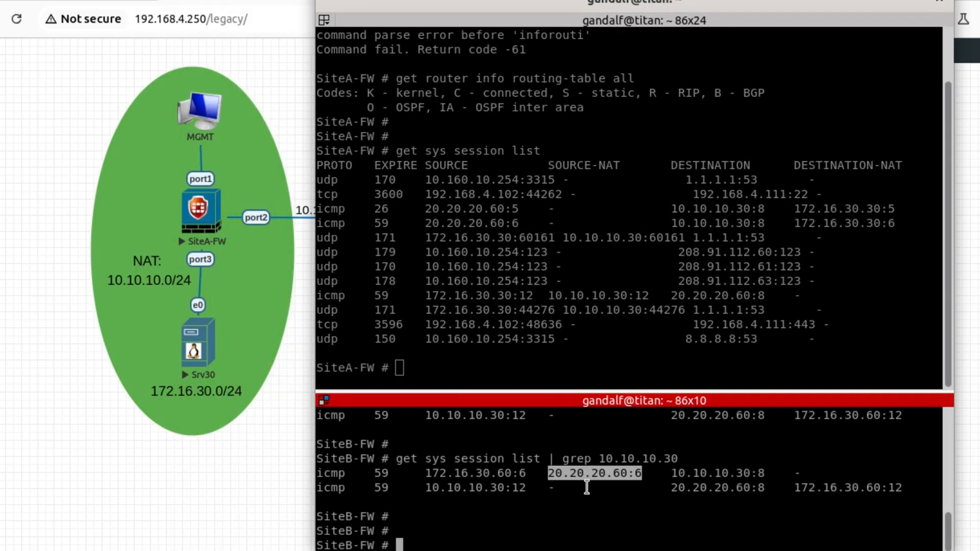
pyautogui.moveTo(438, 215)
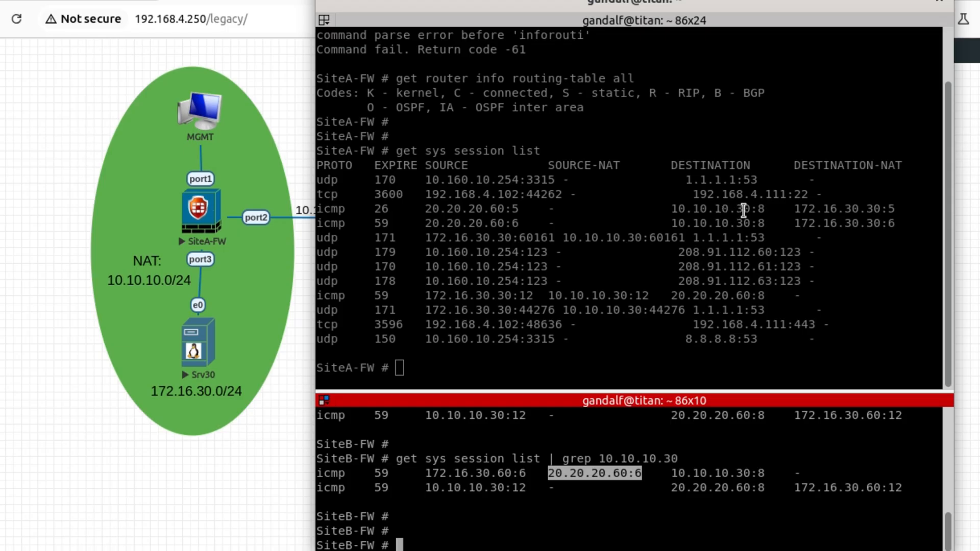
pyautogui.moveTo(759, 218)
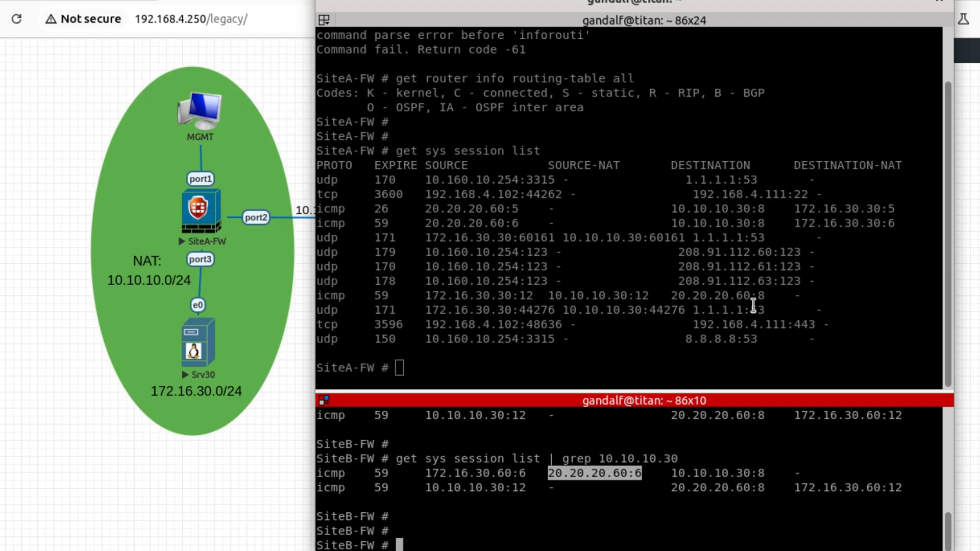
pyautogui.moveTo(818, 211)
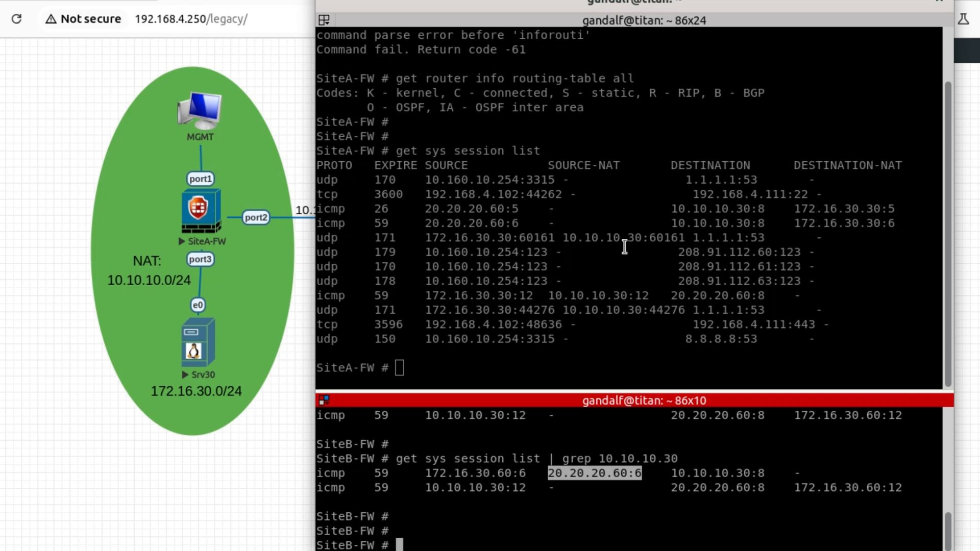
pyautogui.moveTo(592, 253)
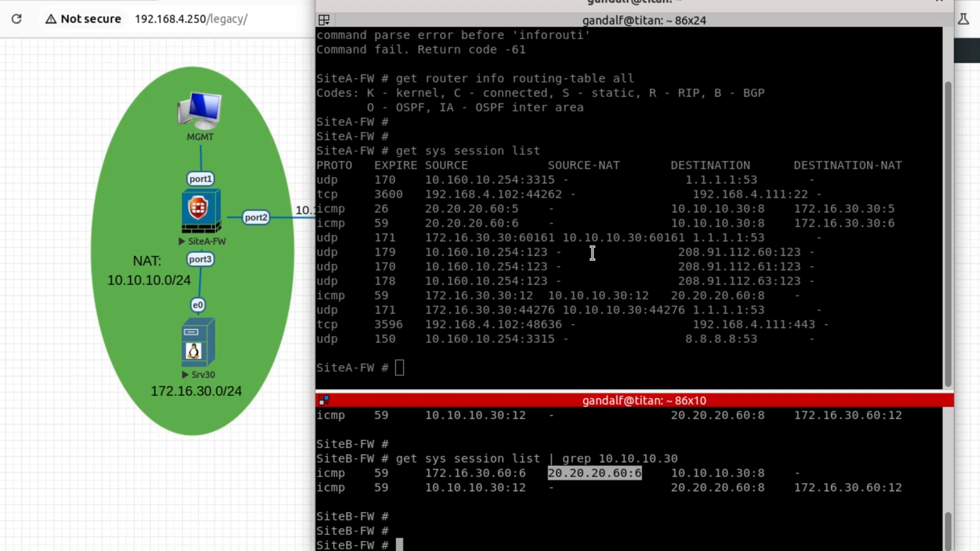
pyautogui.moveTo(512, 226)
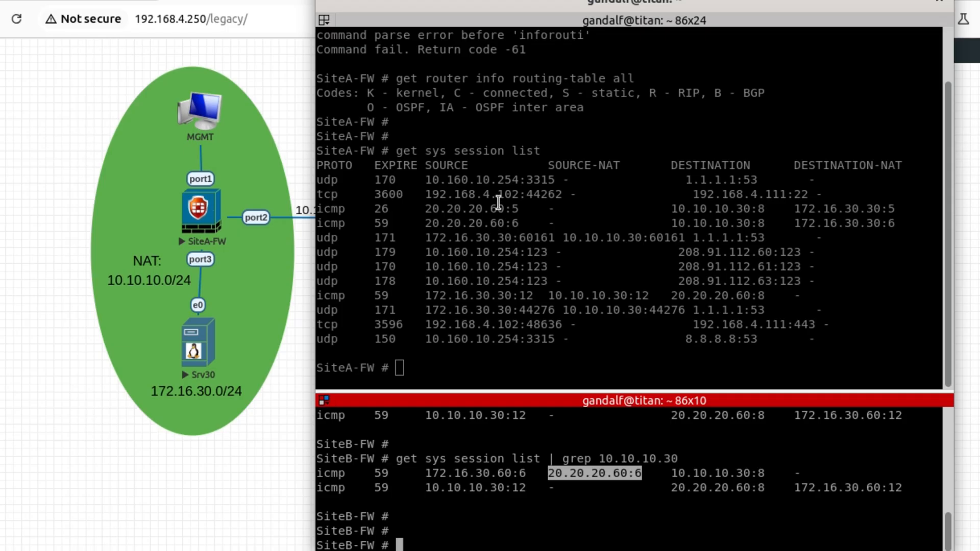
pyautogui.moveTo(488, 286)
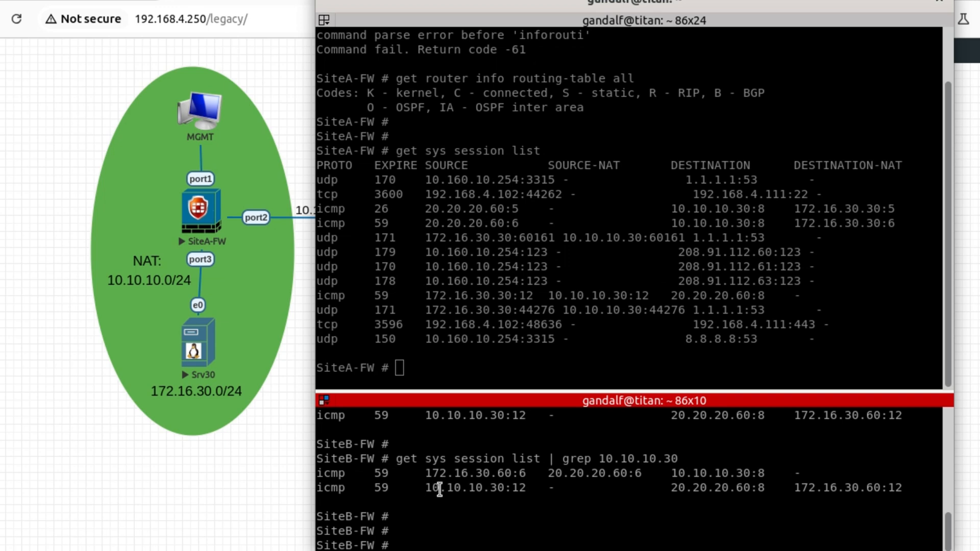
pyautogui.doubleClick(461, 488)
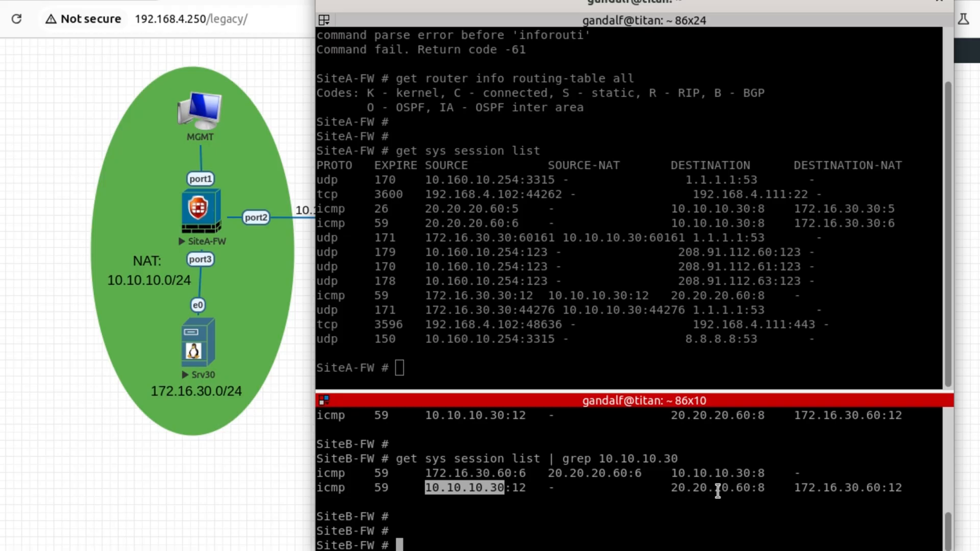
pyautogui.moveTo(737, 489)
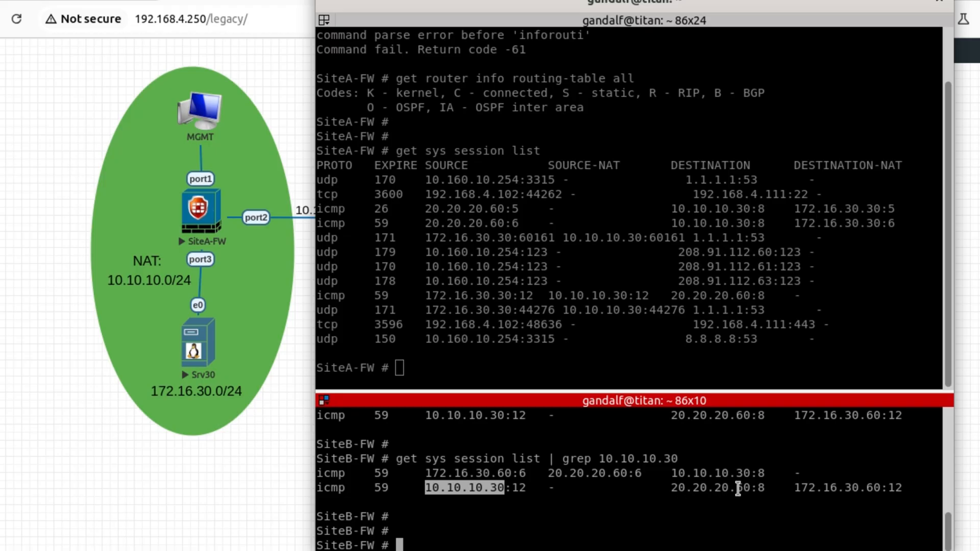